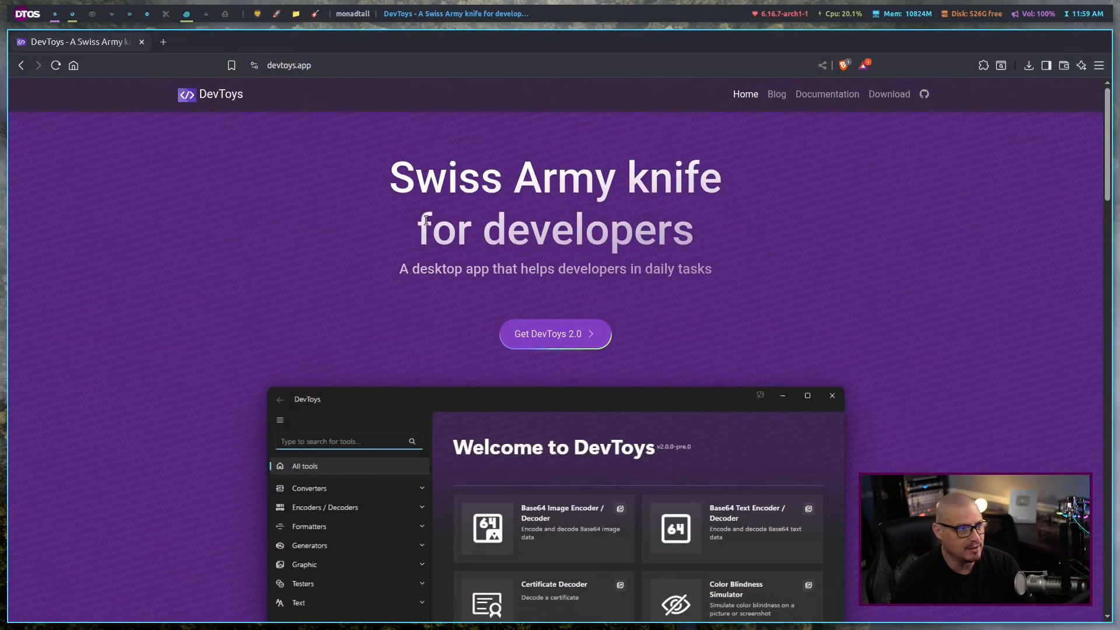
pyautogui.moveTo(500, 241)
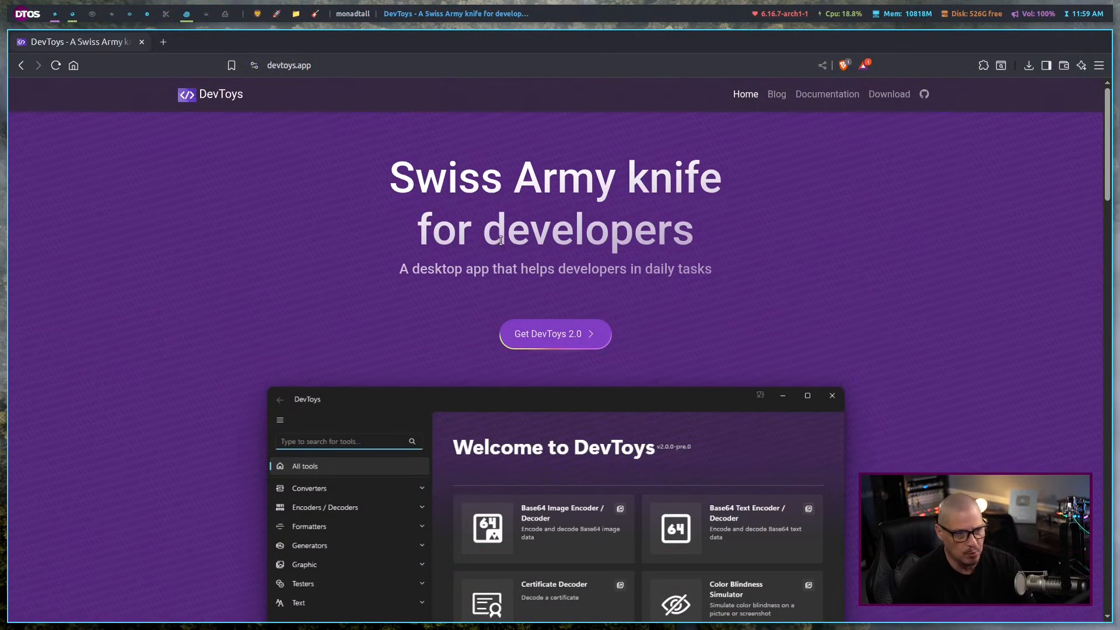
pyautogui.moveTo(984, 305)
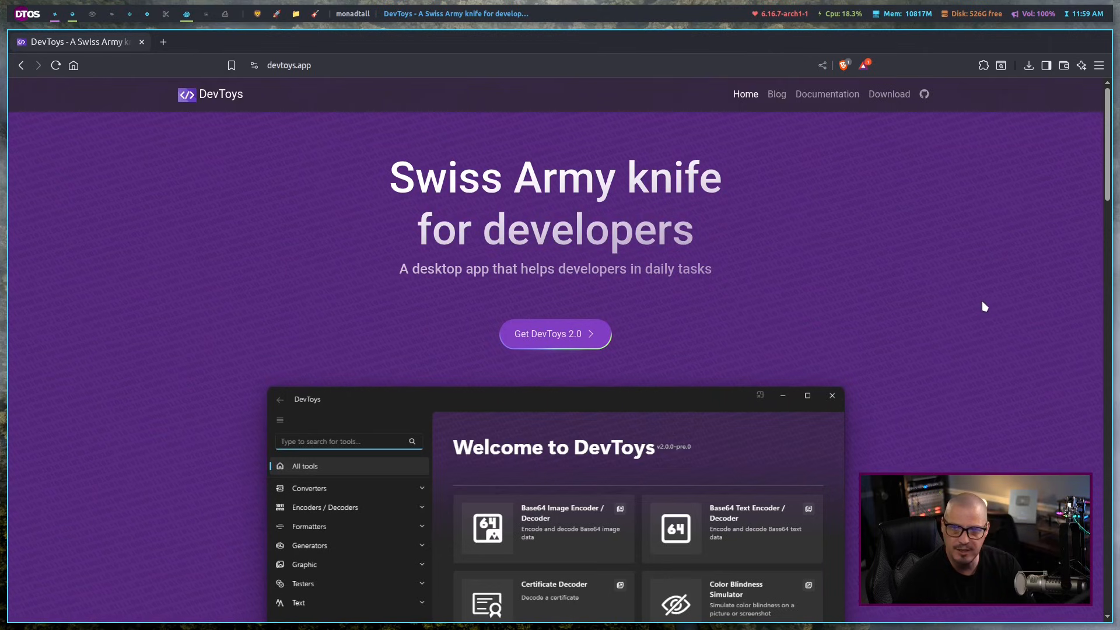
# - Encode the sample line 'This is a line of te…' in Base64 Text Encoder / Decoder, then clear it
pyautogui.scroll(-3)
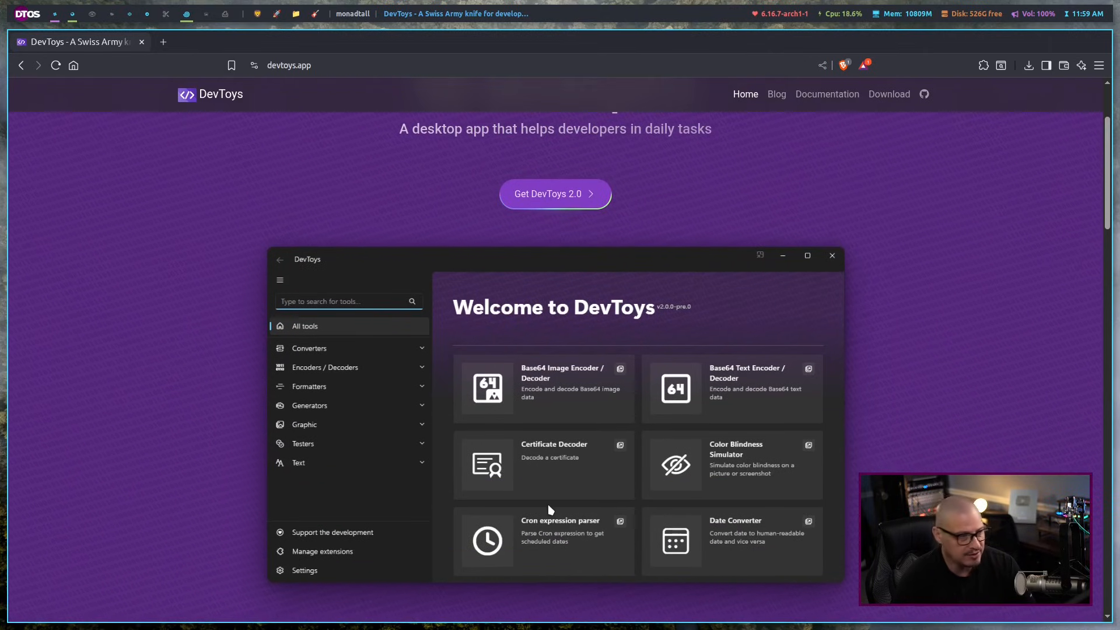
pyautogui.moveTo(337, 396)
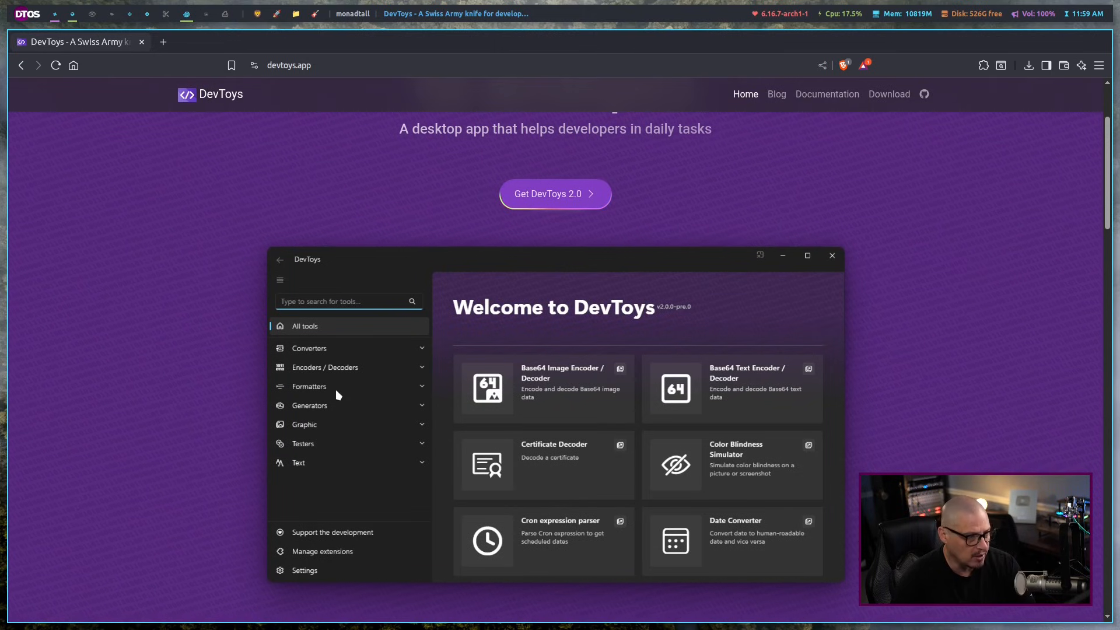
pyautogui.moveTo(979, 455)
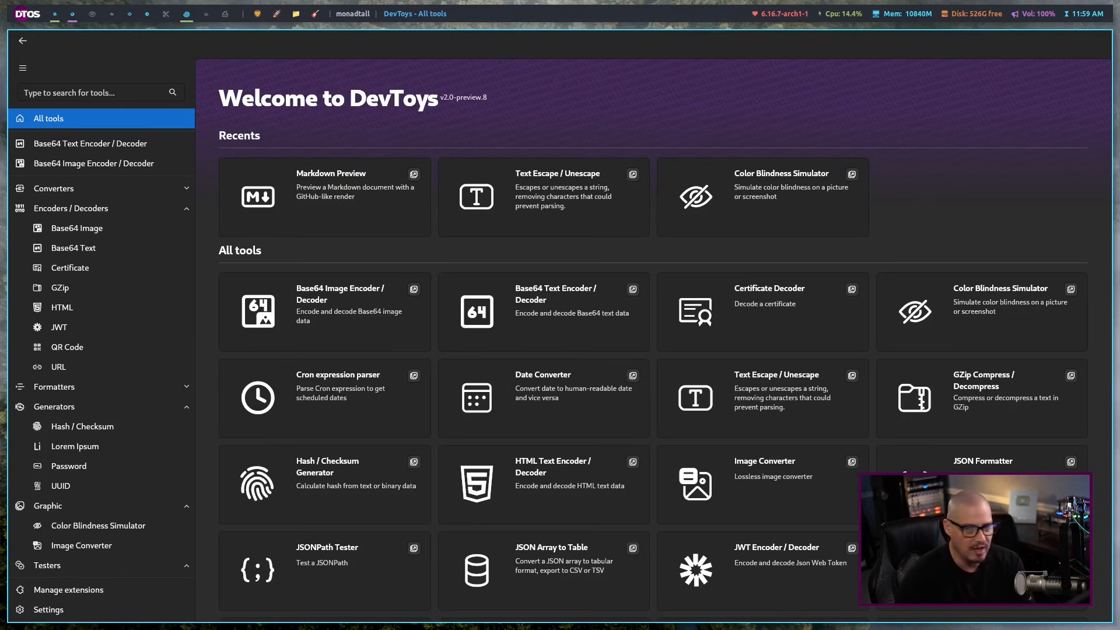
pyautogui.scroll(-3)
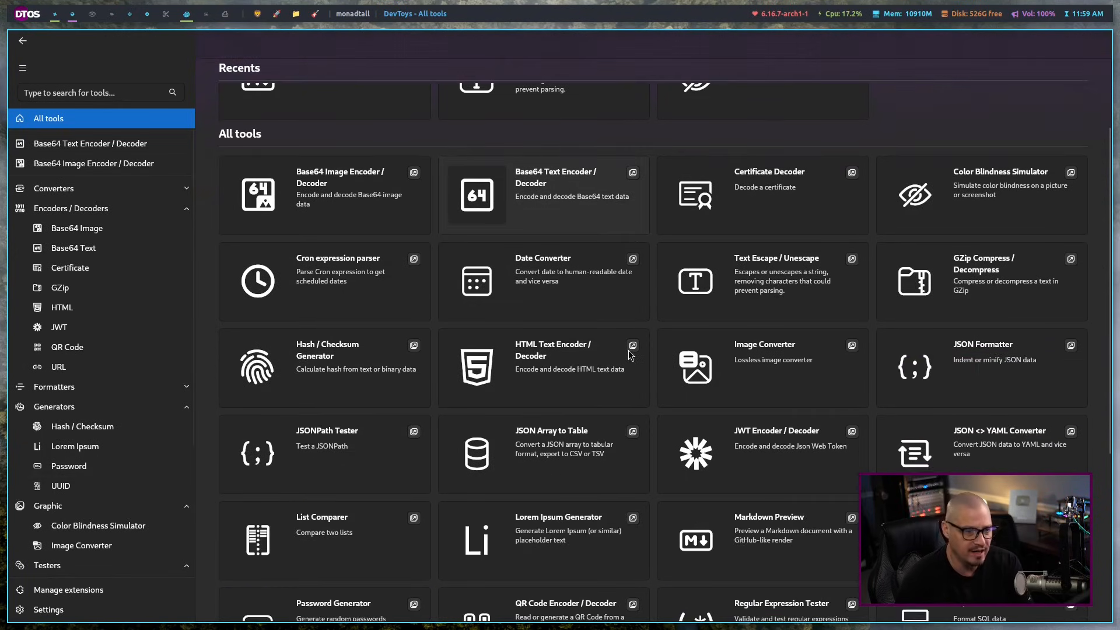
pyautogui.scroll(-3)
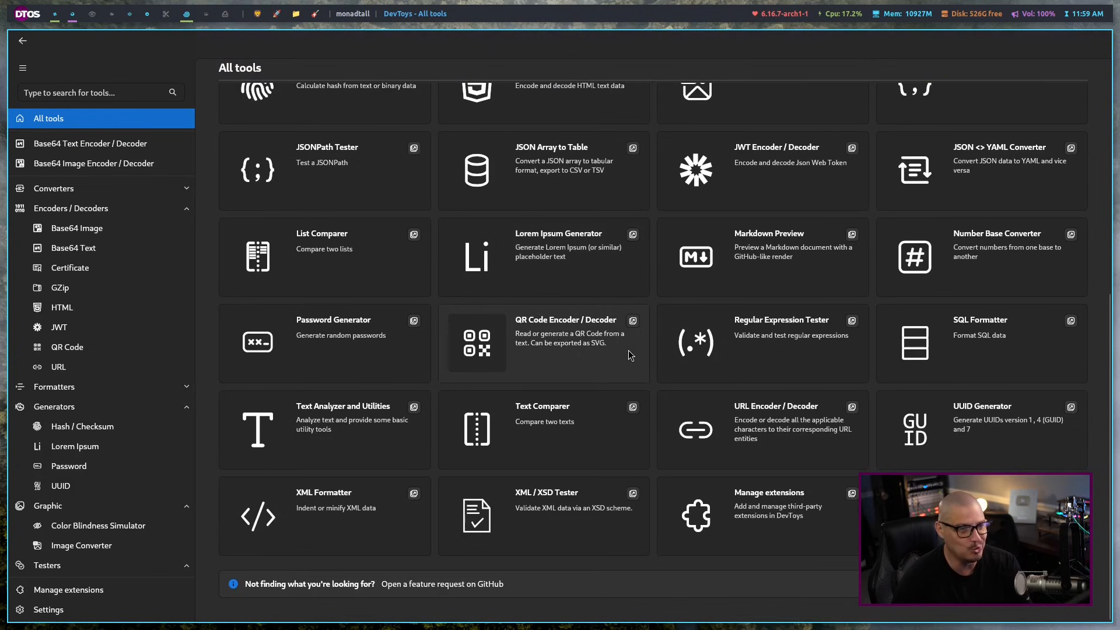
pyautogui.scroll(3)
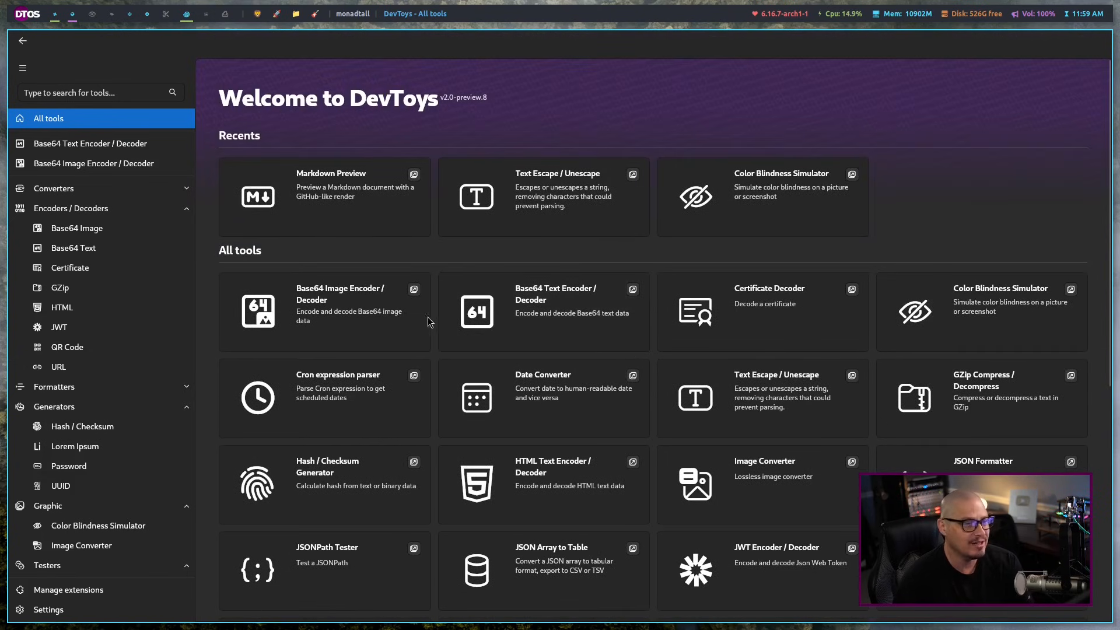
pyautogui.moveTo(332, 307)
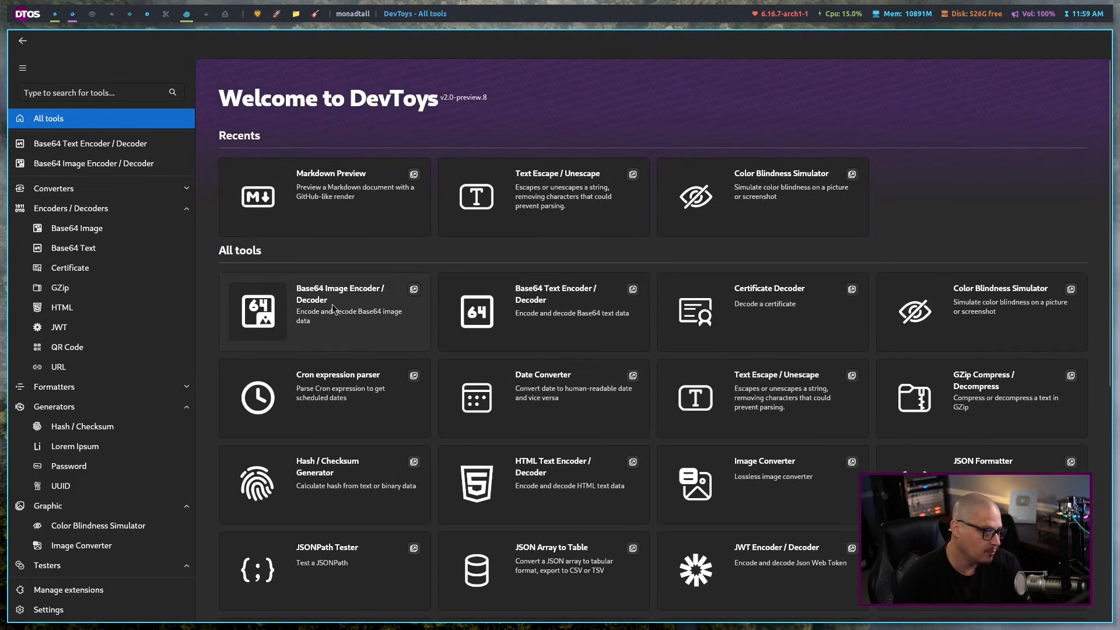
pyautogui.moveTo(590, 323)
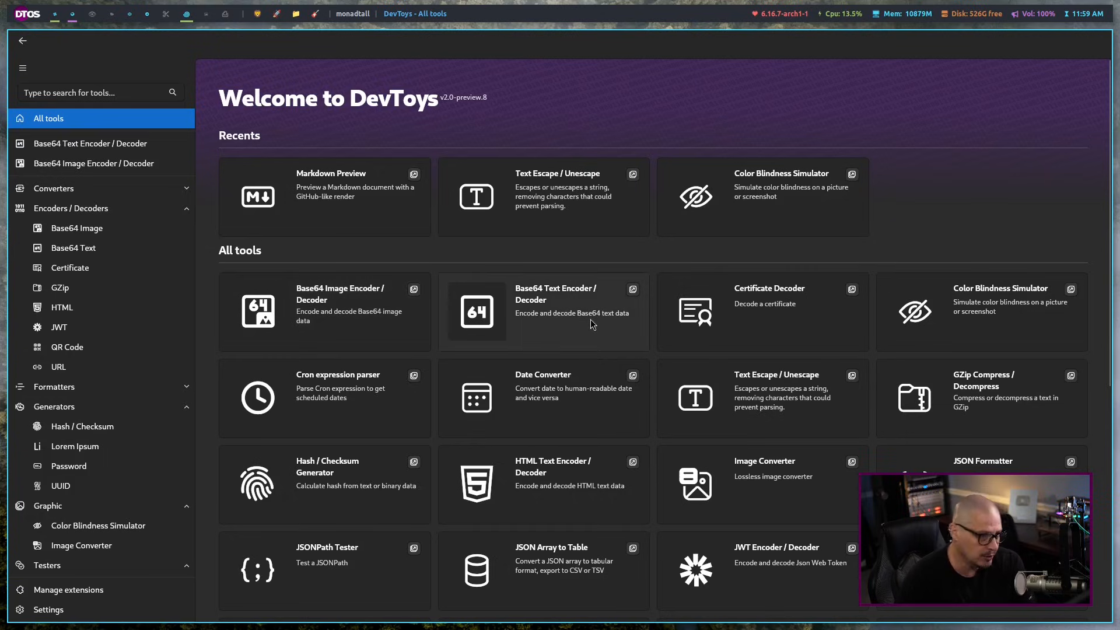
pyautogui.click(543, 311)
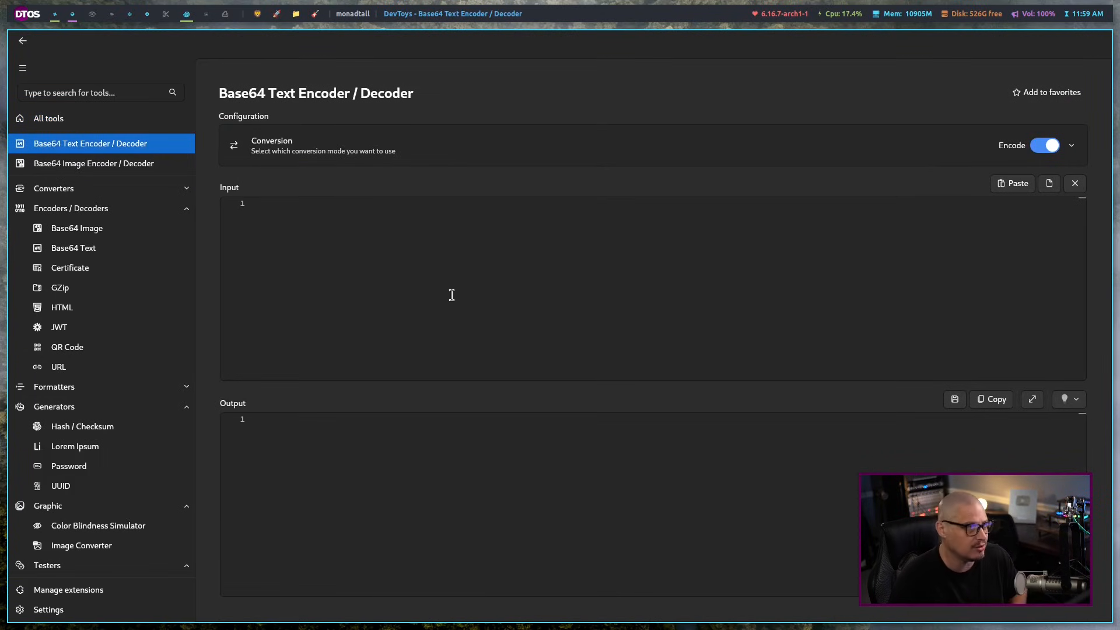
pyautogui.write('This is')
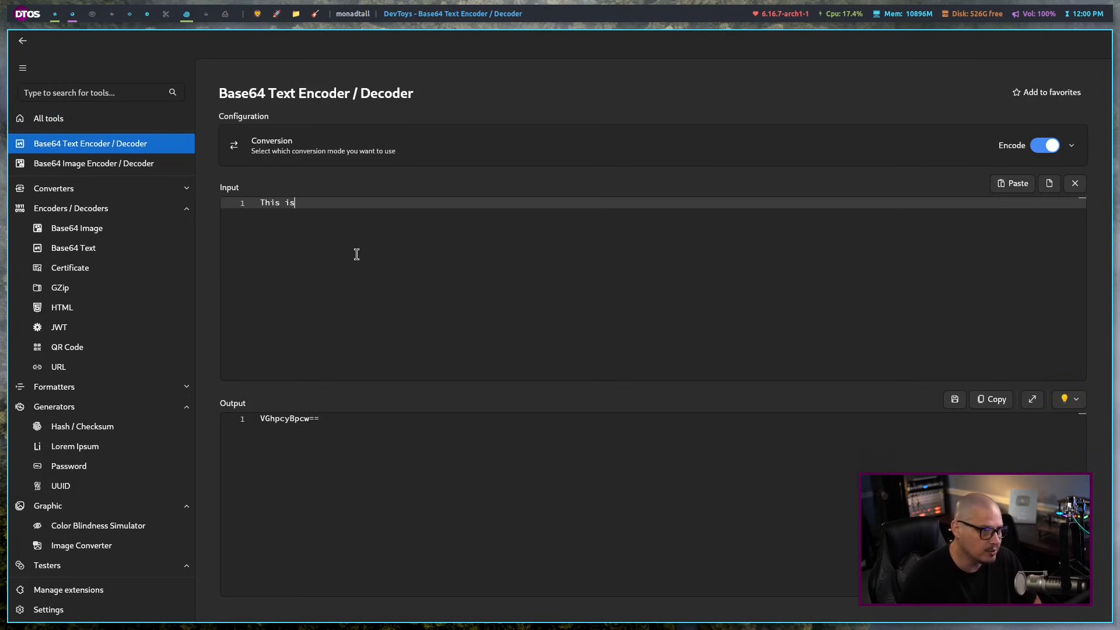
pyautogui.write('a line of text!')
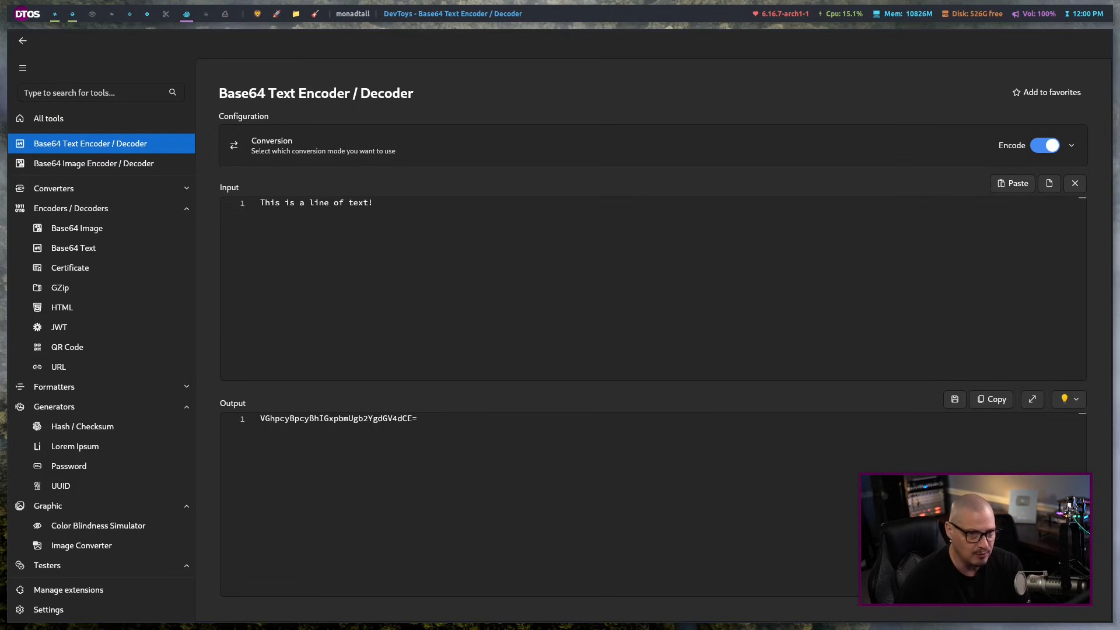
pyautogui.moveTo(849, 409)
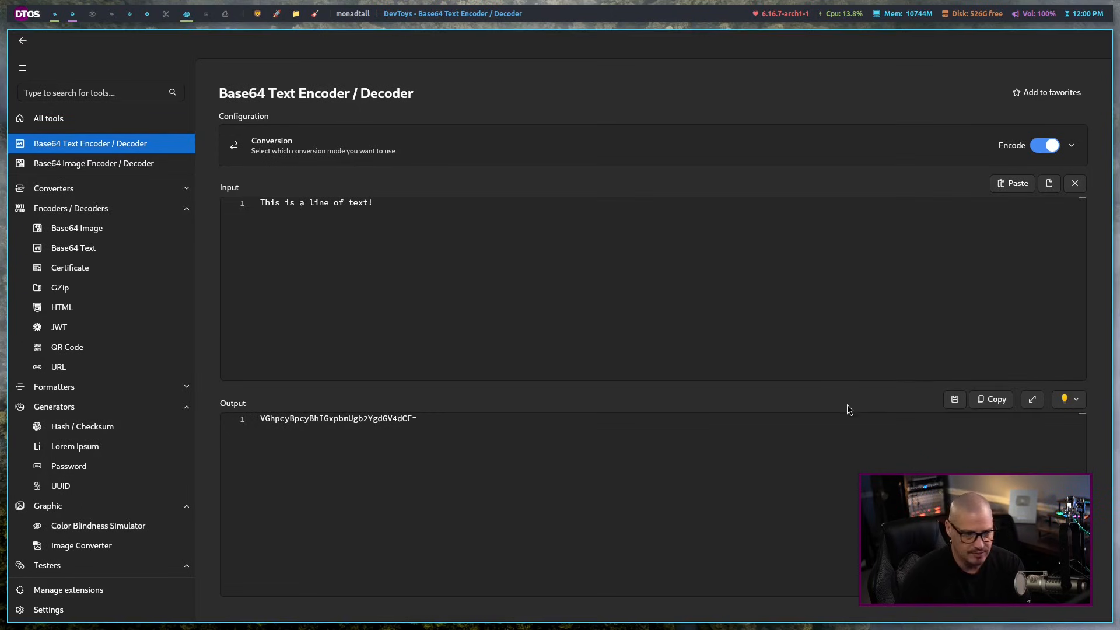
pyautogui.moveTo(1074, 184)
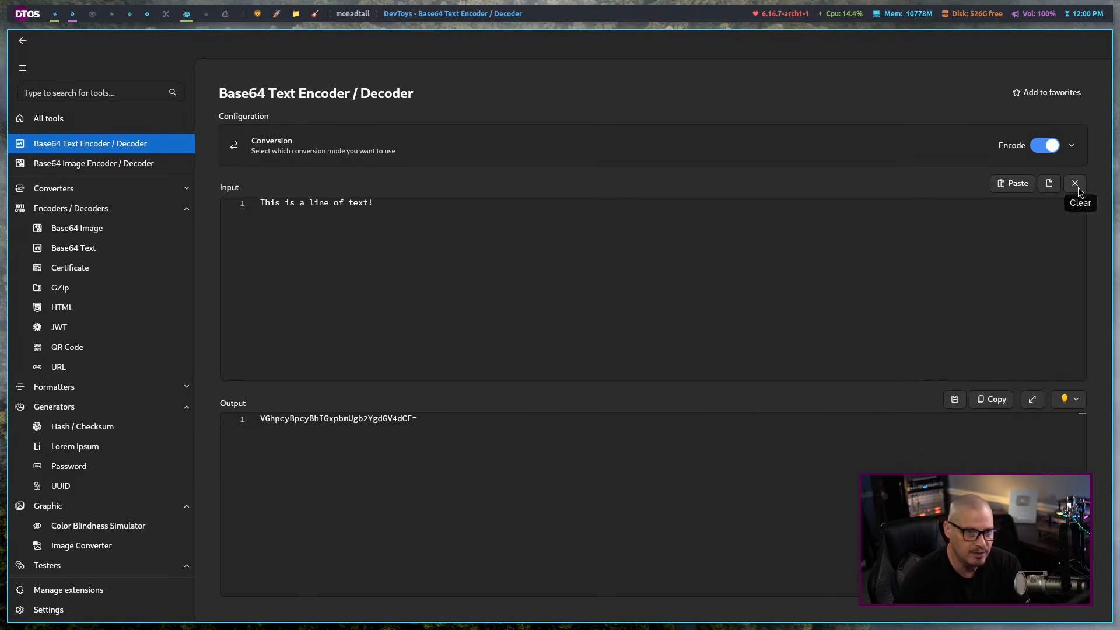
pyautogui.click(1075, 183)
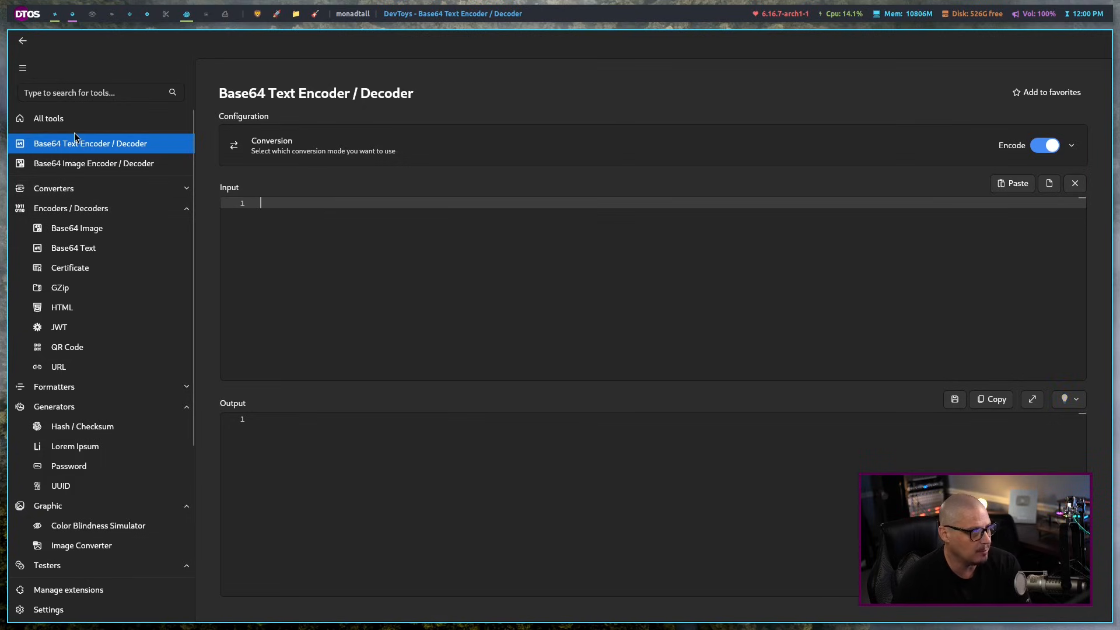
# - Return to All tools and open Markdown Preview from the recent tools
pyautogui.click(48, 118)
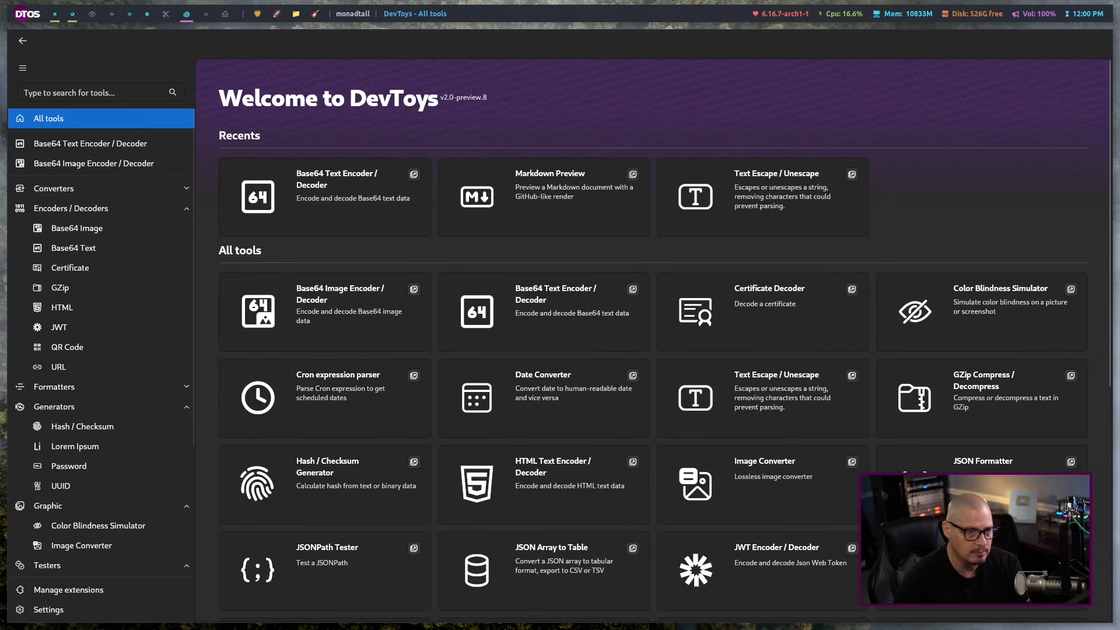
pyautogui.moveTo(550, 207)
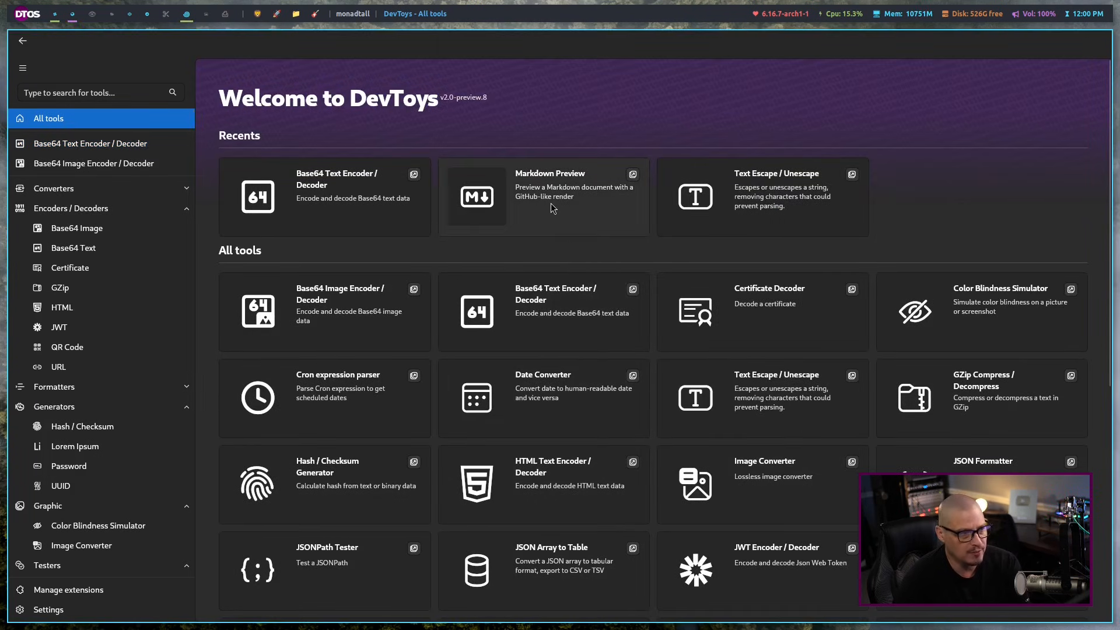
pyautogui.click(550, 193)
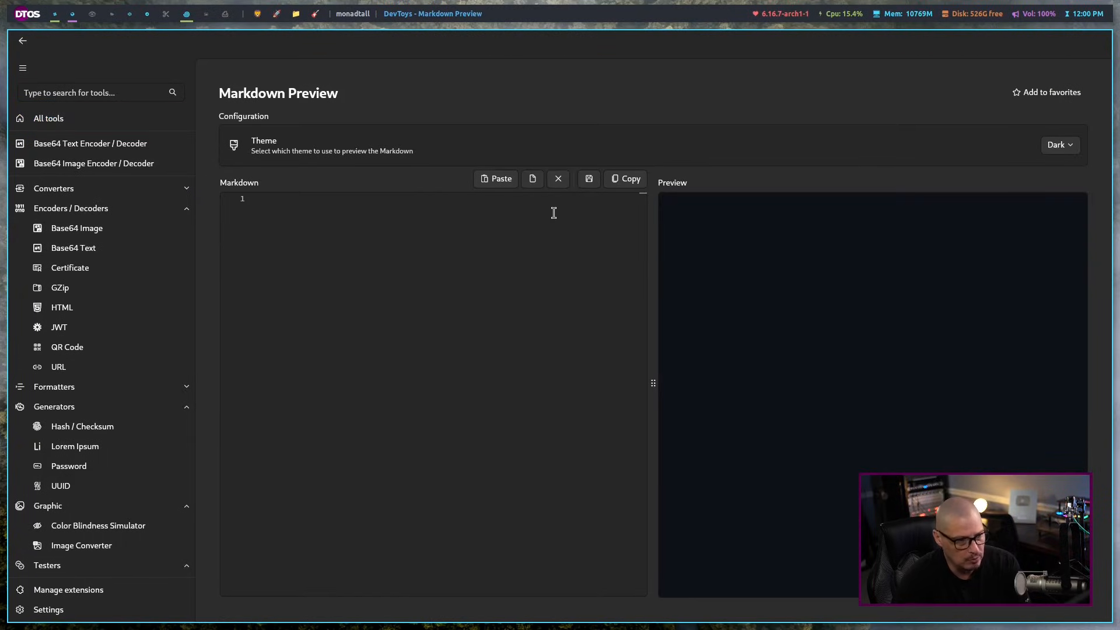
pyautogui.moveTo(532, 242)
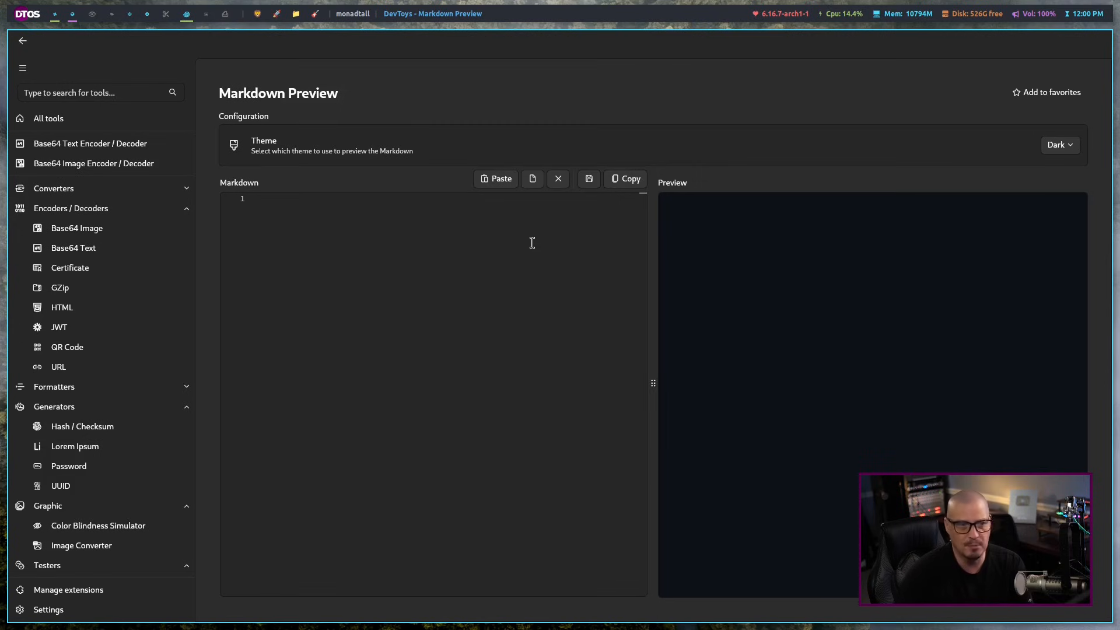
pyautogui.moveTo(550, 208)
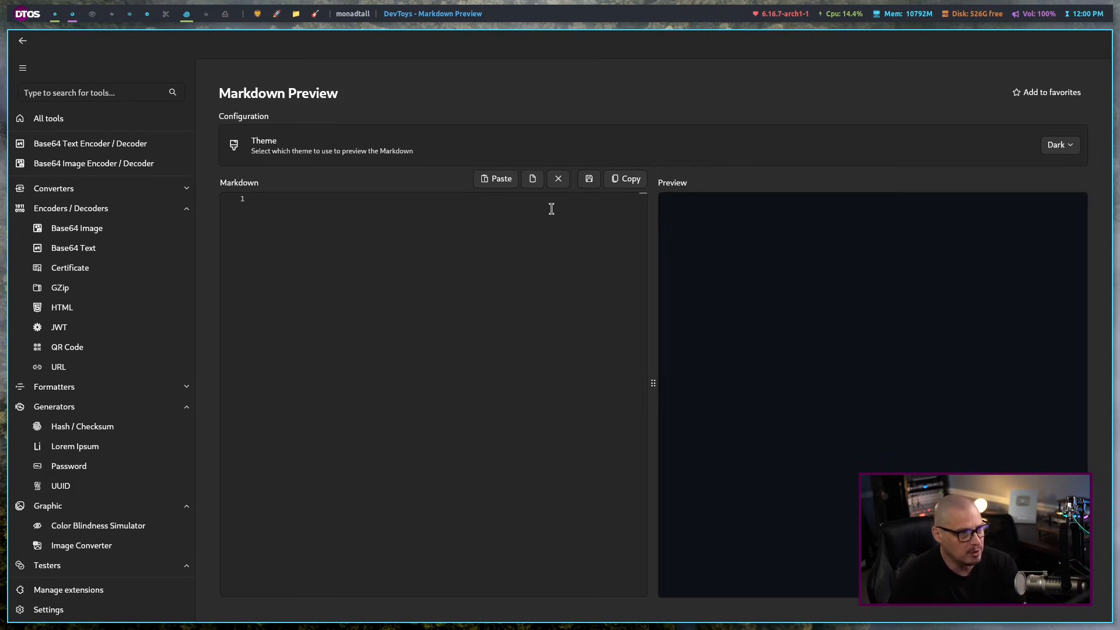
pyautogui.moveTo(533, 178)
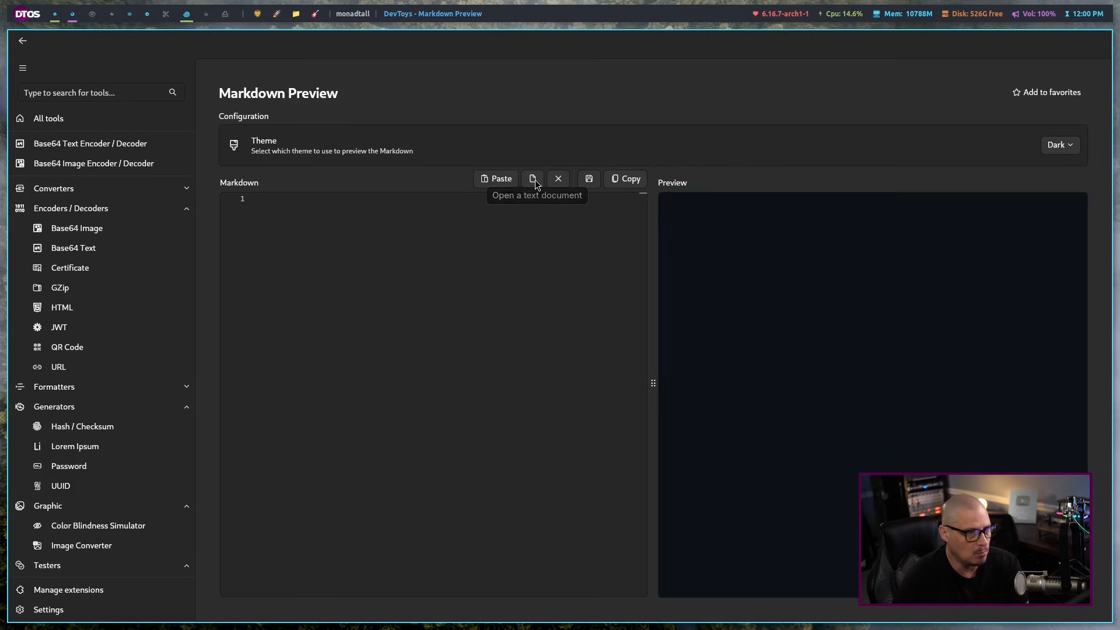
# - Load a sample Markdown file from the home folder into Markdown Preview, then clear the editor
pyautogui.click(532, 178)
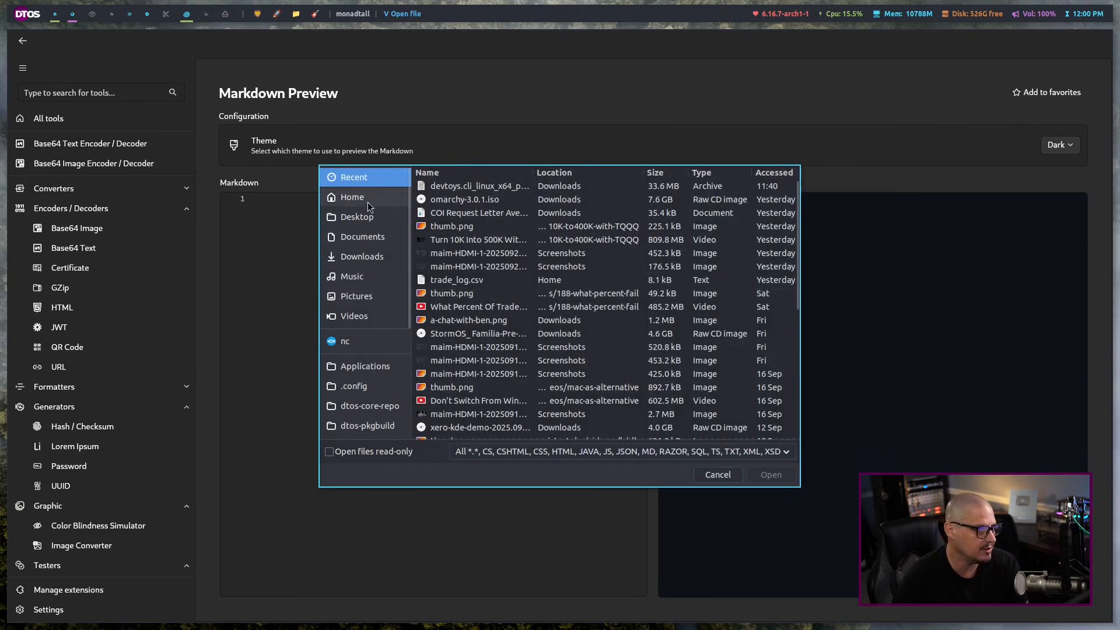
pyautogui.click(352, 196)
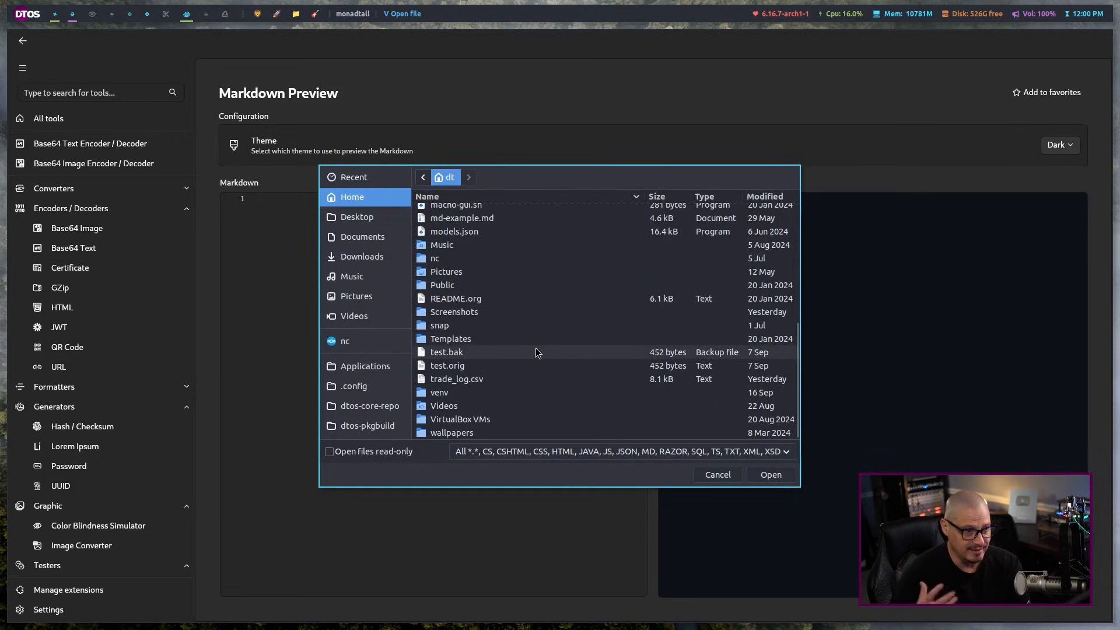
pyautogui.scroll(3)
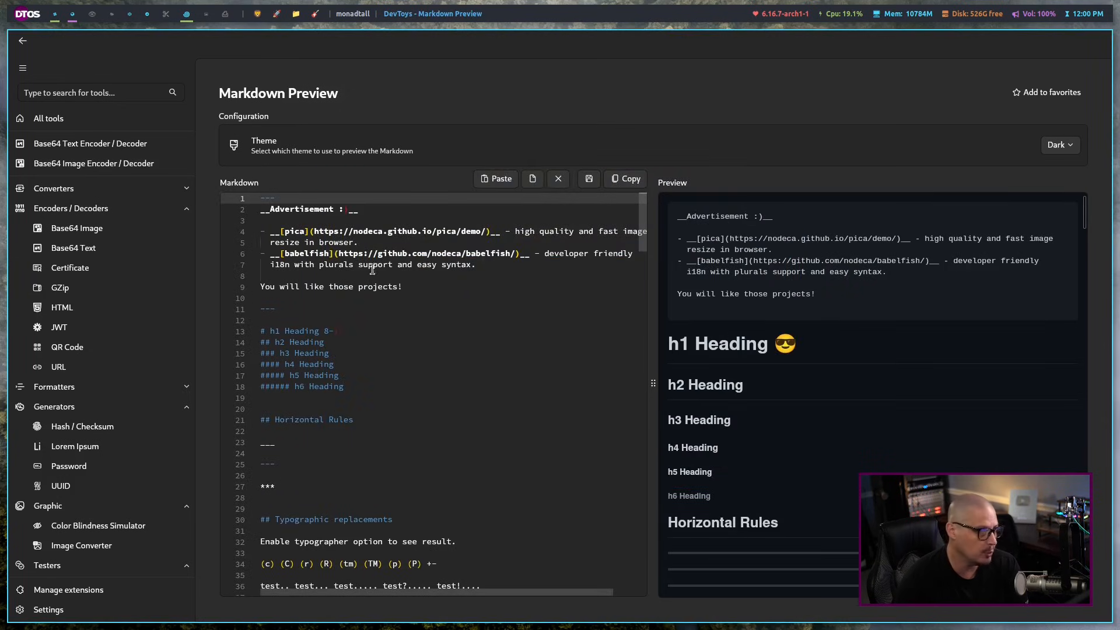
pyautogui.scroll(-3)
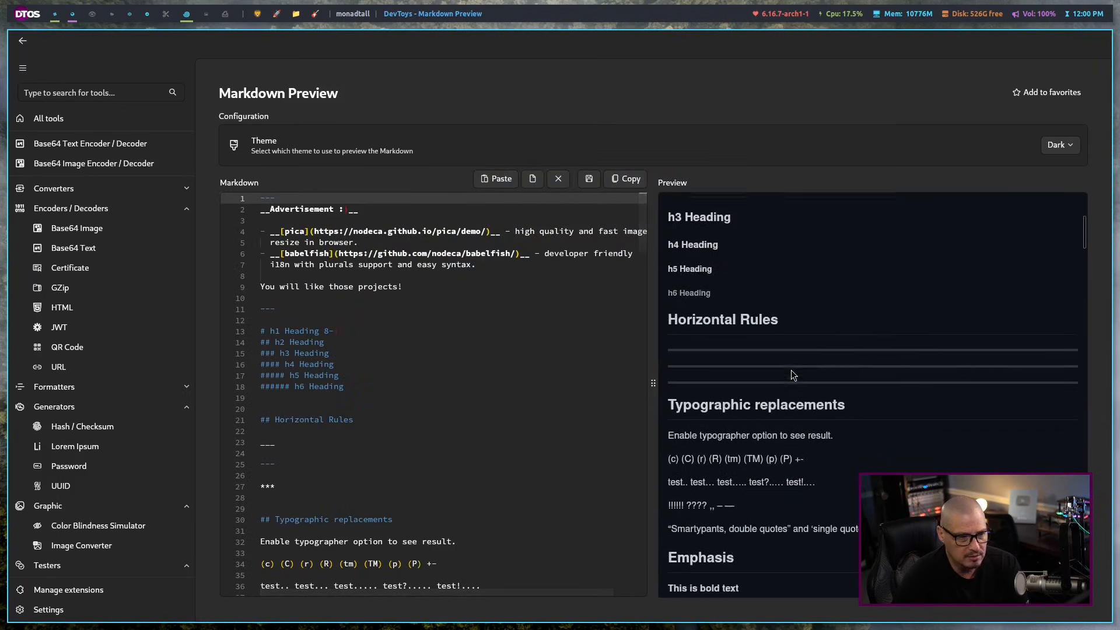
pyautogui.scroll(3)
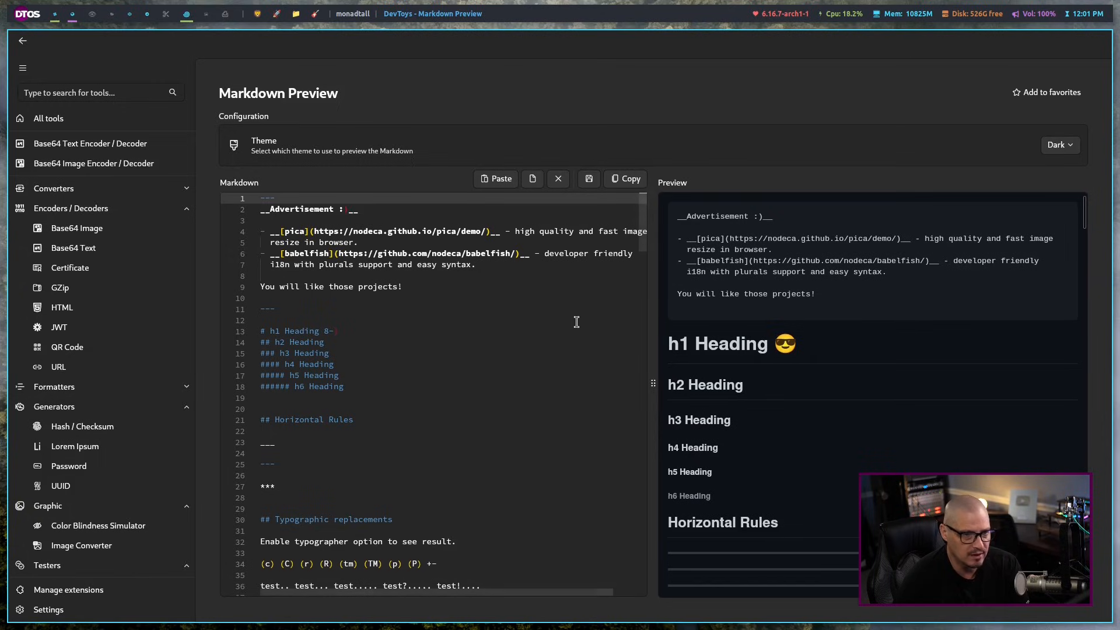
pyautogui.moveTo(559, 178)
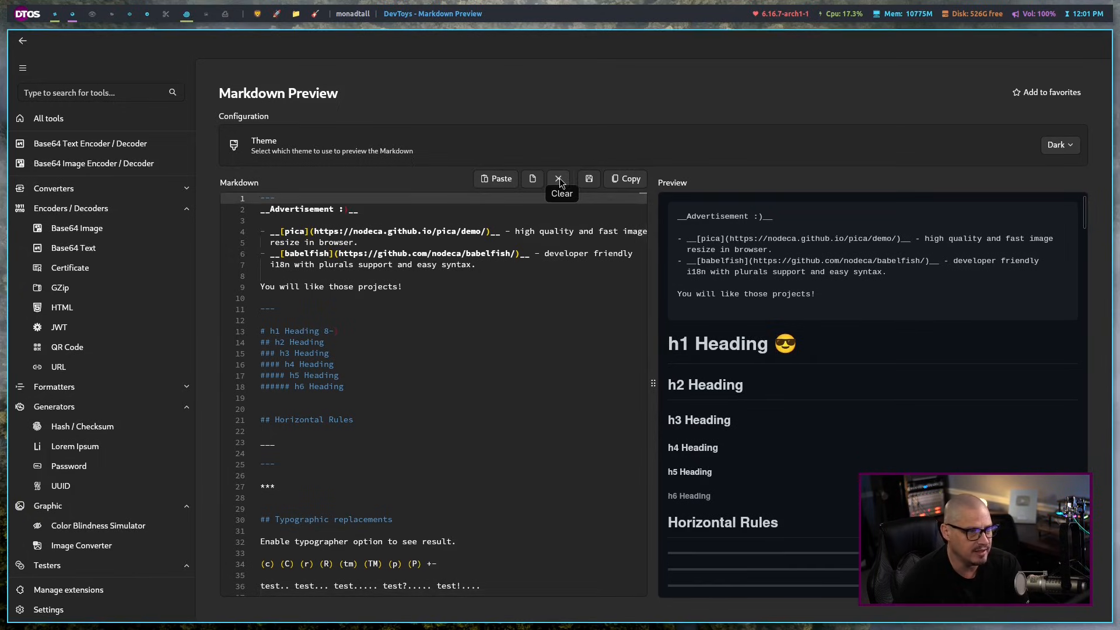
pyautogui.click(558, 178)
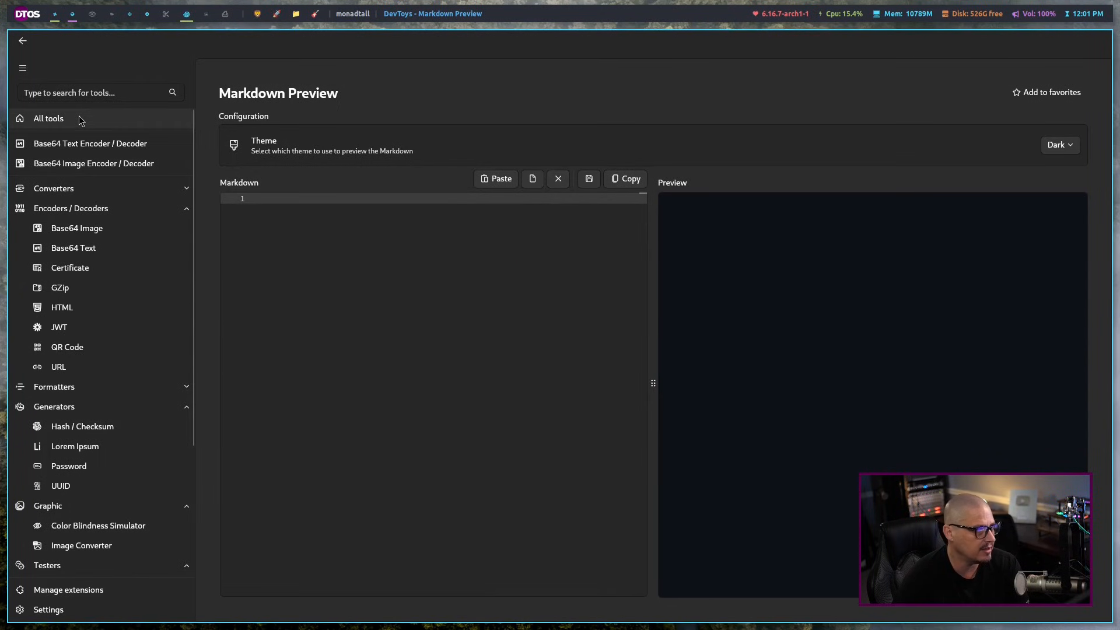
# - Open Text Escape / Unescape from Recents and type two lines ending 'ine!' into Input
pyautogui.click(49, 118)
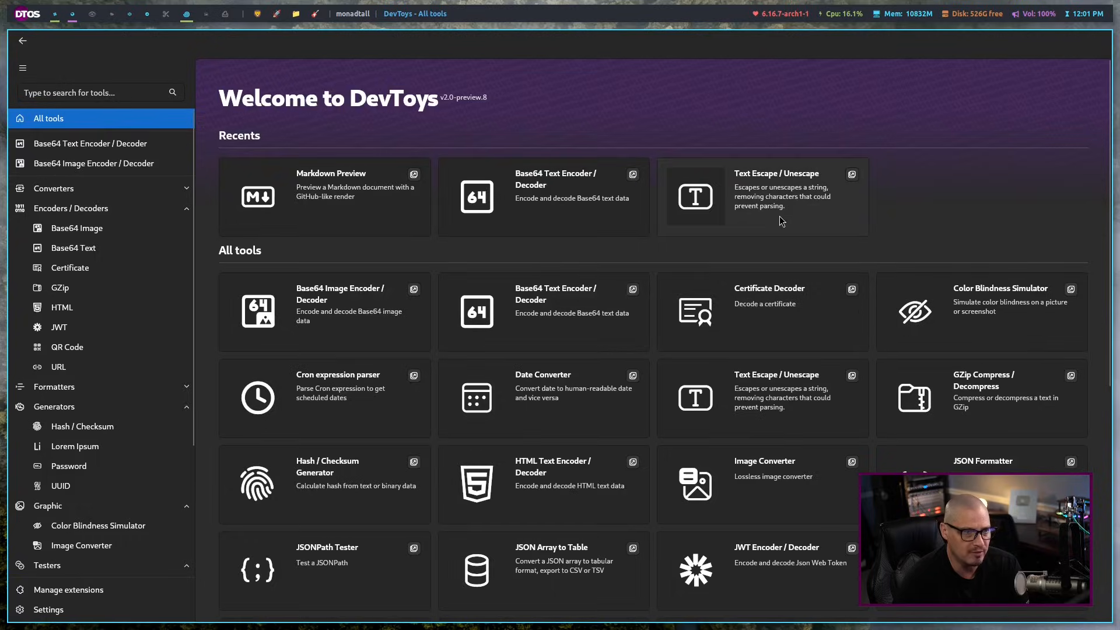
pyautogui.click(761, 196)
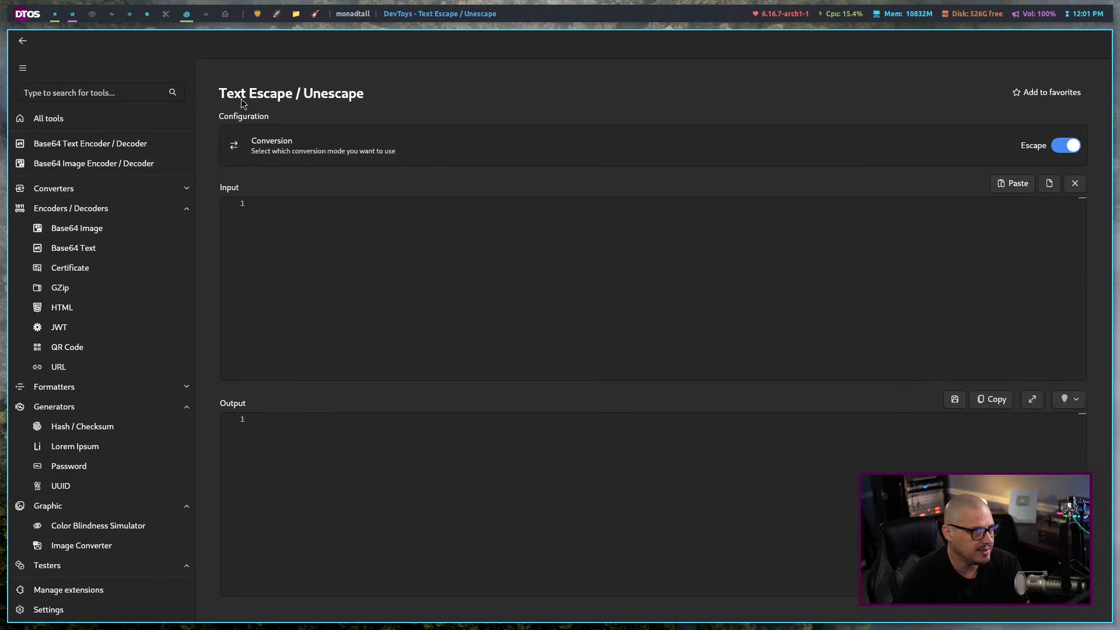
pyautogui.click(450, 277)
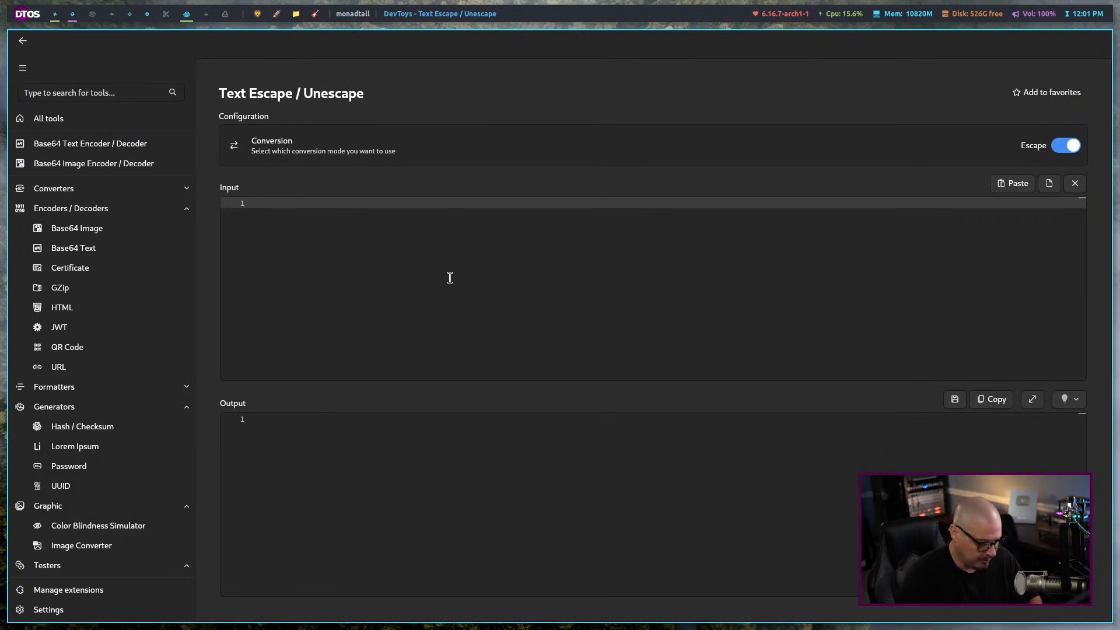
pyautogui.write('This is a')
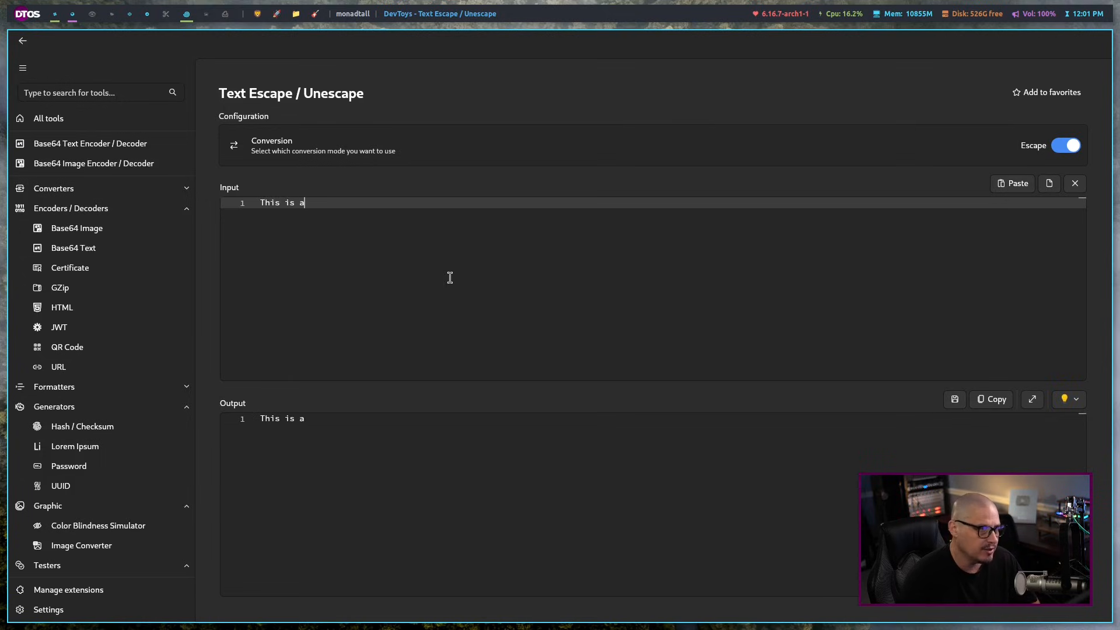
pyautogui.write('line of text!')
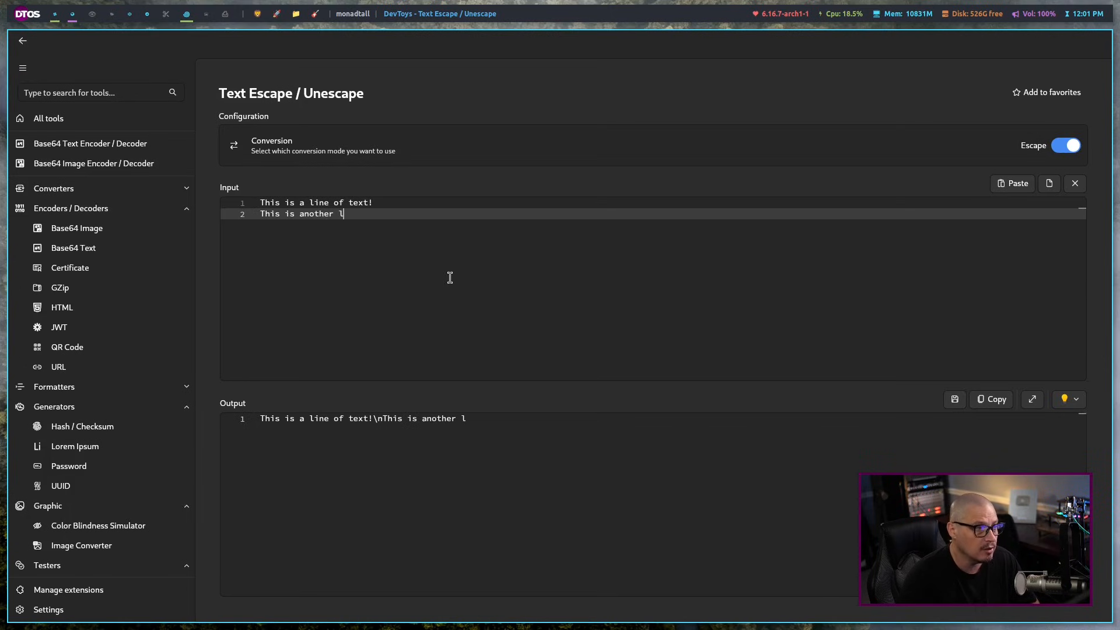
pyautogui.write('ine!')
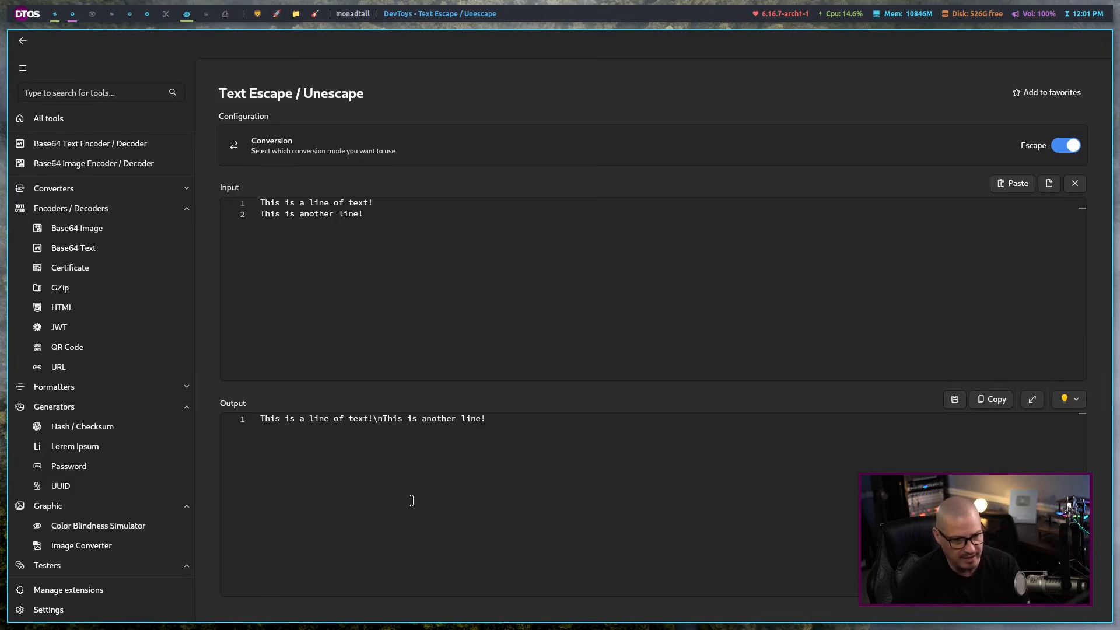
pyautogui.moveTo(486, 416)
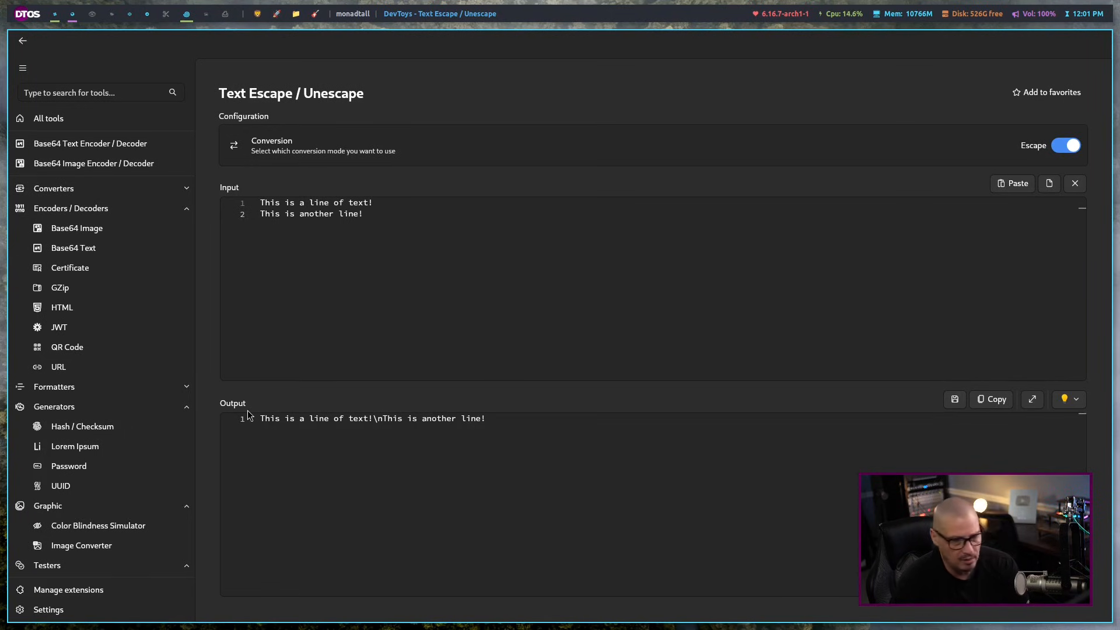
pyautogui.moveTo(629, 273)
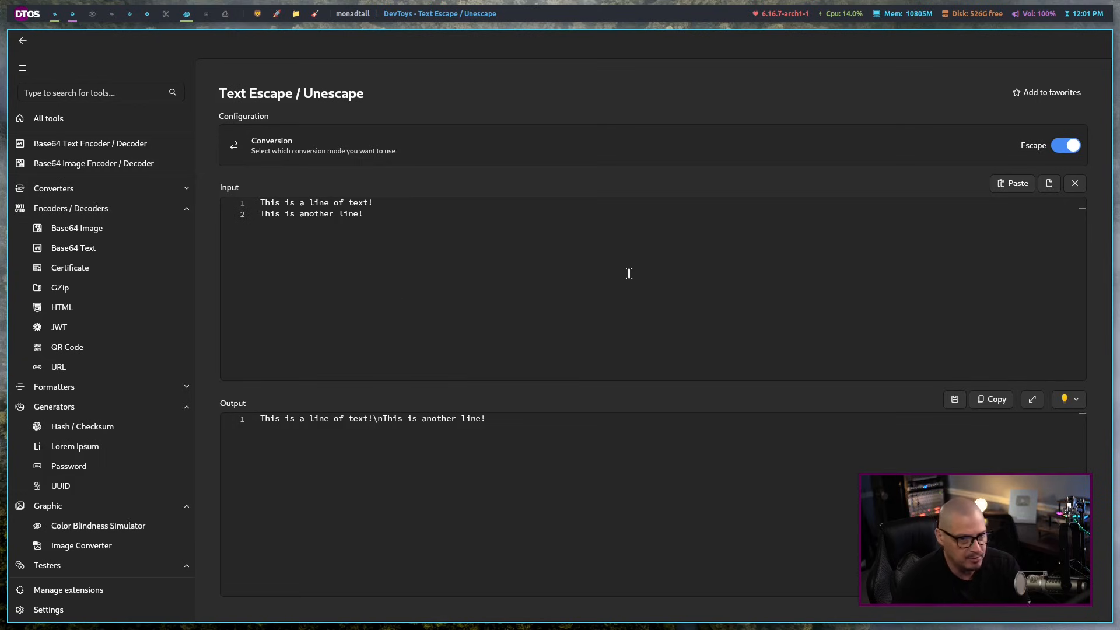
# - Clear the escape tool's input, then scroll the All tools grid down and back up
pyautogui.click(1048, 184)
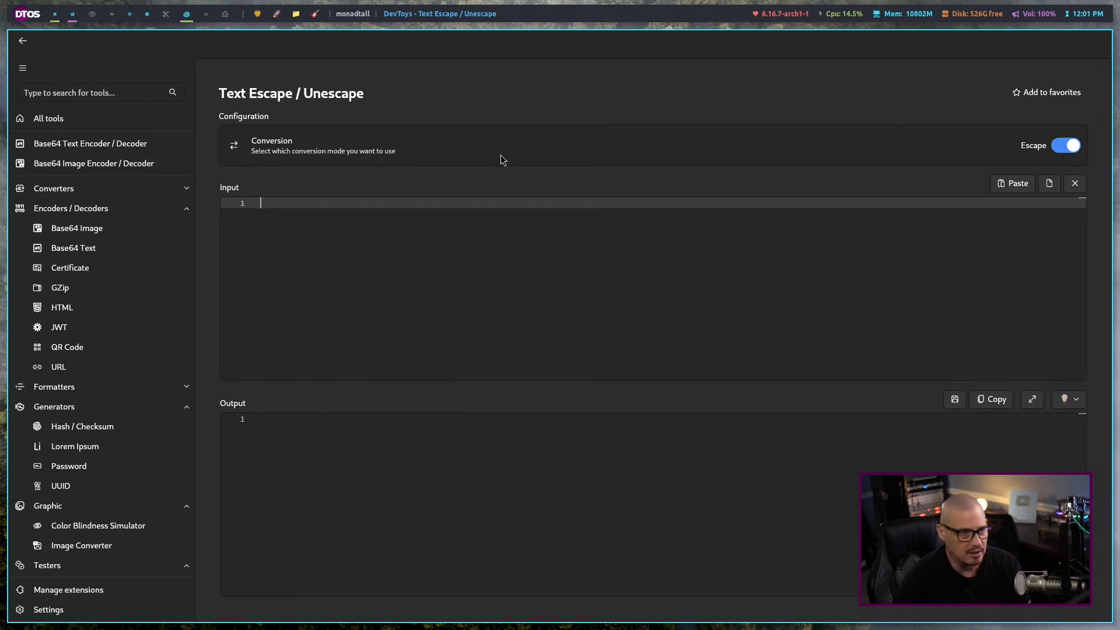
pyautogui.click(48, 118)
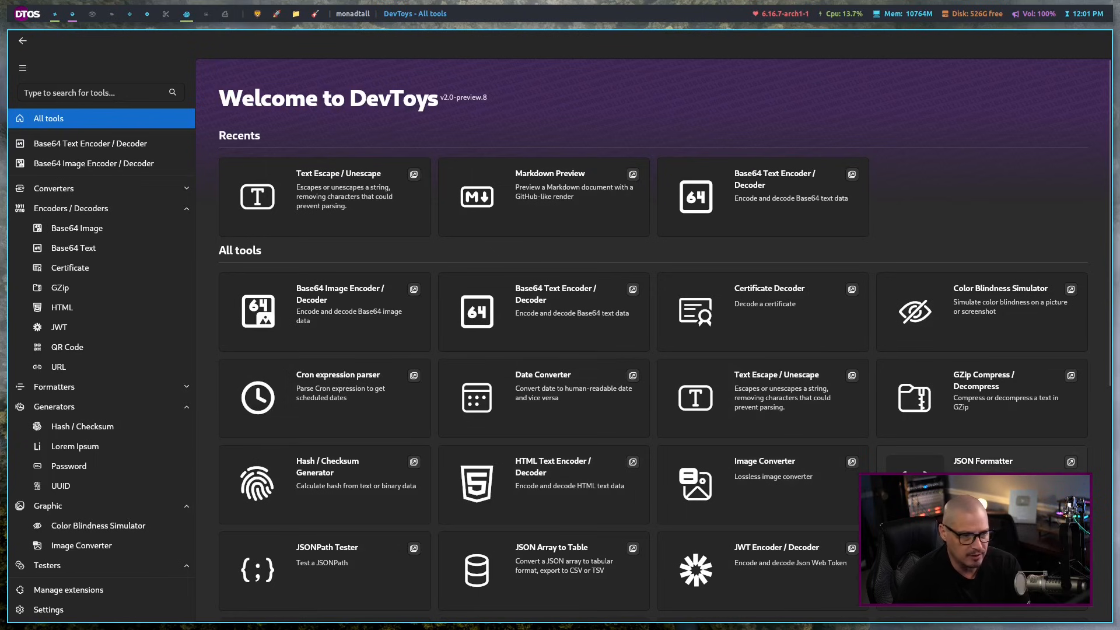
pyautogui.scroll(-3)
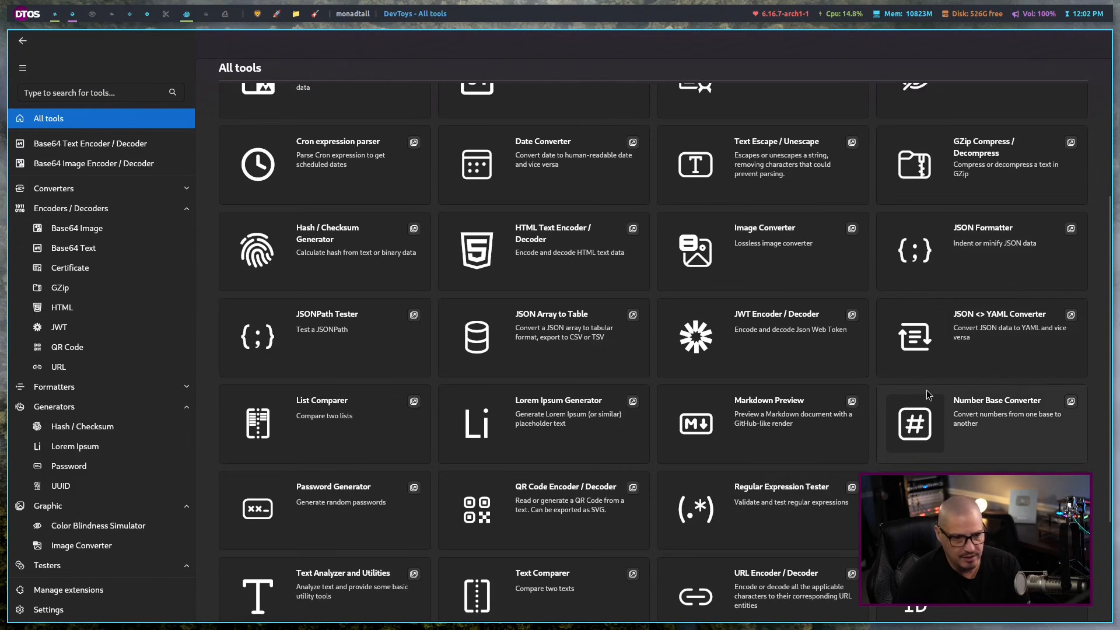
pyautogui.scroll(-3)
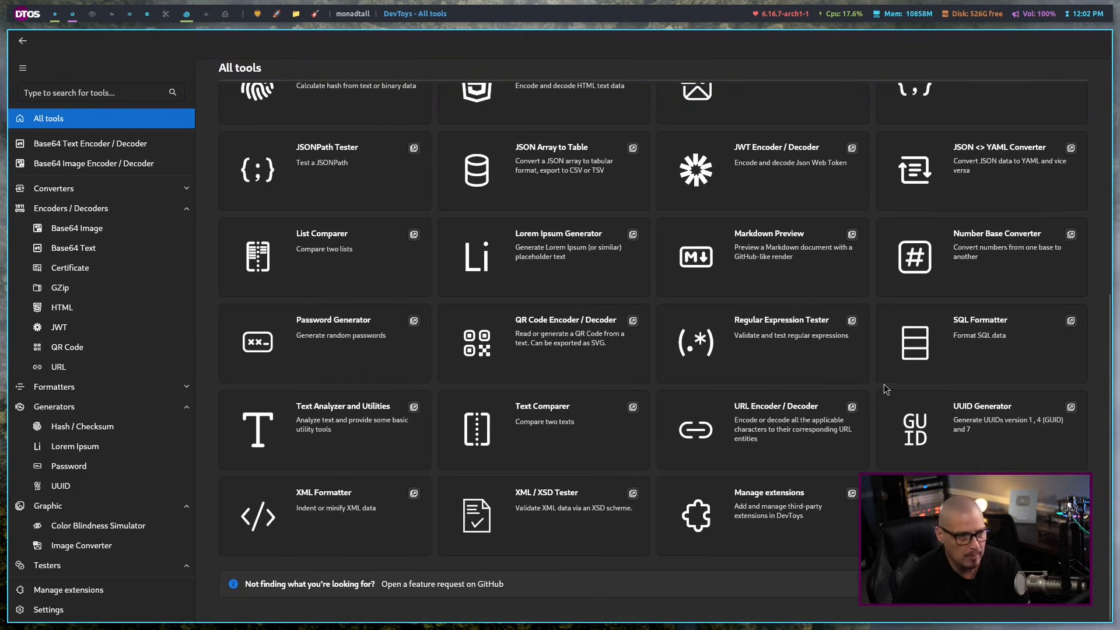
pyautogui.moveTo(741, 481)
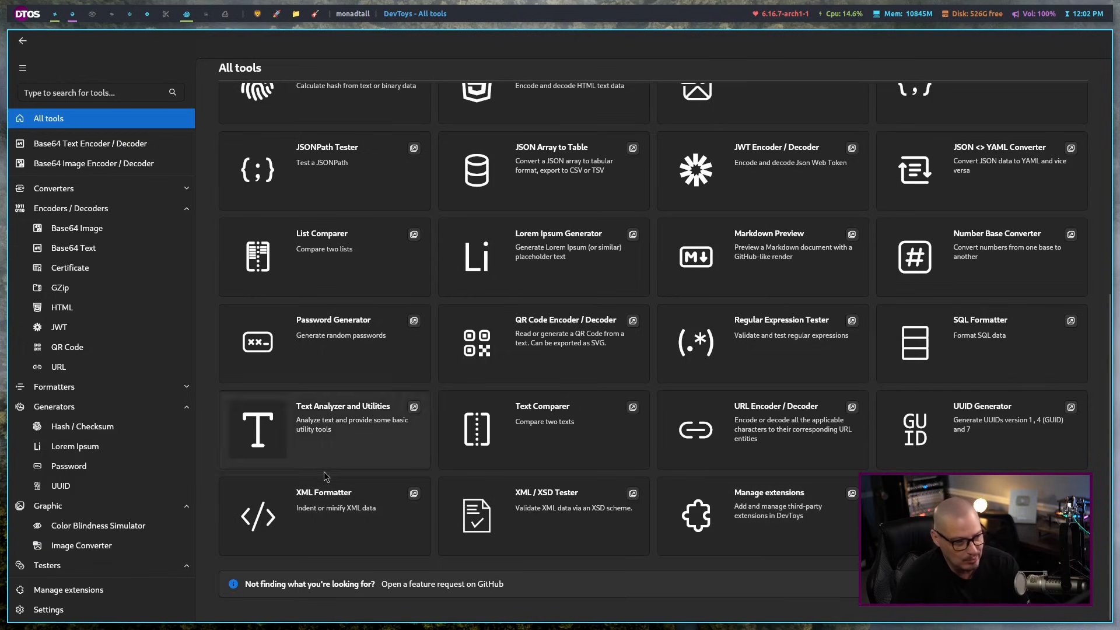
pyautogui.scroll(3)
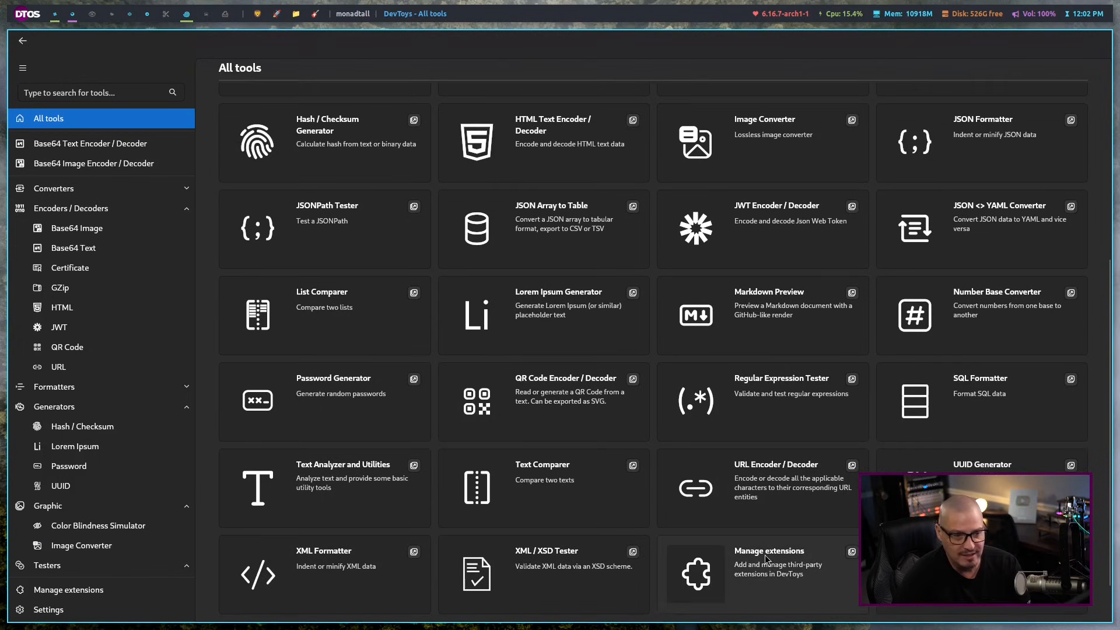
pyautogui.scroll(3)
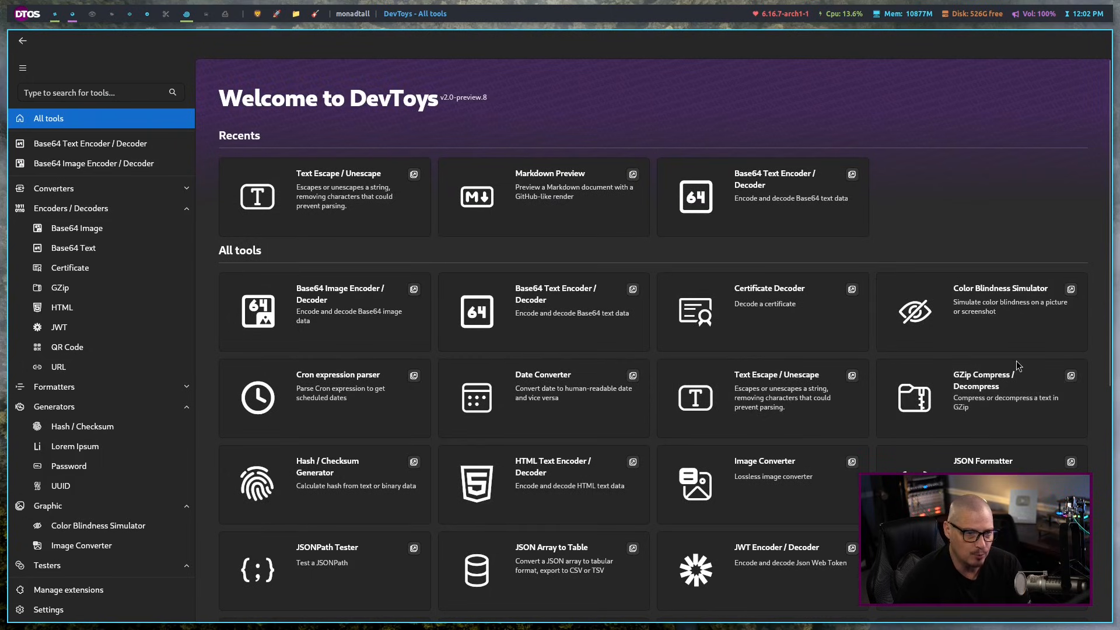
# - Open the Color Blindness Simulator card from the All tools page
pyautogui.click(981, 311)
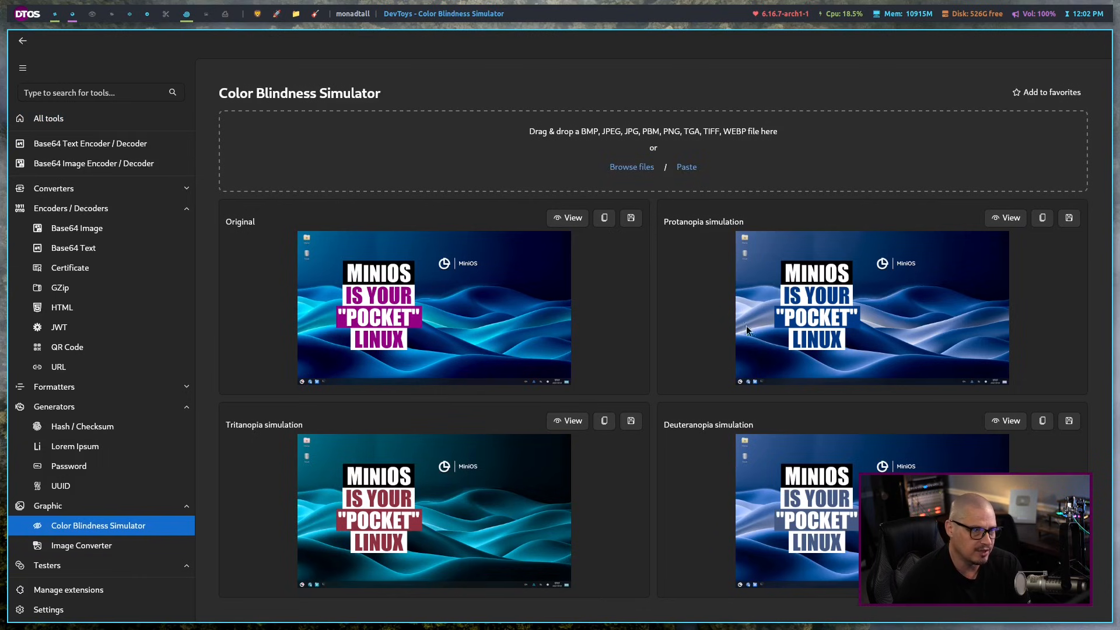
pyautogui.moveTo(439, 313)
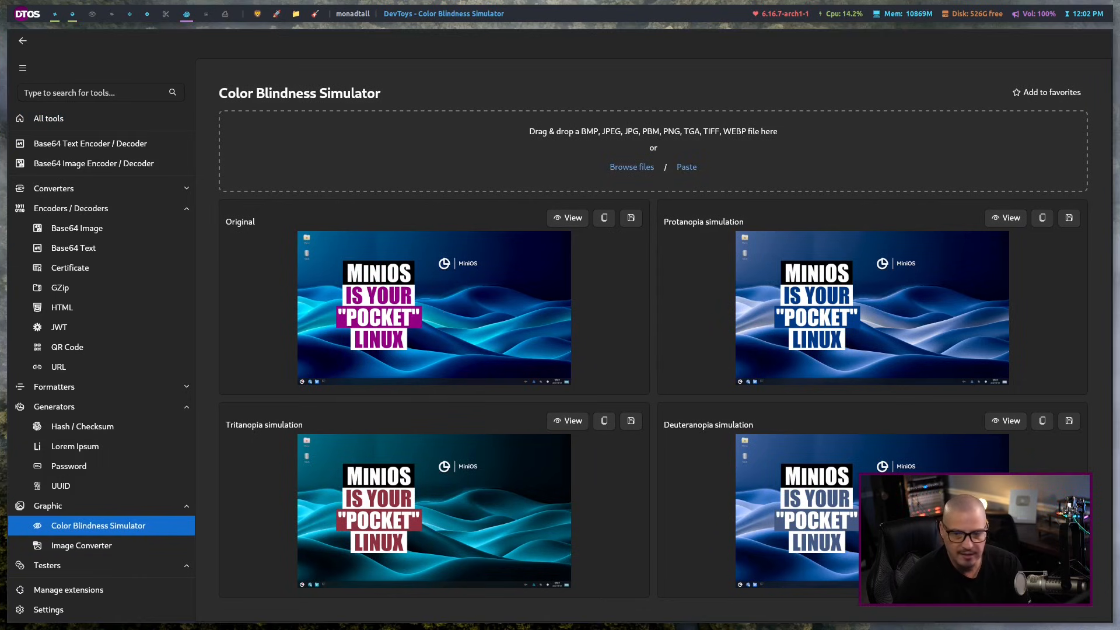
pyautogui.moveTo(679, 282)
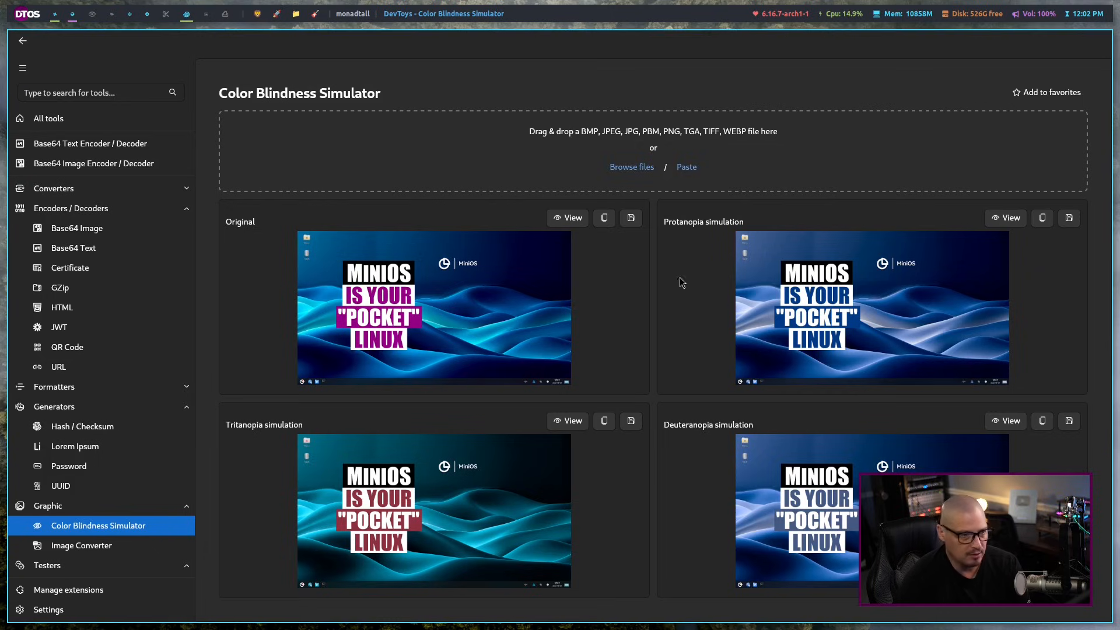
pyautogui.moveTo(924, 232)
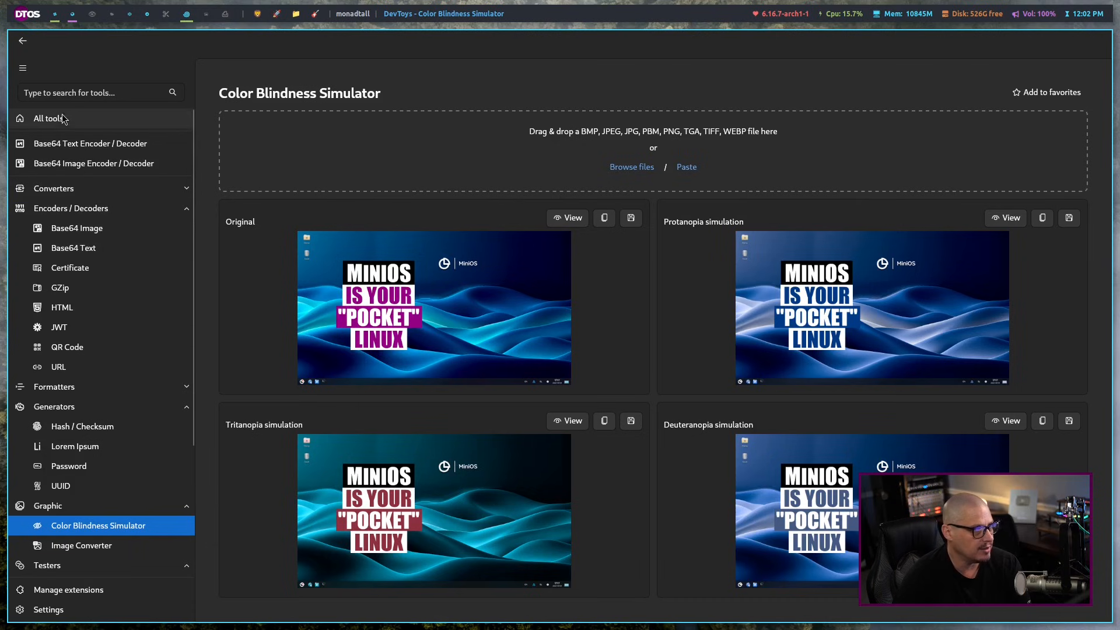
# - Return to All tools and scroll down the tool grid
pyautogui.click(48, 118)
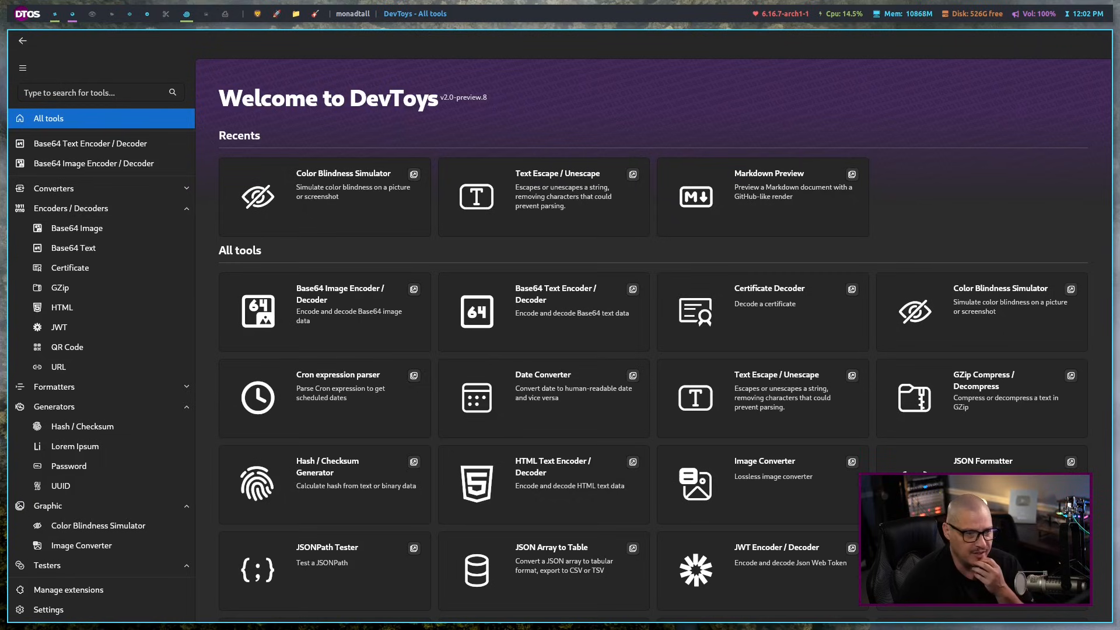
pyautogui.moveTo(853, 623)
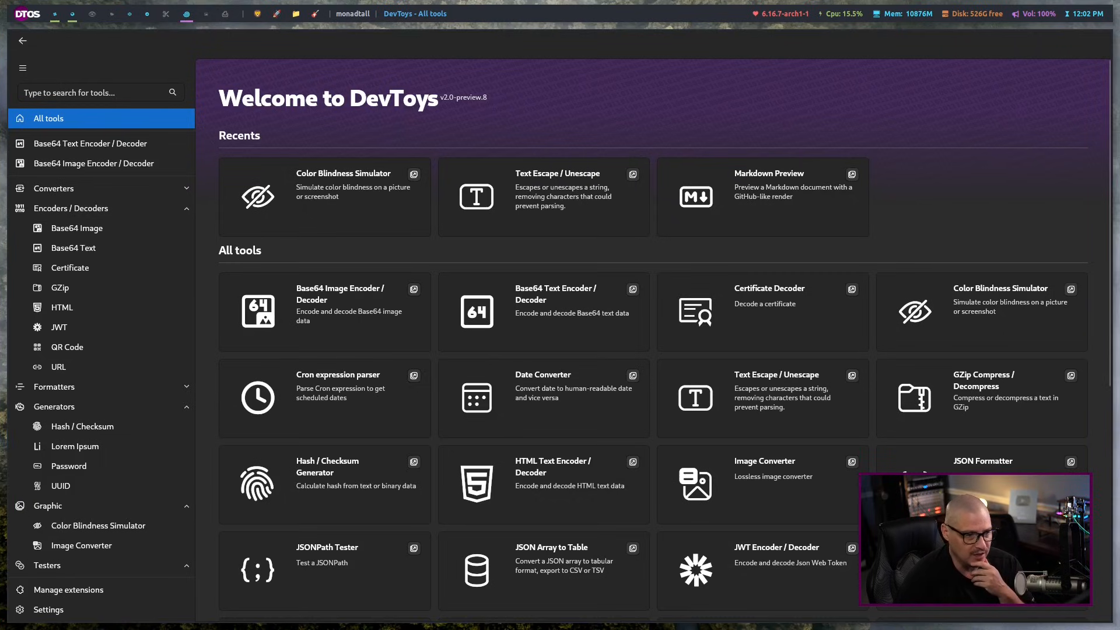
pyautogui.scroll(-3)
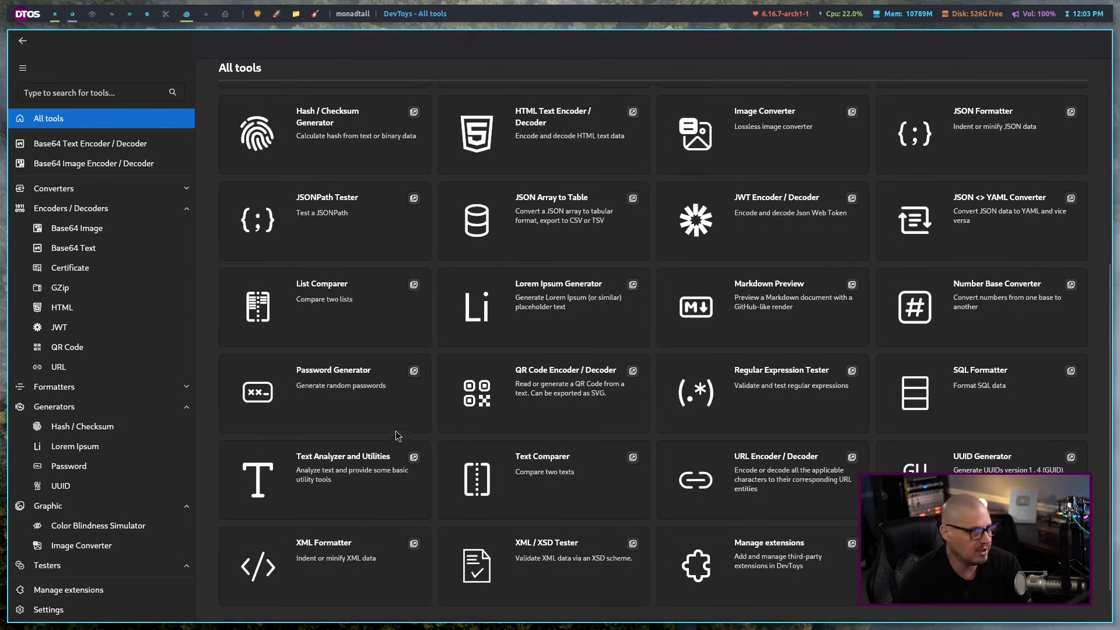
pyautogui.moveTo(725, 406)
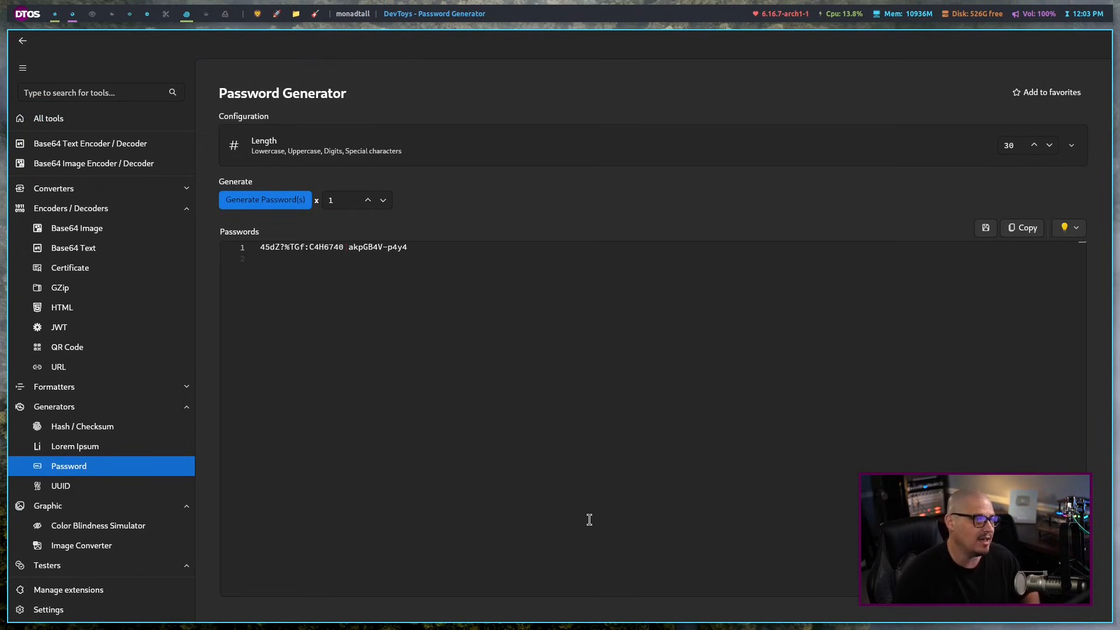
pyautogui.moveTo(379, 325)
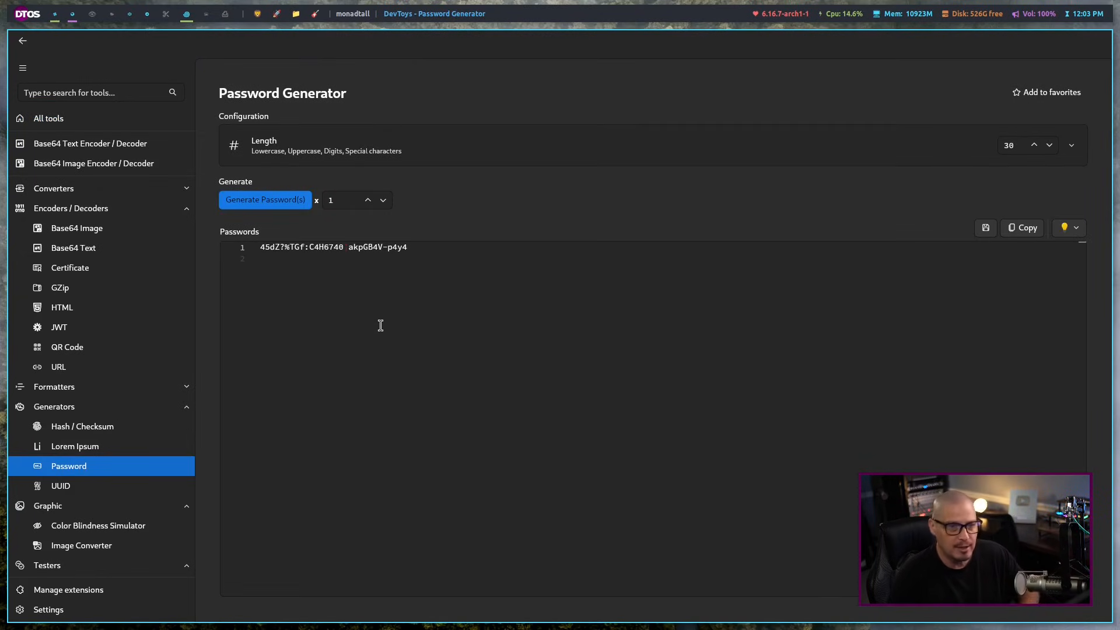
pyautogui.moveTo(525, 503)
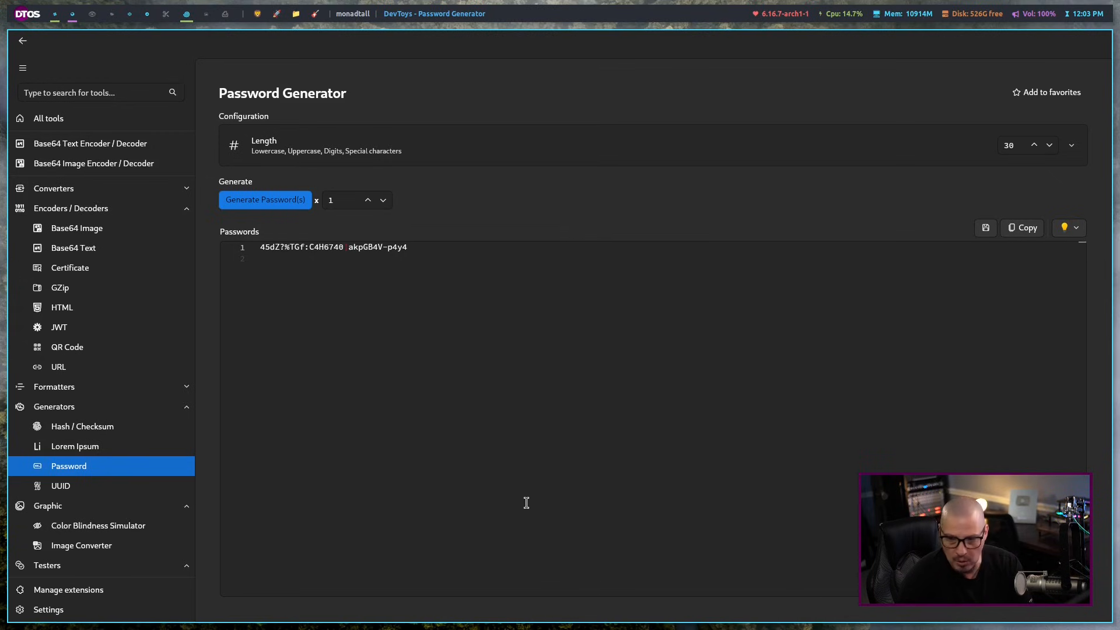
pyautogui.moveTo(309, 270)
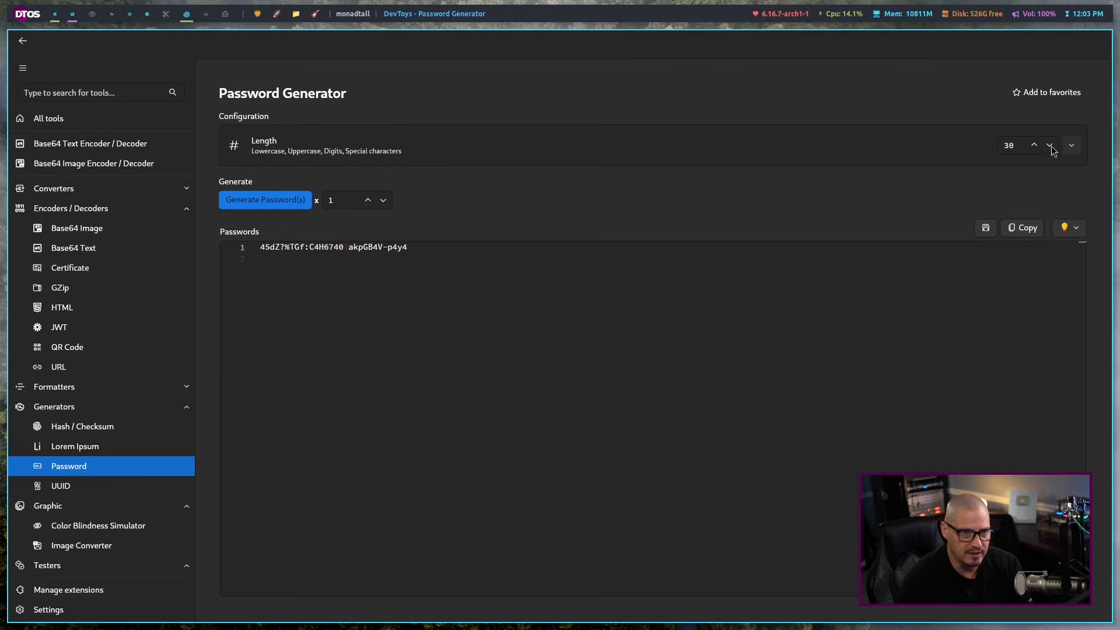
pyautogui.moveTo(991, 165)
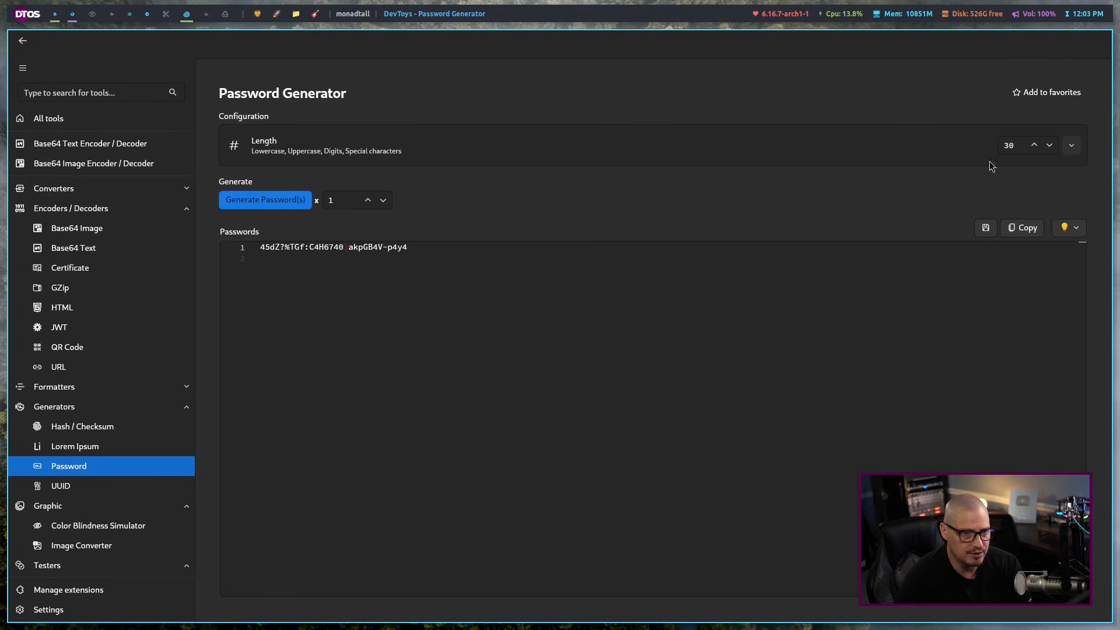
pyautogui.moveTo(319, 207)
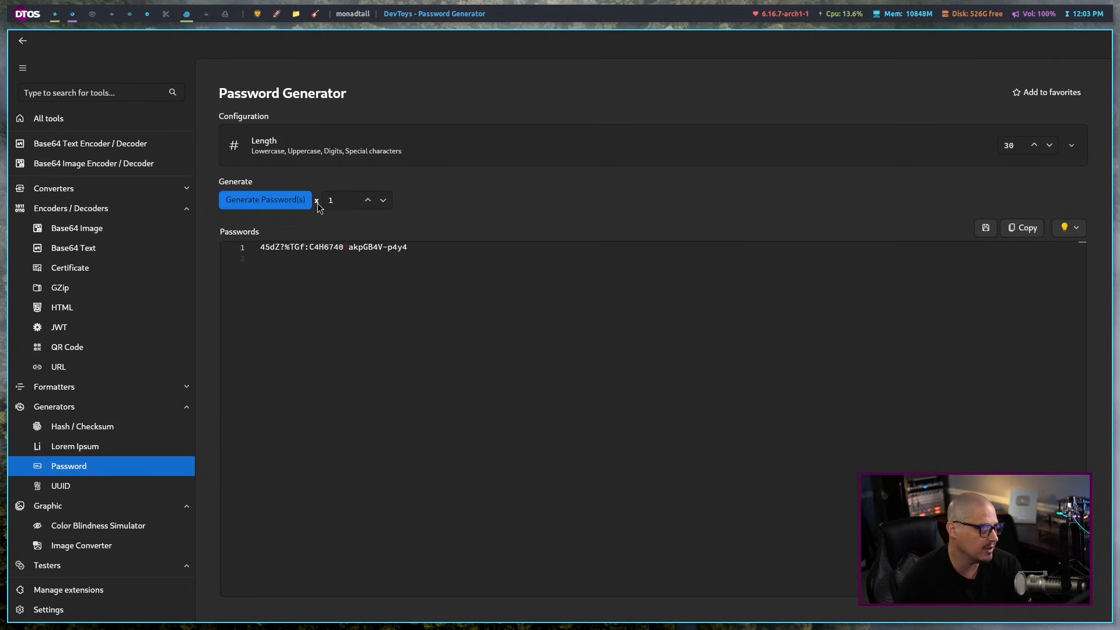
# - Go to All tools and scroll the tool list toward the Lorem Ipsum generator
pyautogui.click(48, 117)
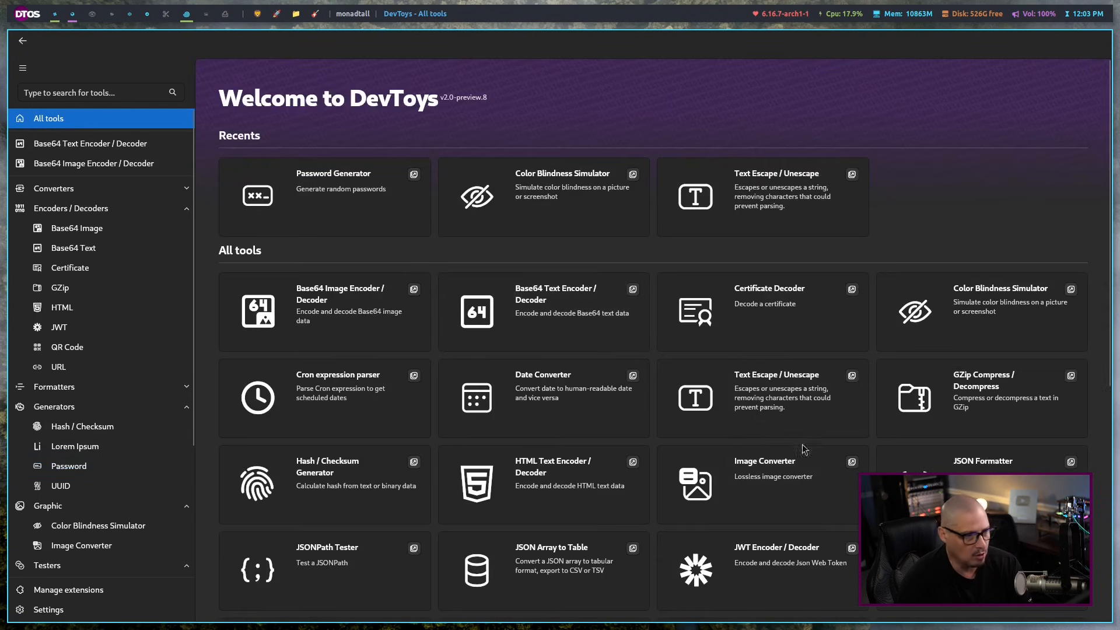
pyautogui.scroll(-3)
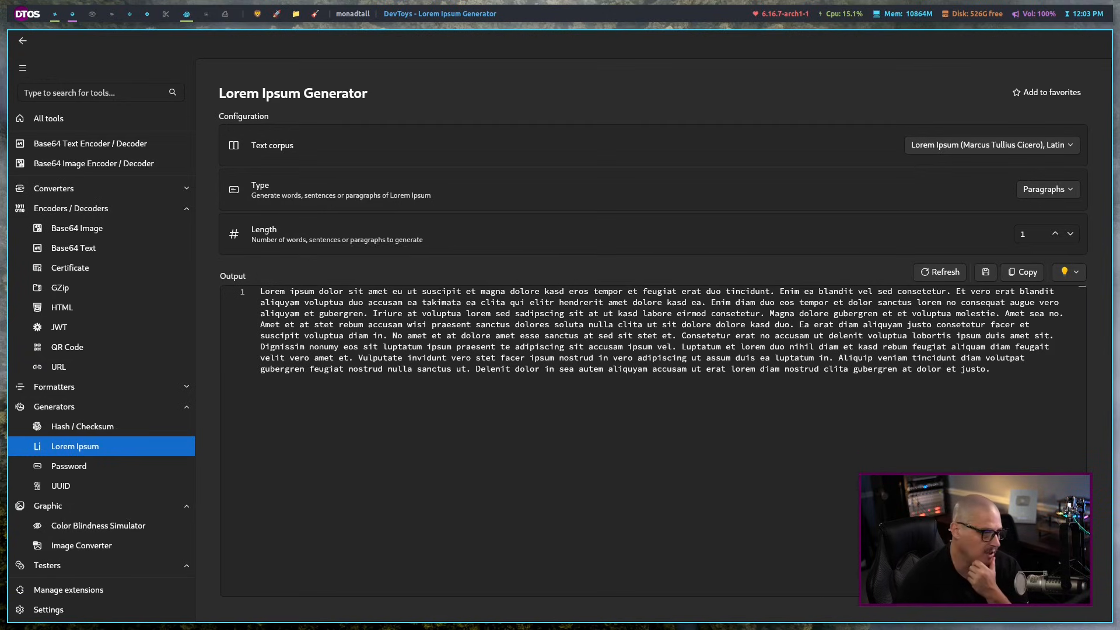
pyautogui.moveTo(670, 546)
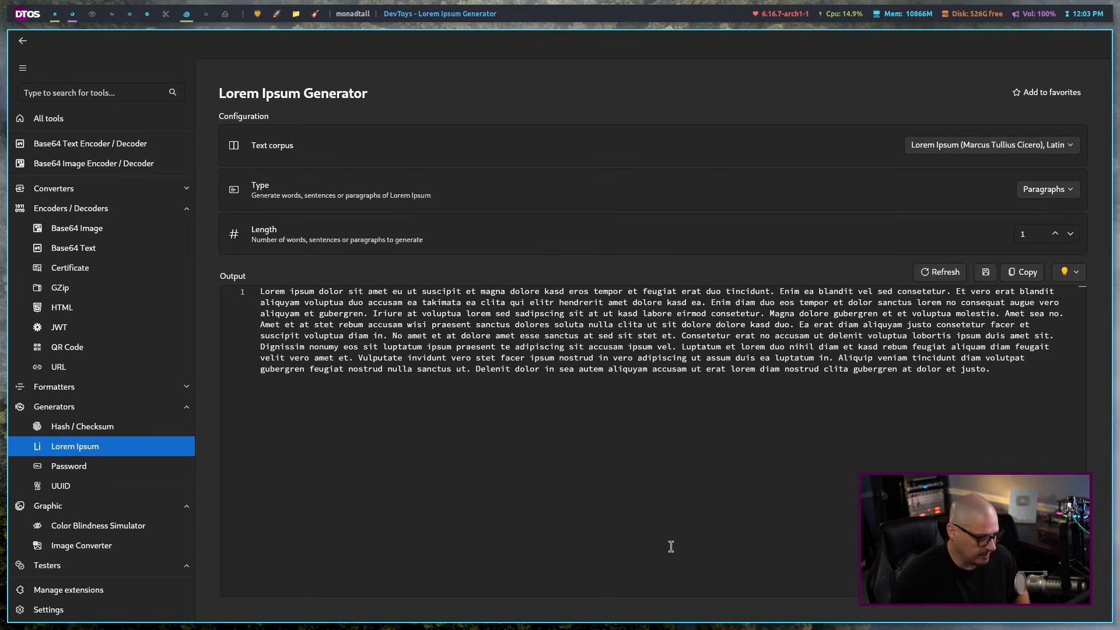
pyautogui.moveTo(486, 318)
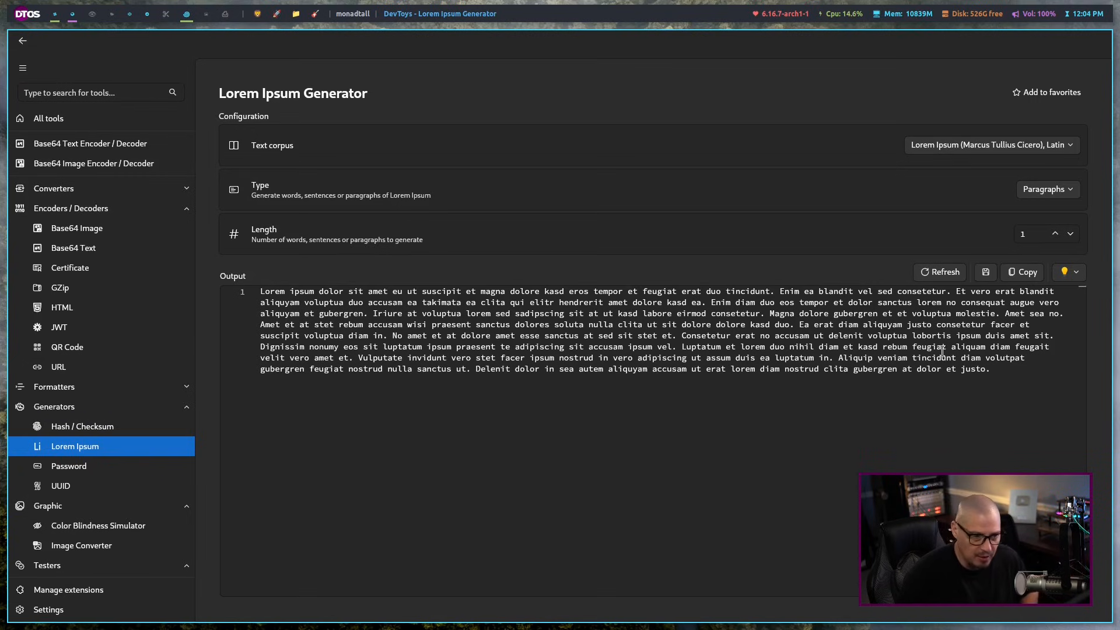
pyautogui.moveTo(803, 410)
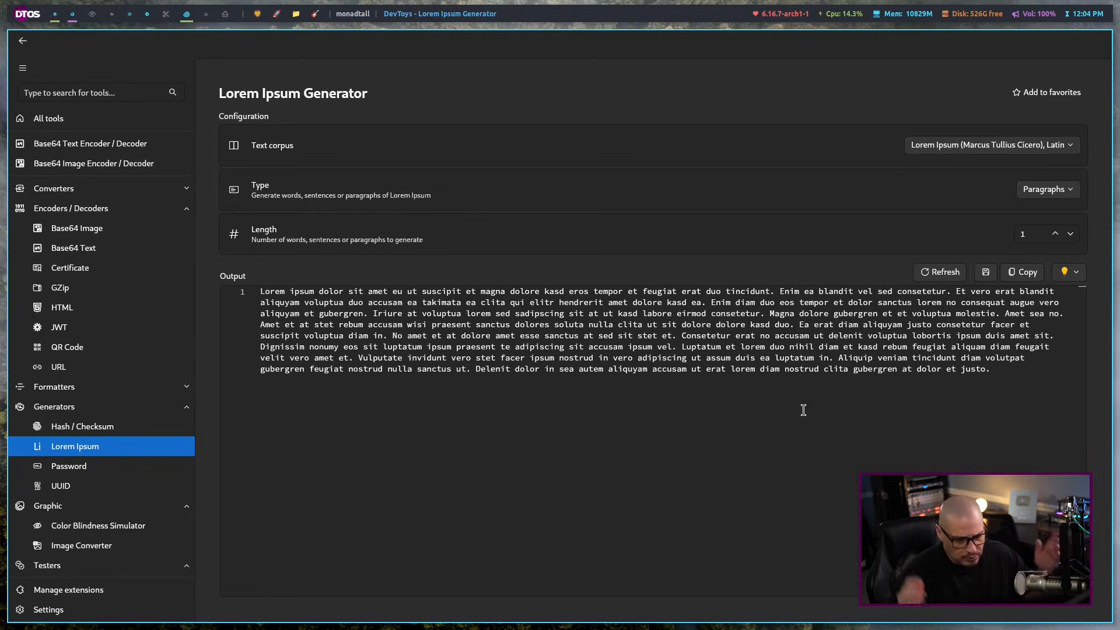
pyautogui.moveTo(774, 376)
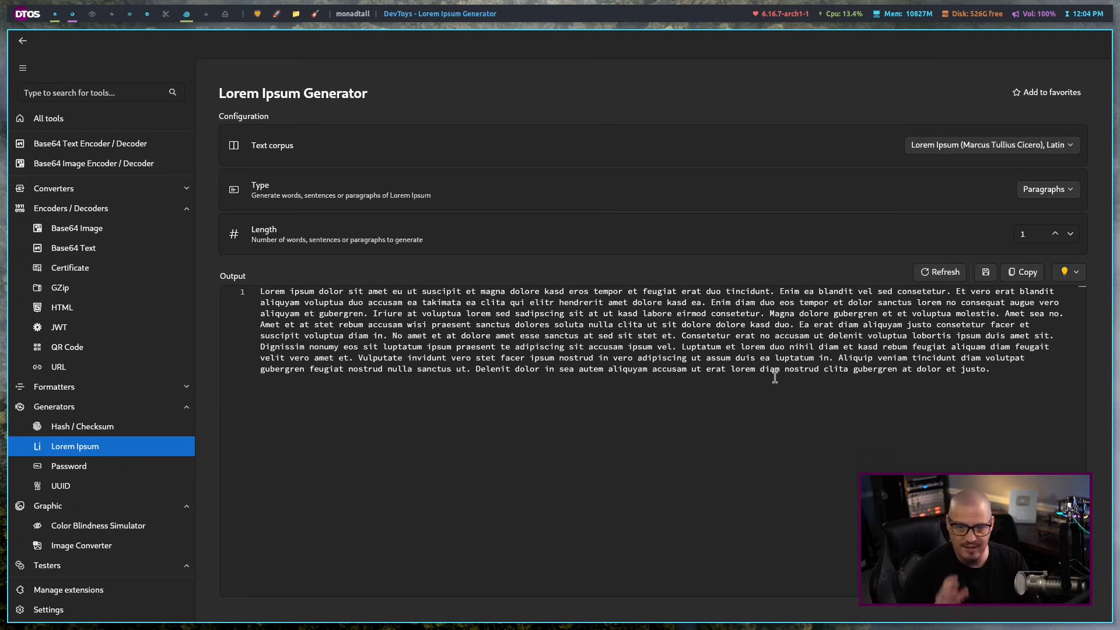
# - Open the Text corpus dropdown listing Byron to Poe
pyautogui.click(990, 144)
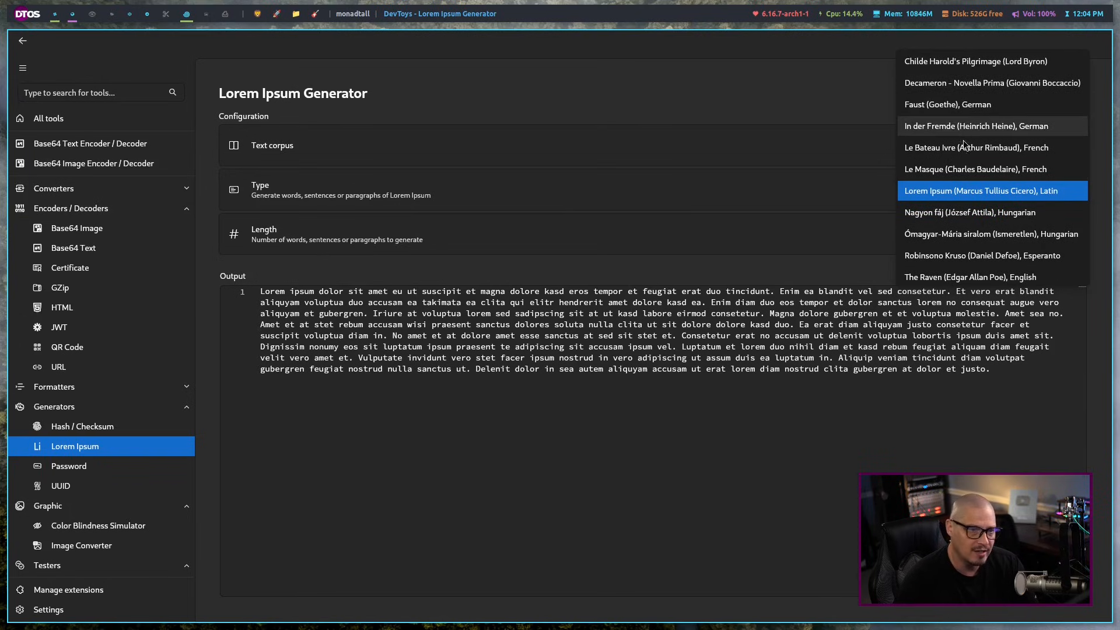
pyautogui.moveTo(968, 147)
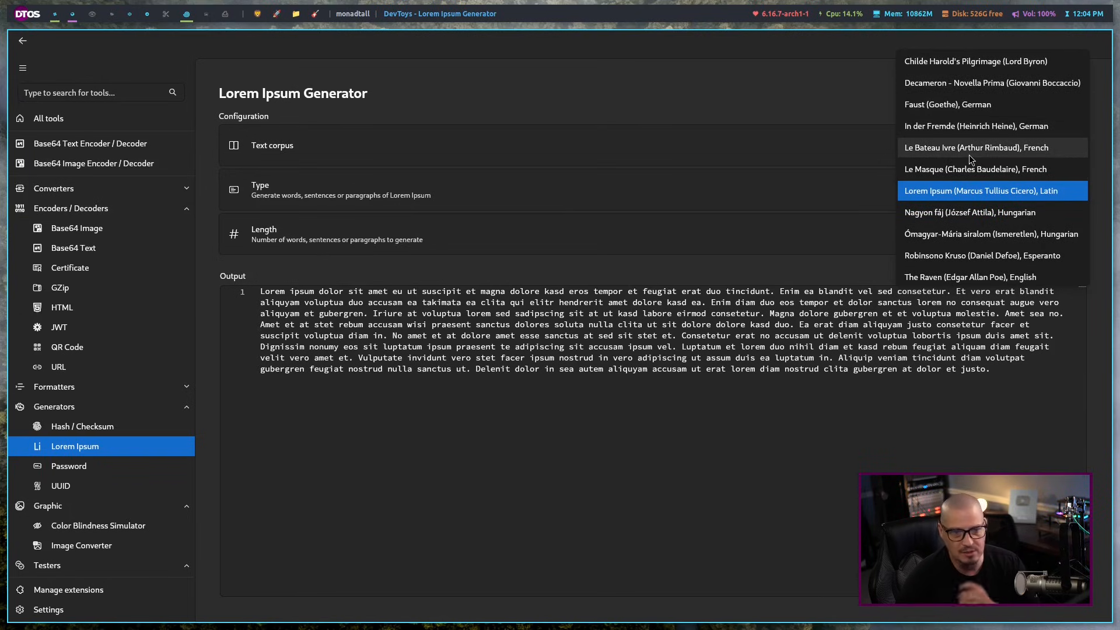
pyautogui.moveTo(1005, 255)
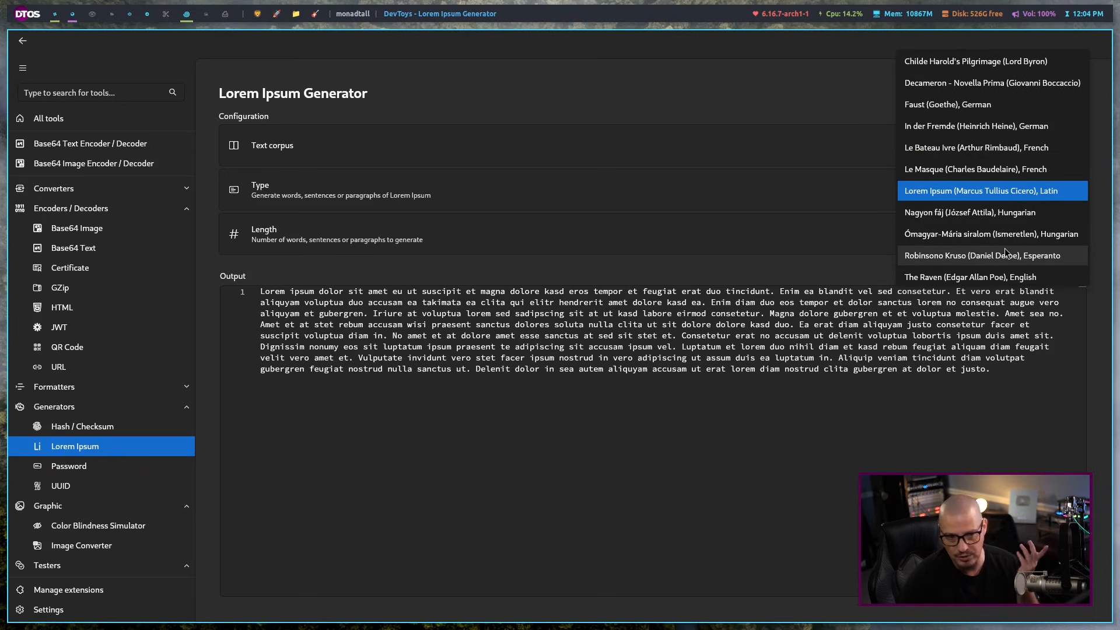
pyautogui.moveTo(1028, 262)
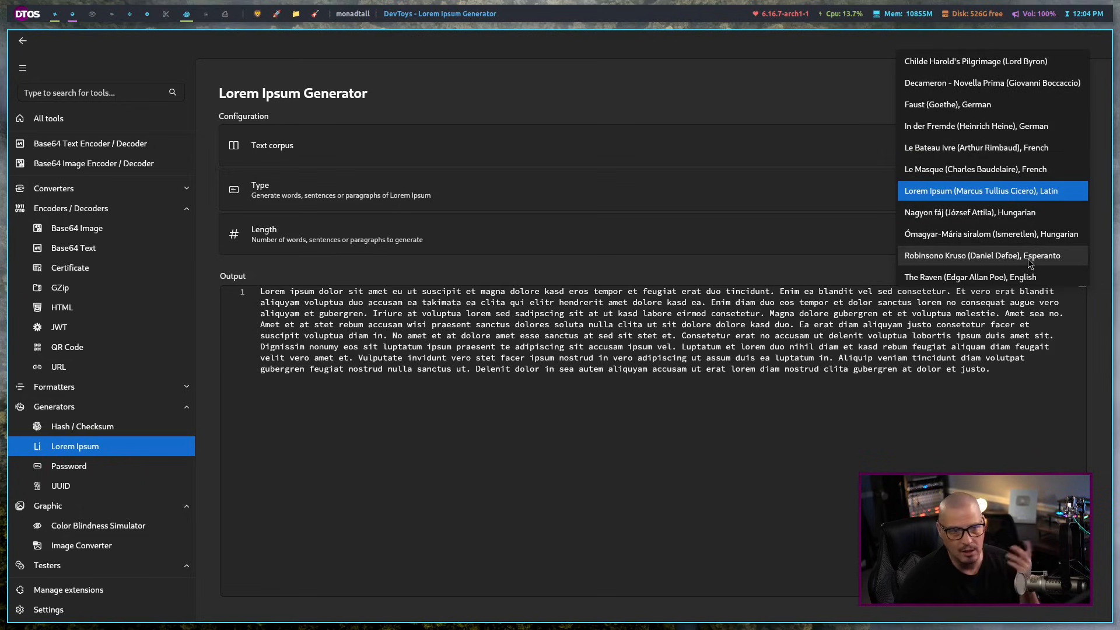
pyautogui.moveTo(1034, 278)
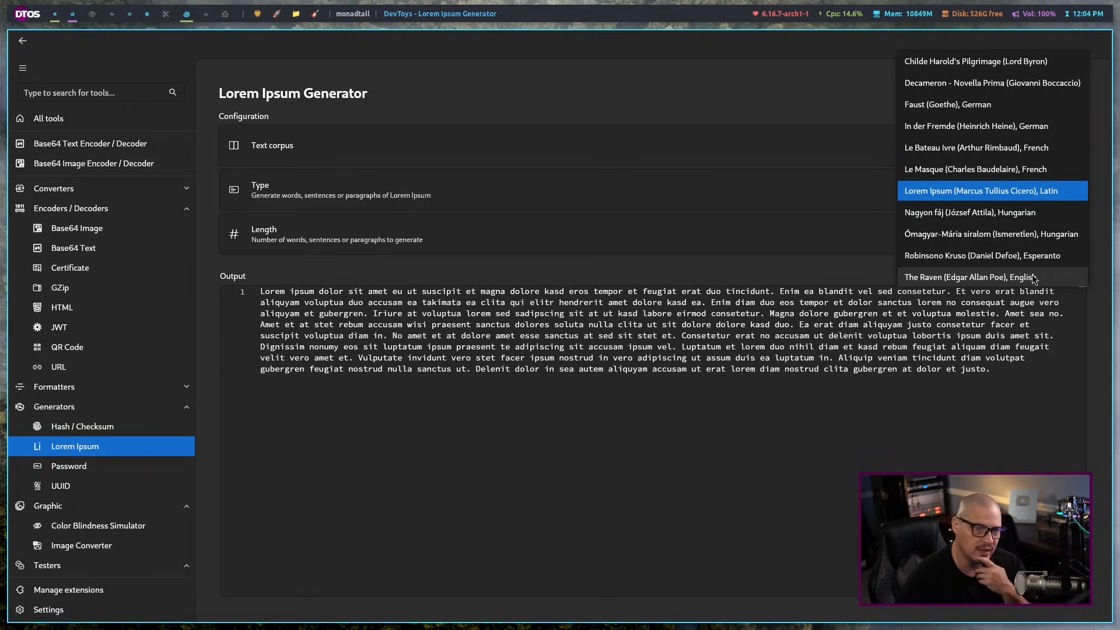
pyautogui.moveTo(1056, 241)
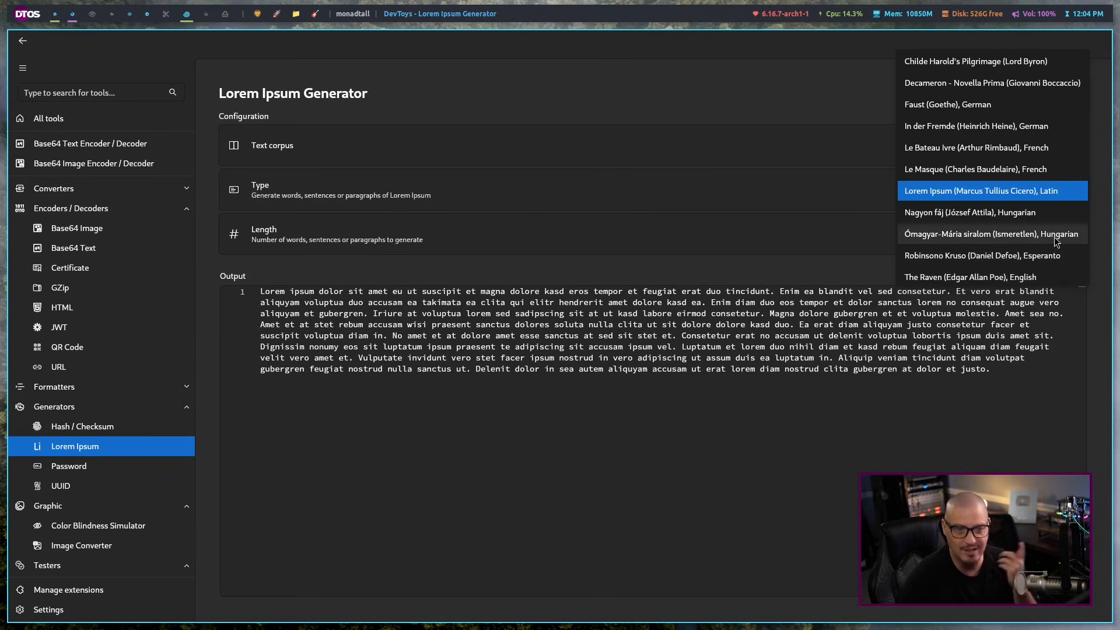
pyautogui.moveTo(991, 126)
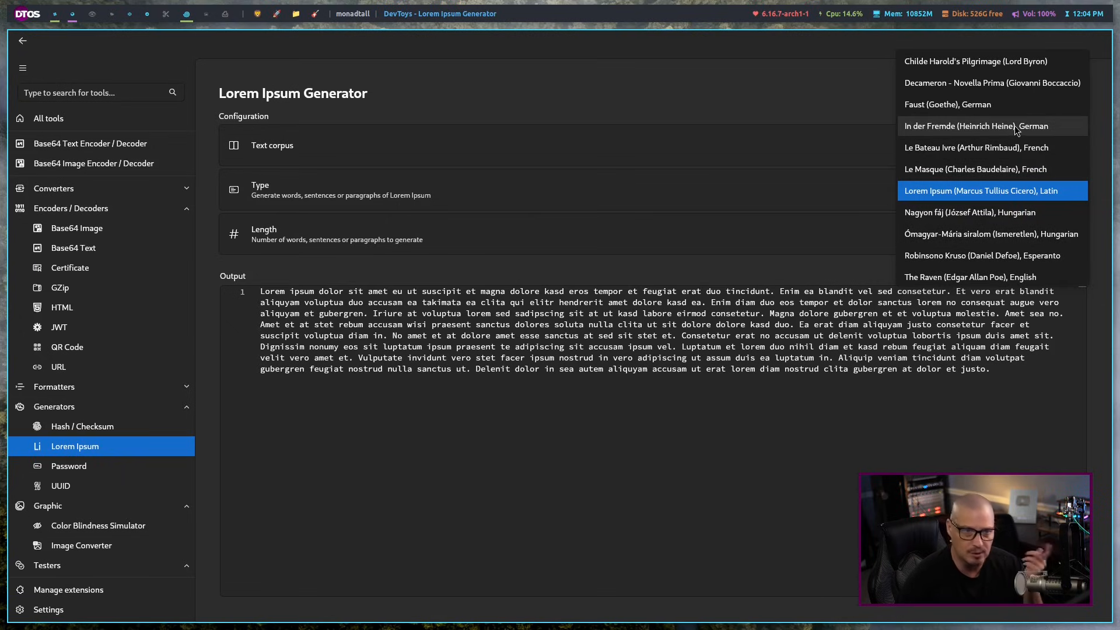
# - Keep the Latin corpus and add Lorem Ipsum Generator to favorites
pyautogui.click(982, 190)
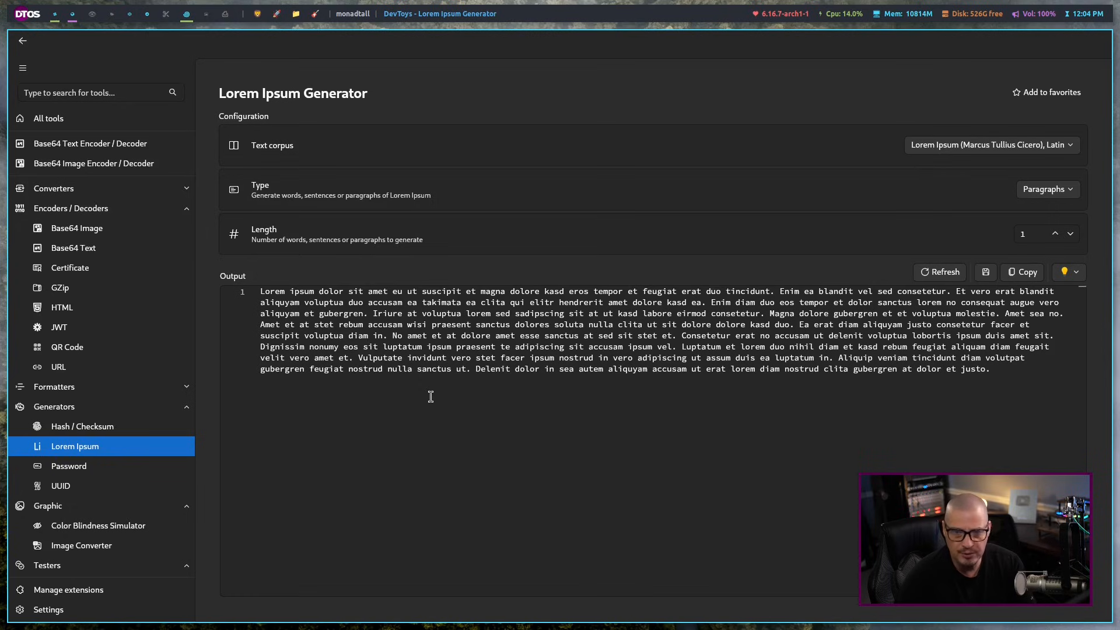
pyautogui.moveTo(391, 255)
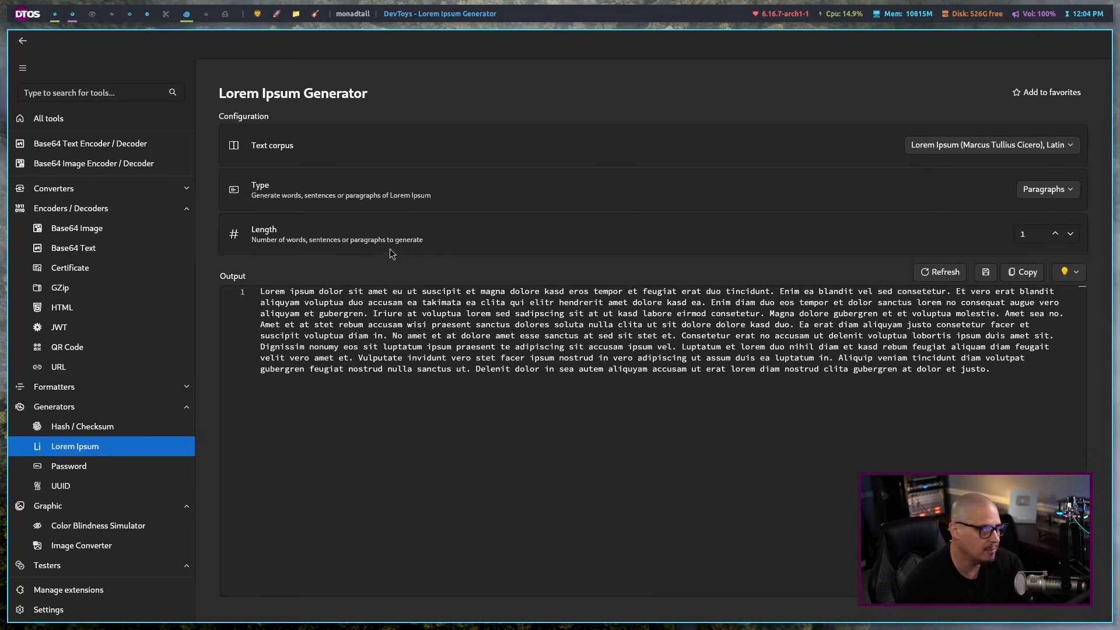
pyautogui.click(49, 118)
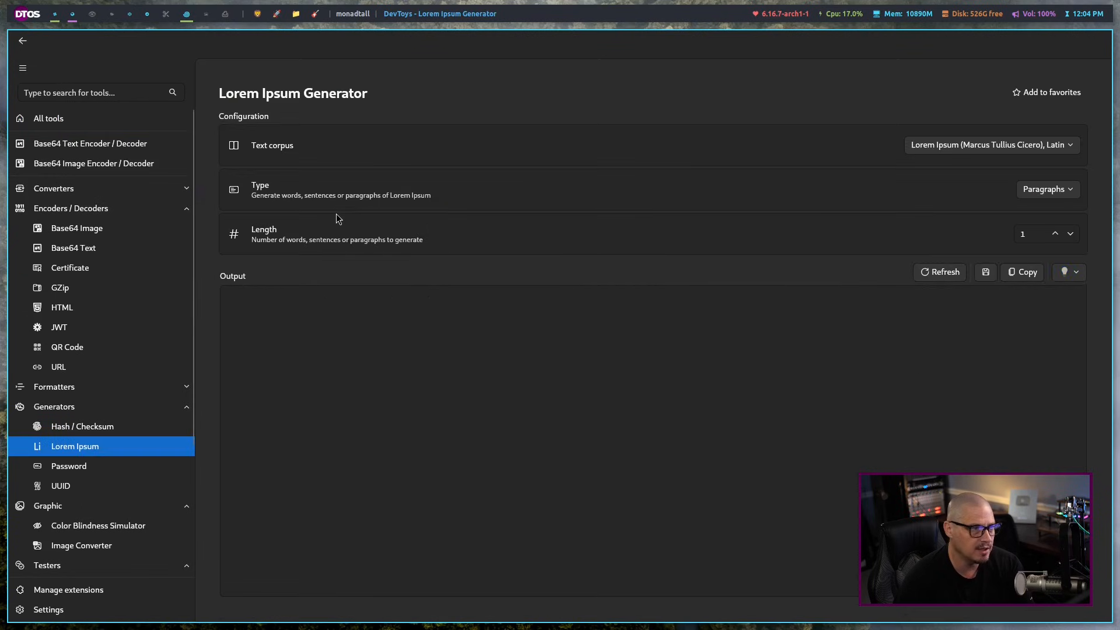
pyautogui.click(939, 272)
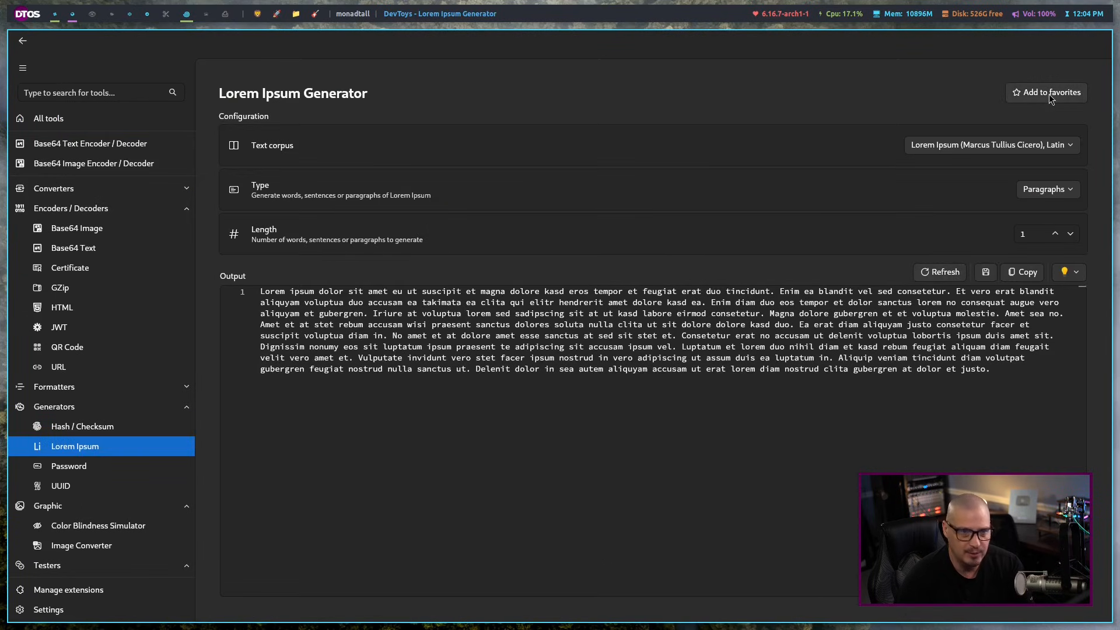
pyautogui.click(1046, 92)
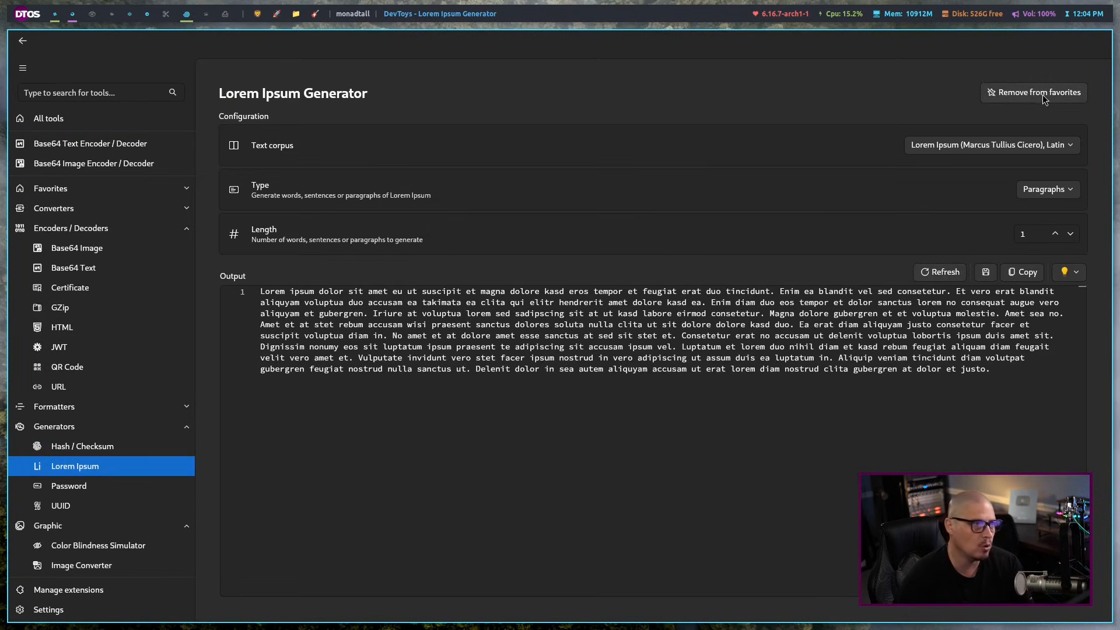
pyautogui.moveTo(270, 172)
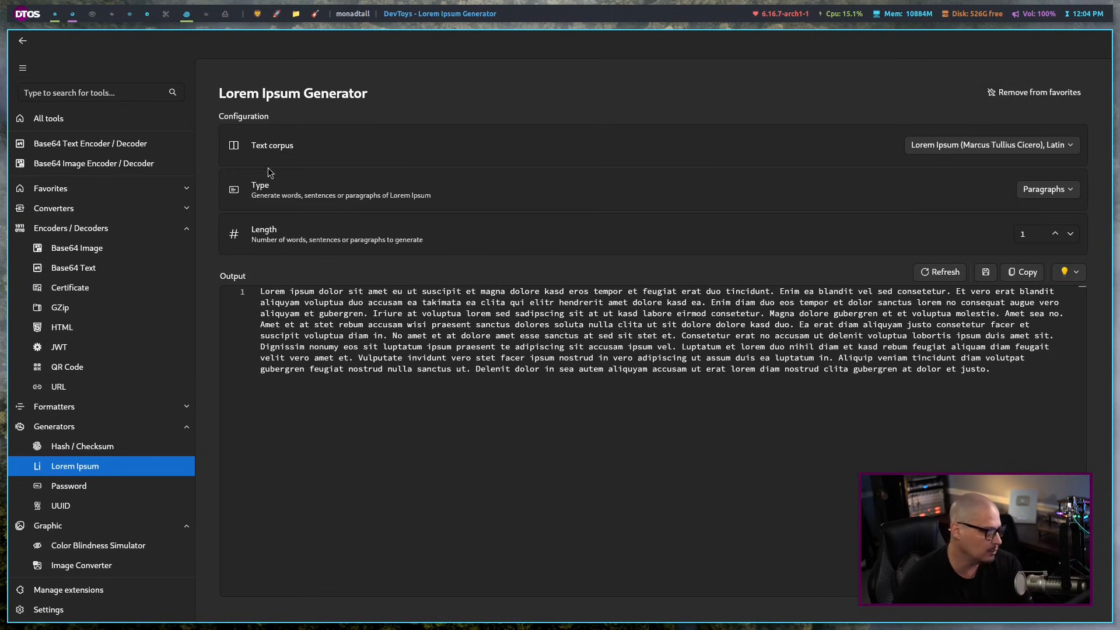
# - Return to the All tools home page, where Lorem Ipsum Generator now appears under Favorites
pyautogui.click(48, 117)
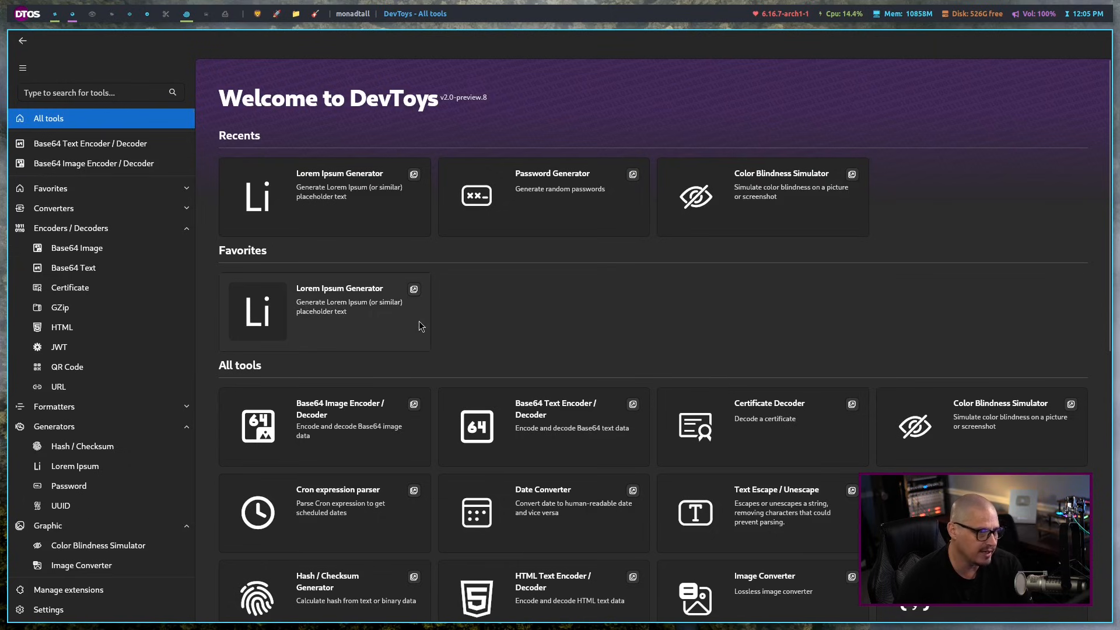
pyautogui.moveTo(635, 306)
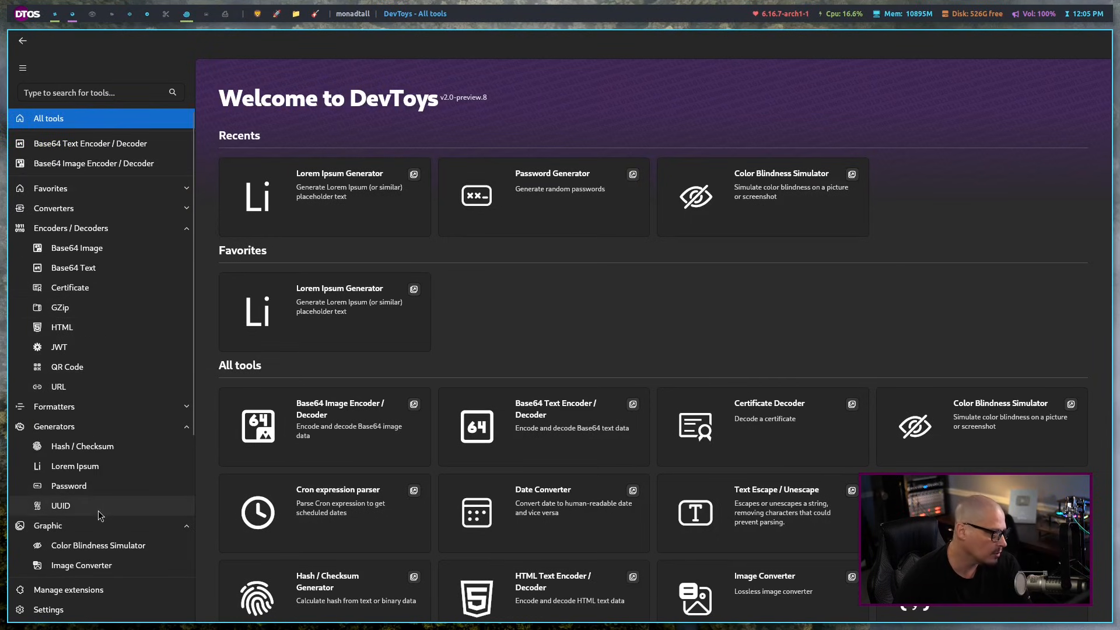
pyautogui.moveTo(103, 377)
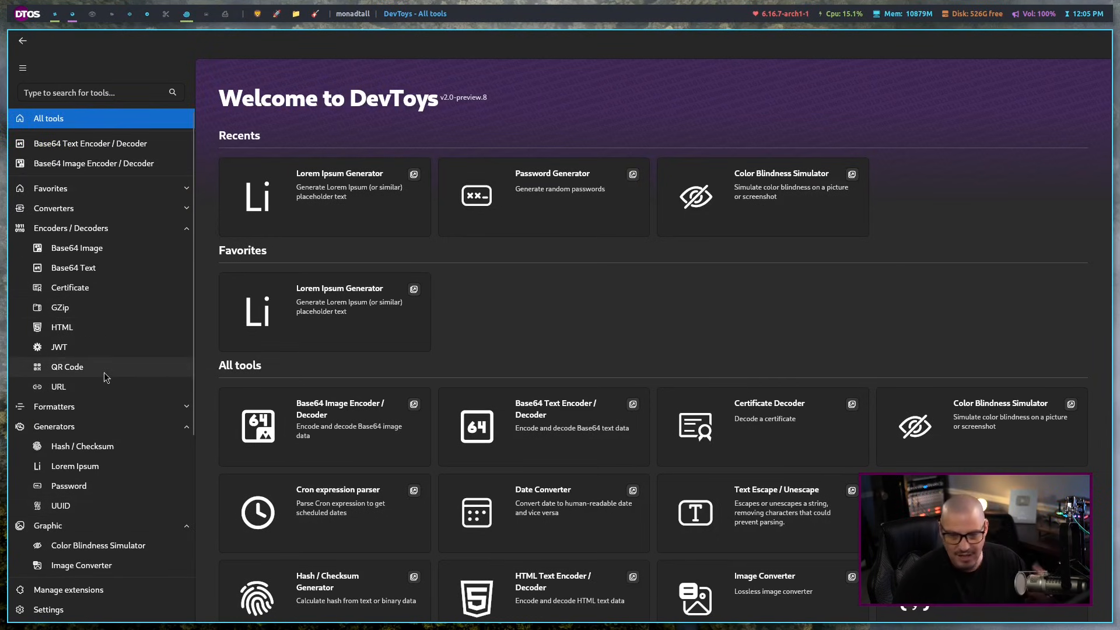
pyautogui.moveTo(100, 92)
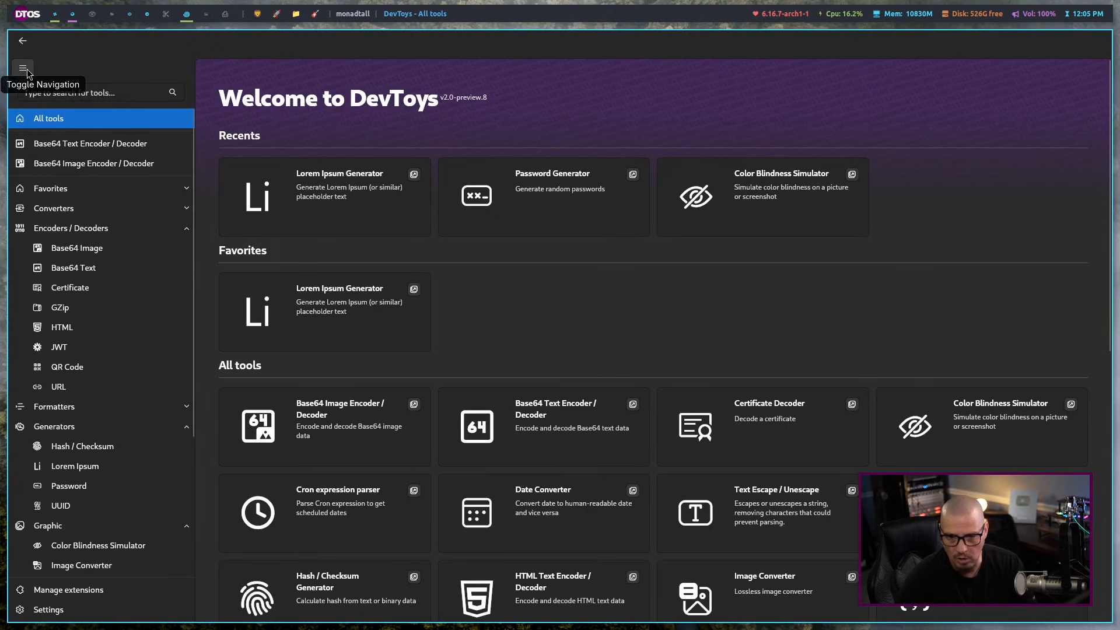
# - Collapse and re-expand the sidebar, then scroll the welcome page's tool list to Manage extensions and Settings
pyautogui.click(23, 67)
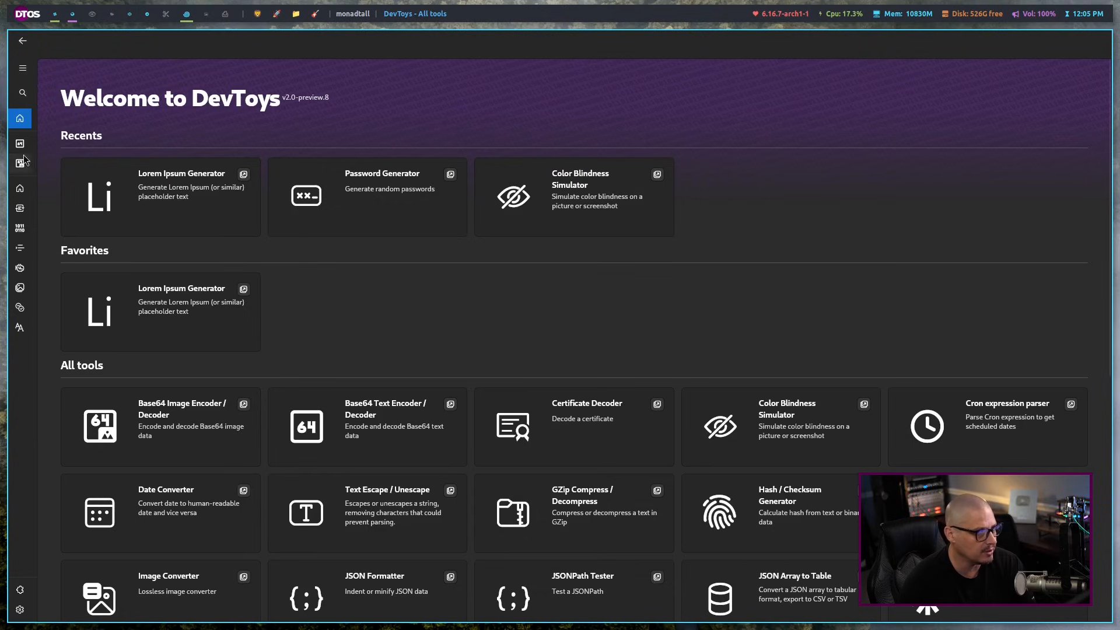
pyautogui.moveTo(36, 84)
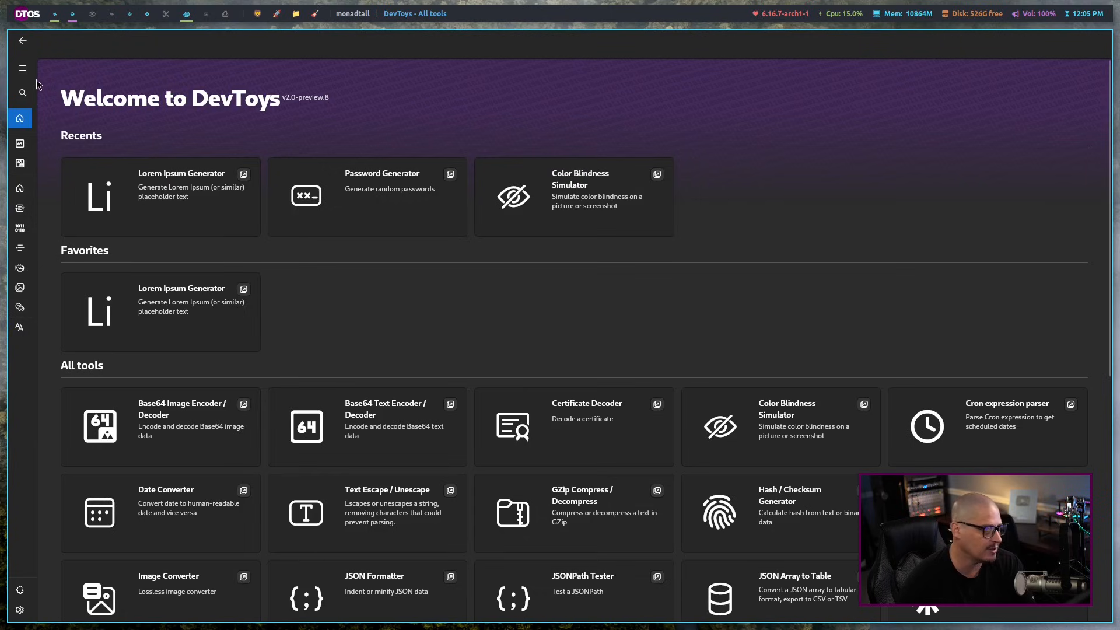
pyautogui.click(22, 67)
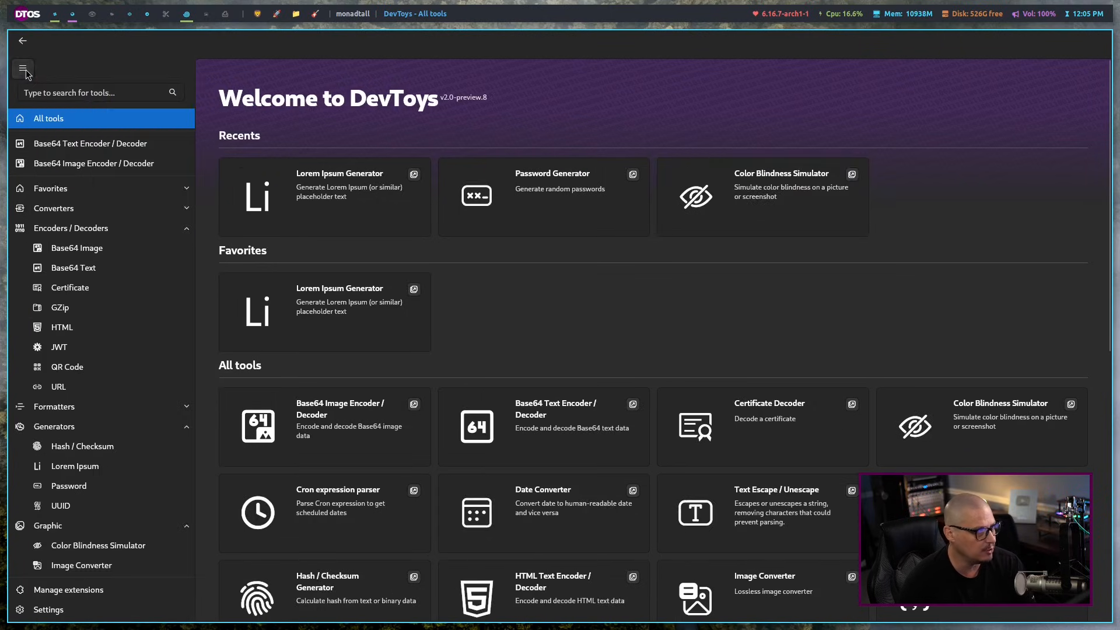
pyautogui.click(22, 69)
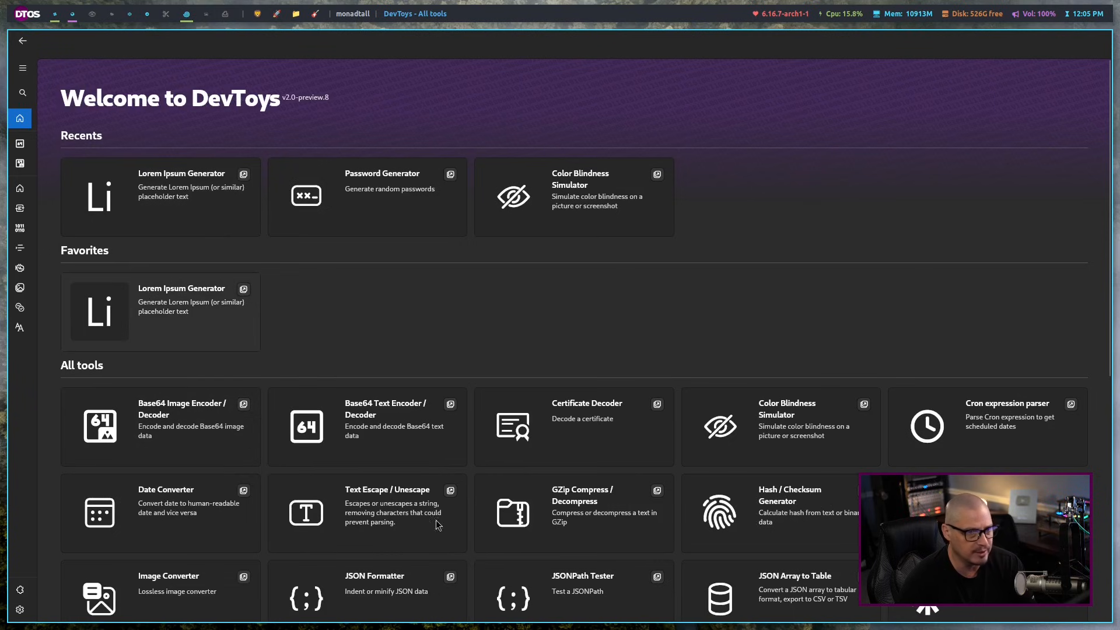
pyautogui.scroll(-3)
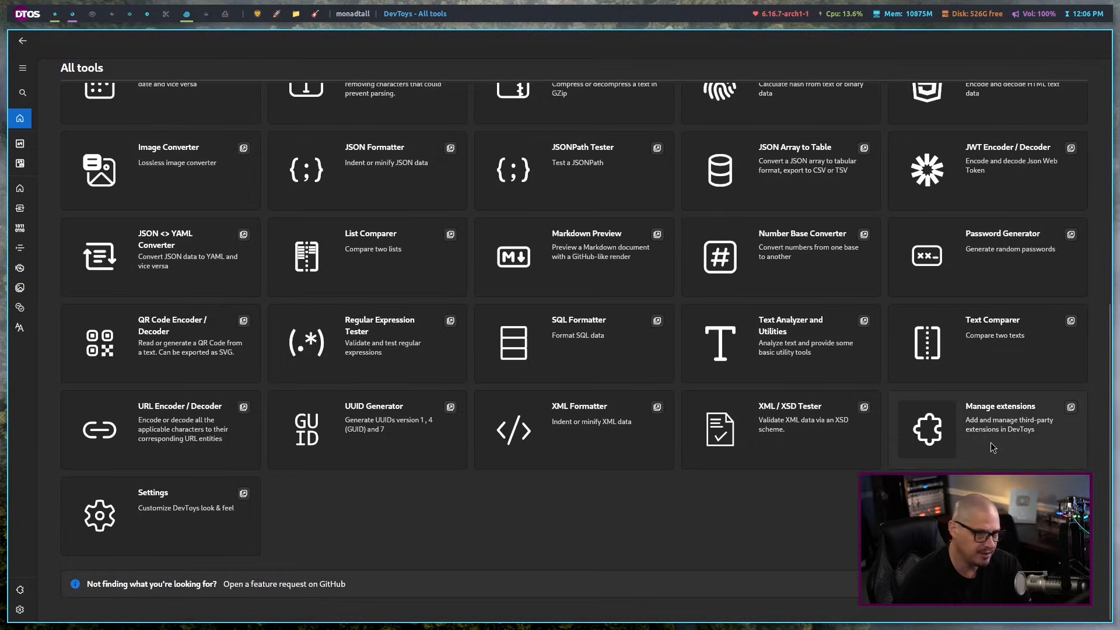
# - Open Manage extensions to see the built-in DevToys.Tools 2.0.8-preview extension (7.7 MB)
pyautogui.click(1000, 426)
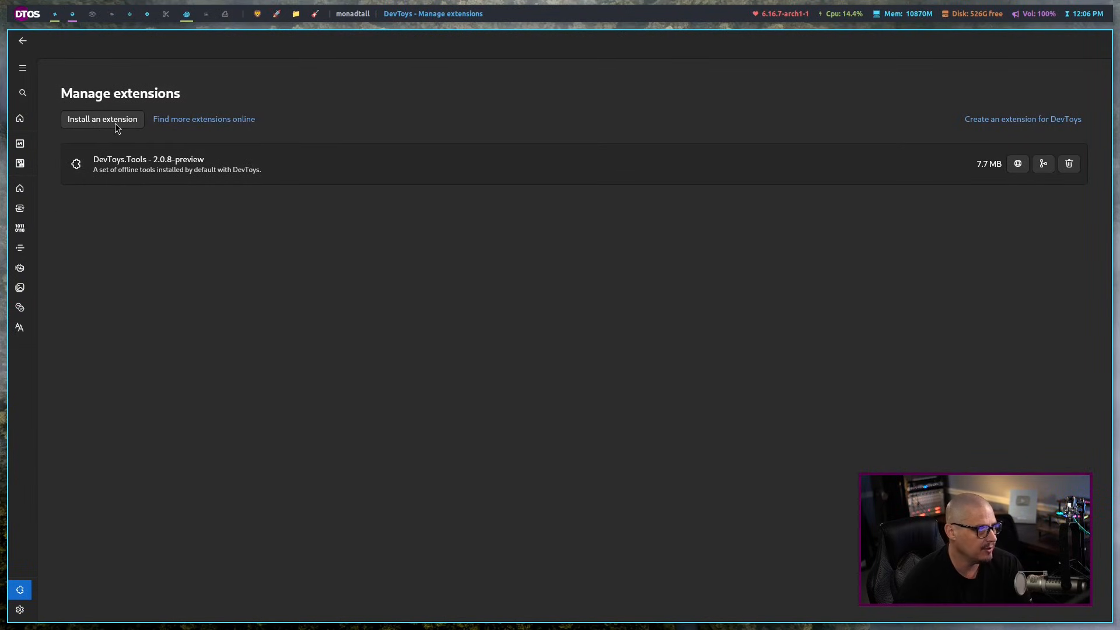
pyautogui.moveTo(204, 125)
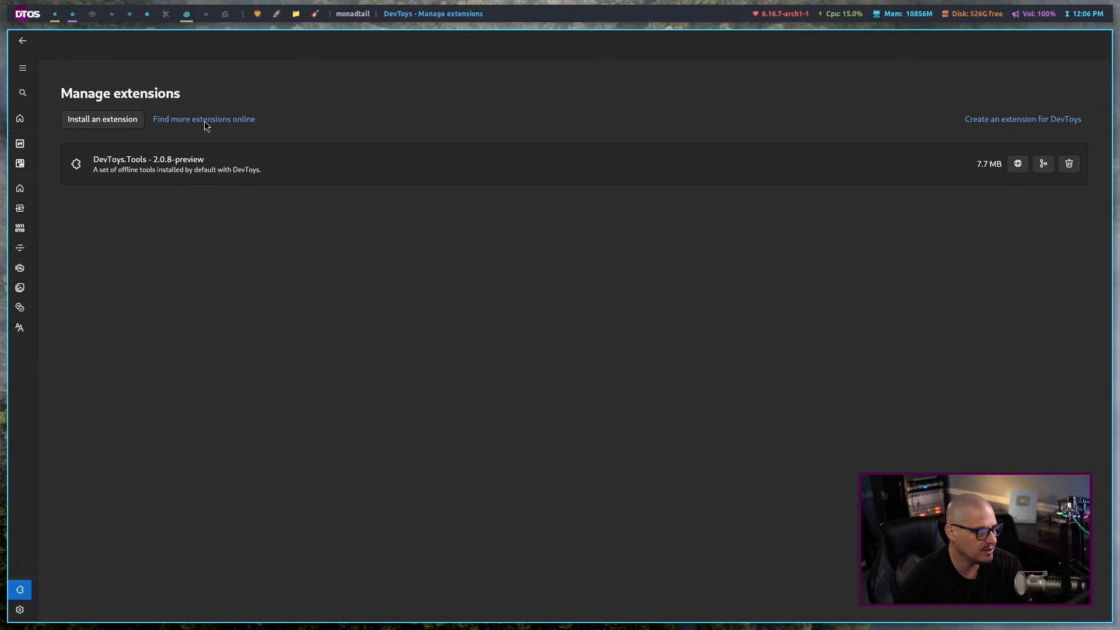
pyautogui.moveTo(225, 130)
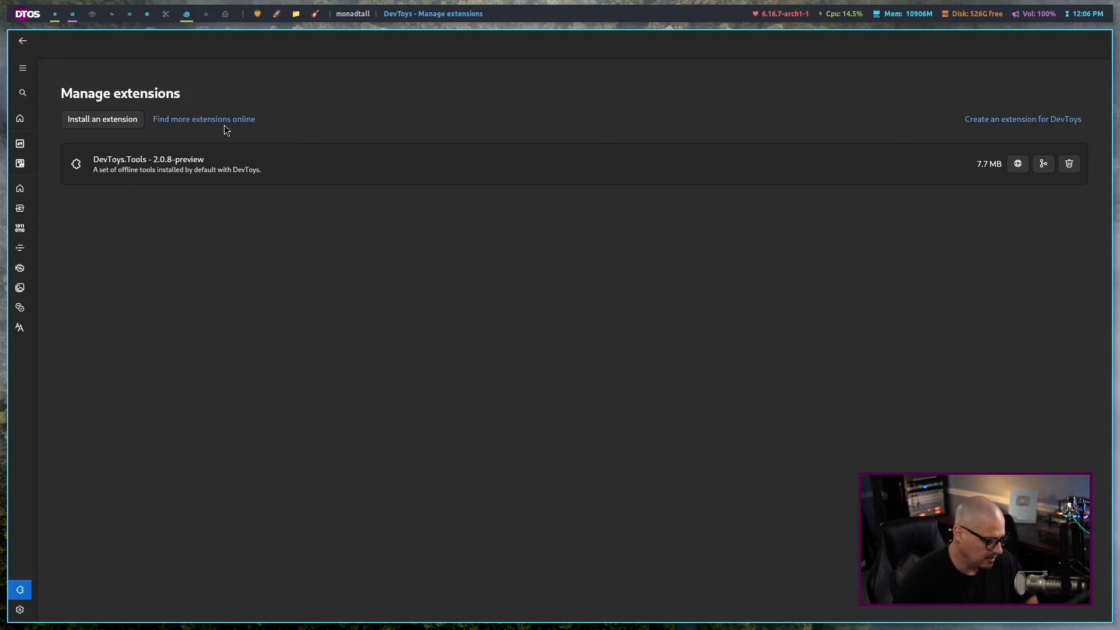
# - Browse the 43 devtoys-app packages on NuGet Gallery, then return to DevToys
pyautogui.click(203, 118)
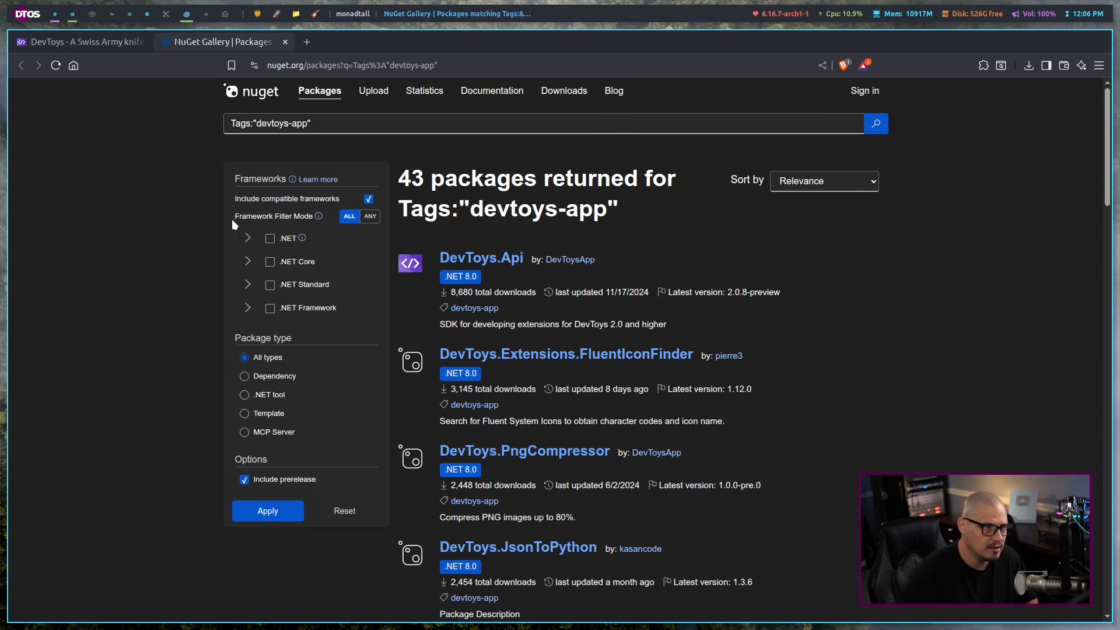
pyautogui.moveTo(670, 209)
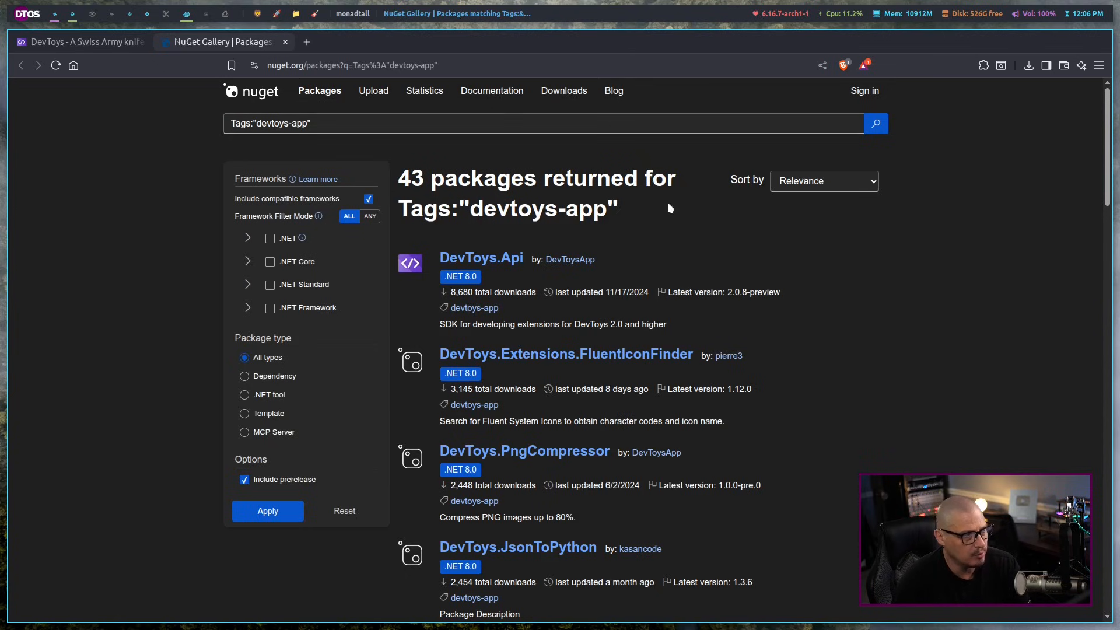
pyautogui.scroll(-3)
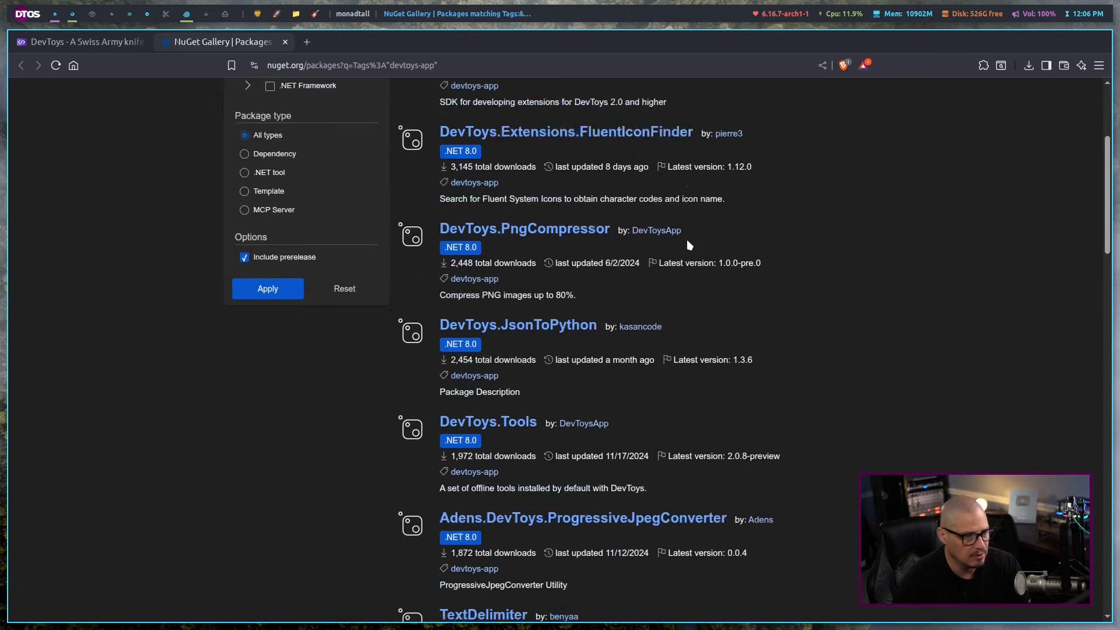
pyautogui.scroll(-3)
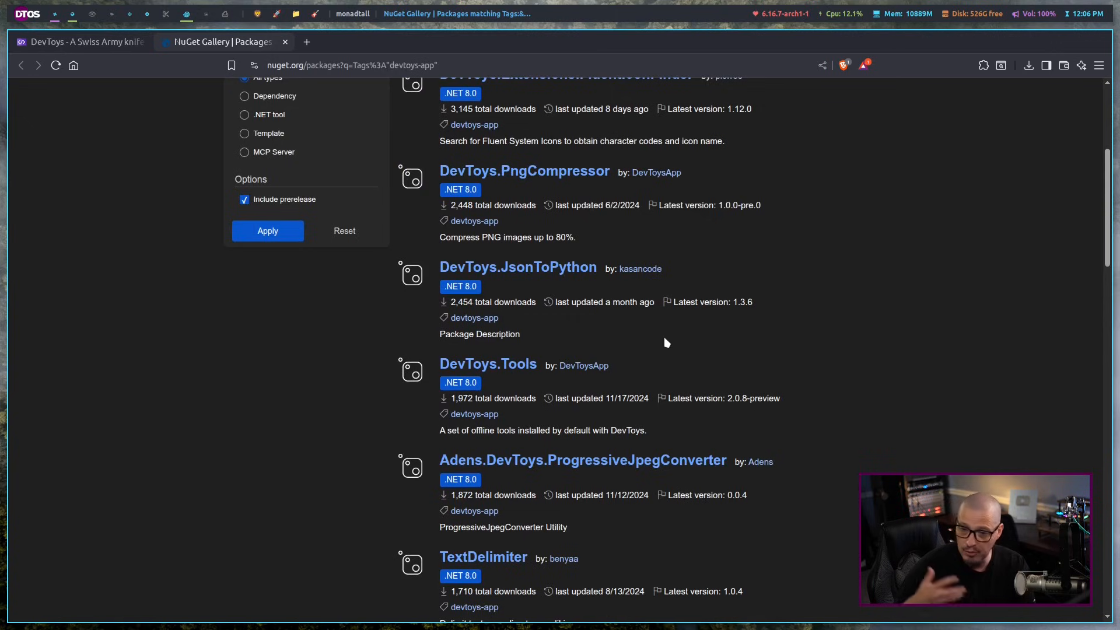
pyautogui.scroll(3)
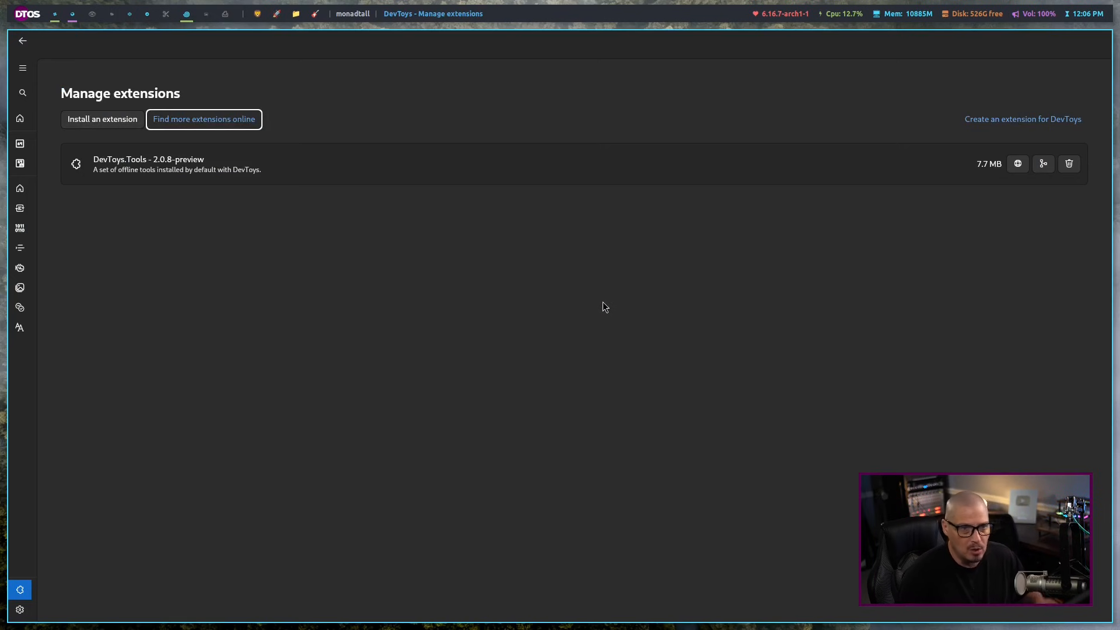
pyautogui.moveTo(95, 88)
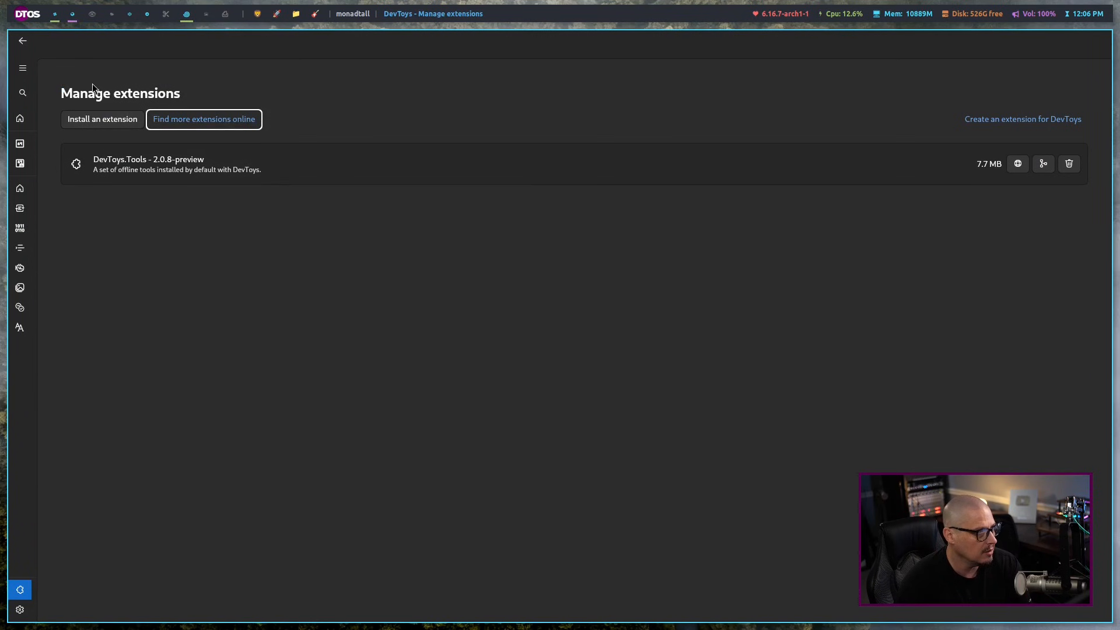
pyautogui.click(19, 118)
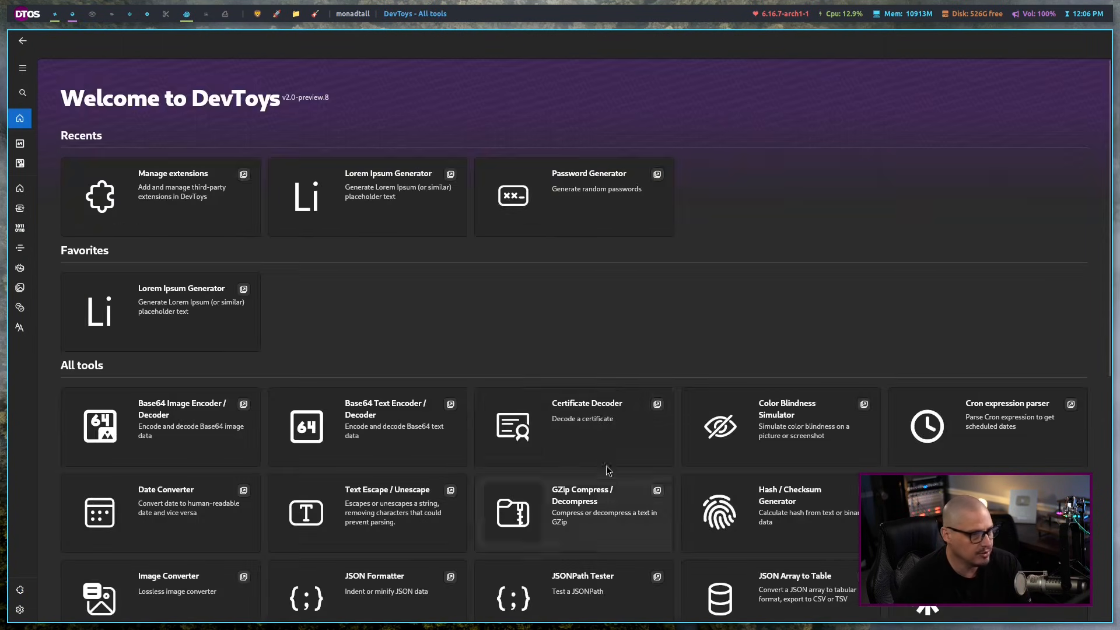
pyautogui.scroll(-3)
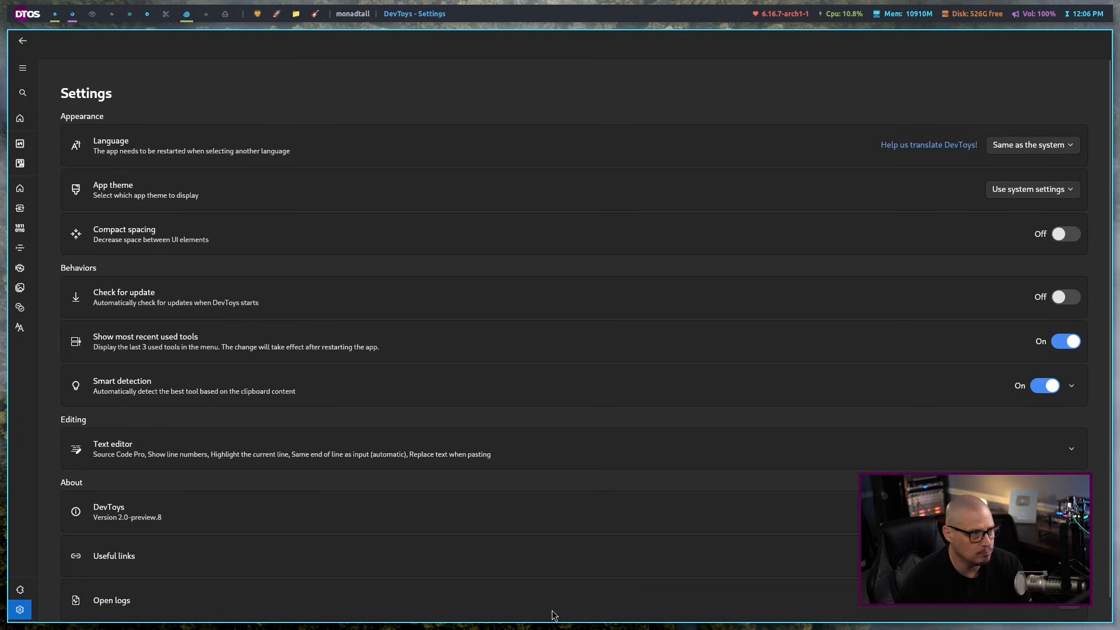
pyautogui.moveTo(591, 493)
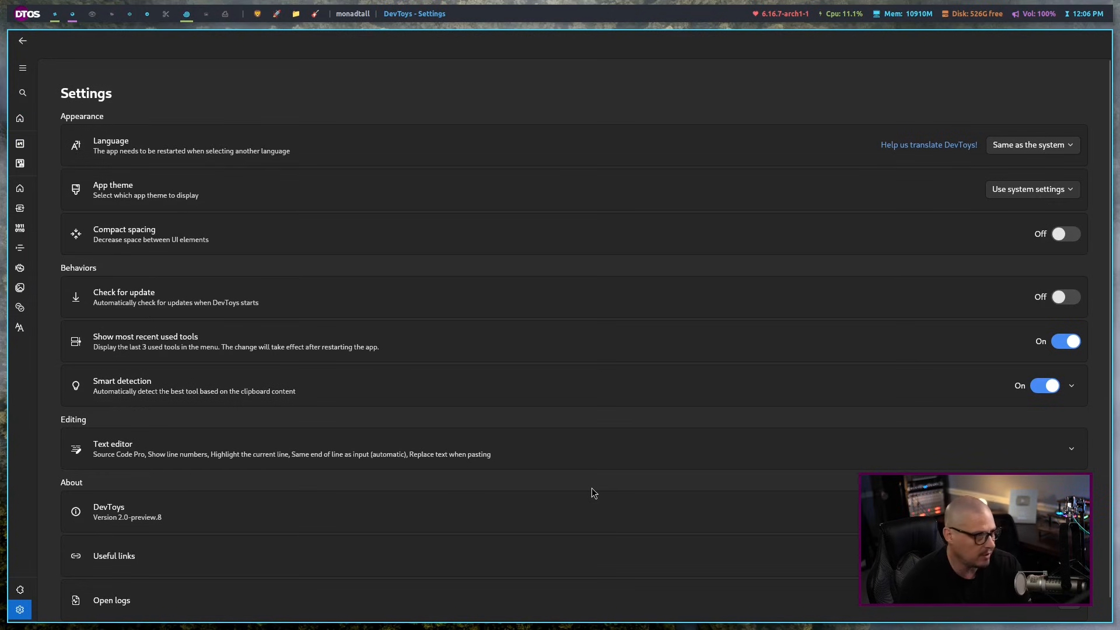
pyautogui.moveTo(263, 317)
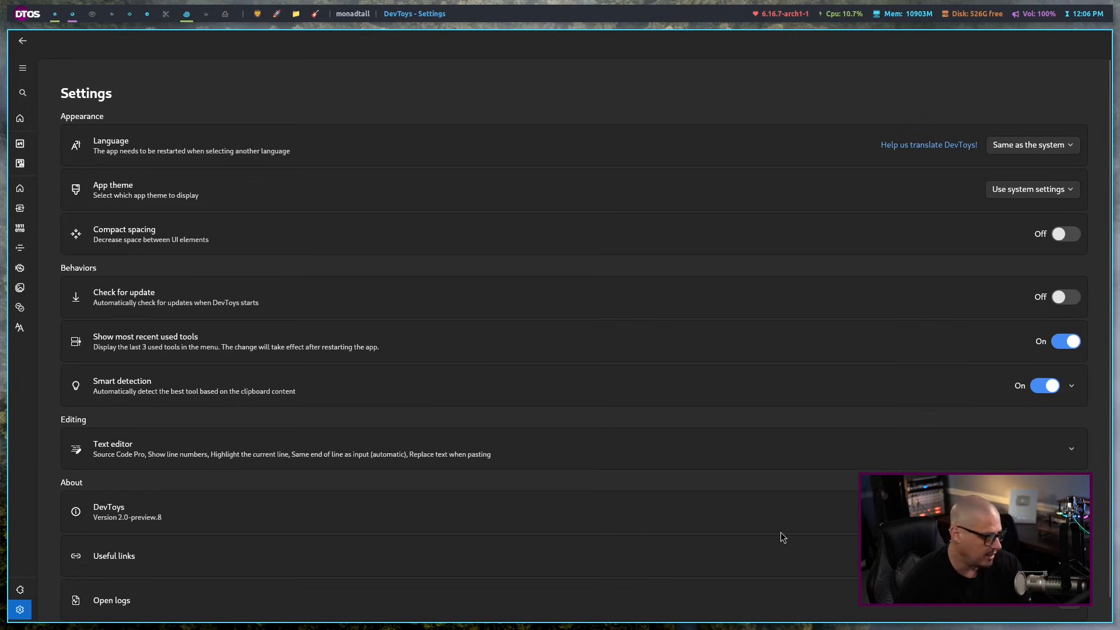
pyautogui.moveTo(512, 440)
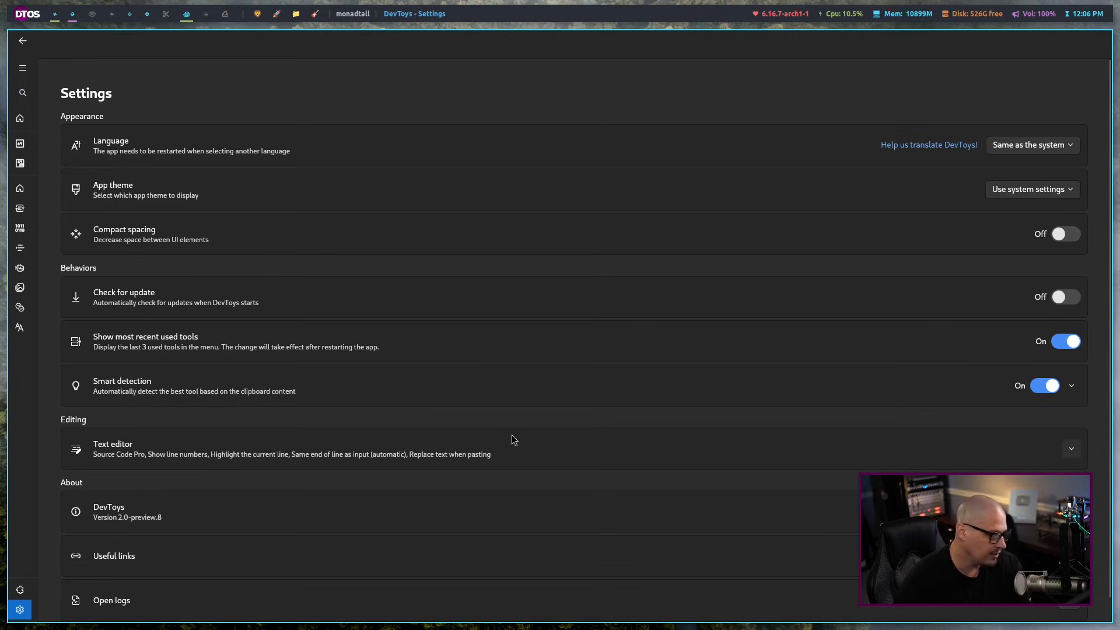
# - Leave the reviewed Settings page and return to the All tools welcome page
pyautogui.click(19, 119)
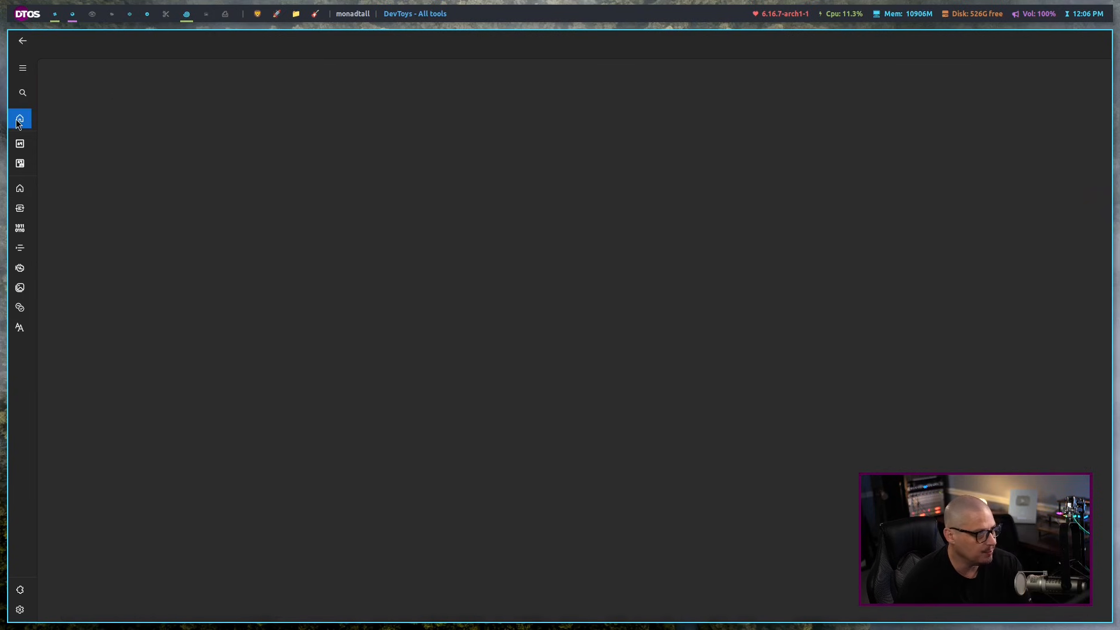
pyautogui.click(19, 119)
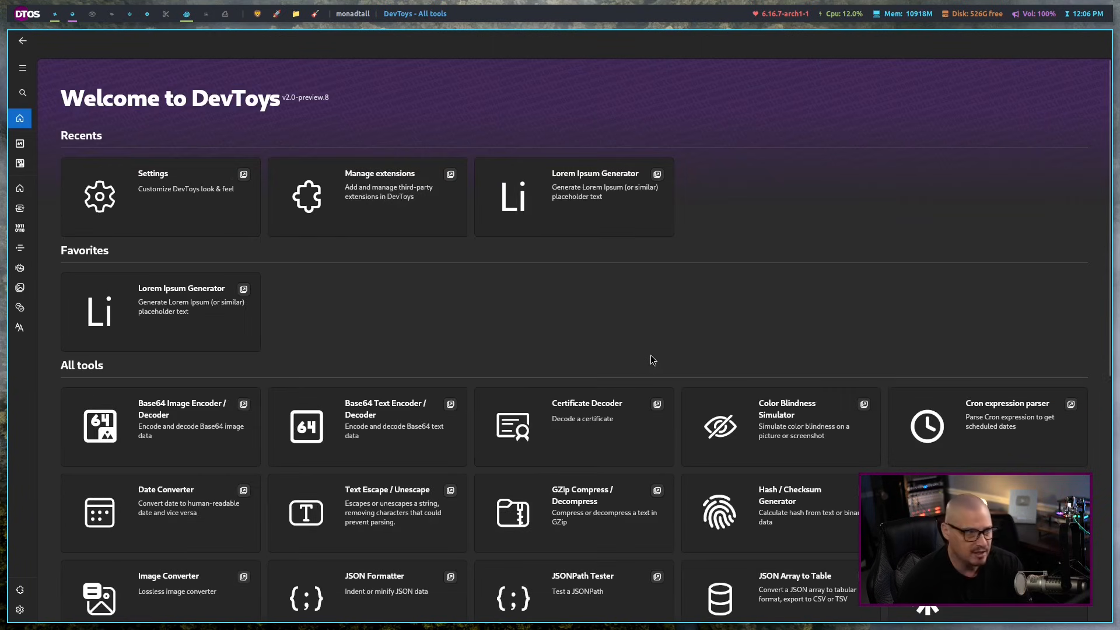
pyautogui.moveTo(298, 130)
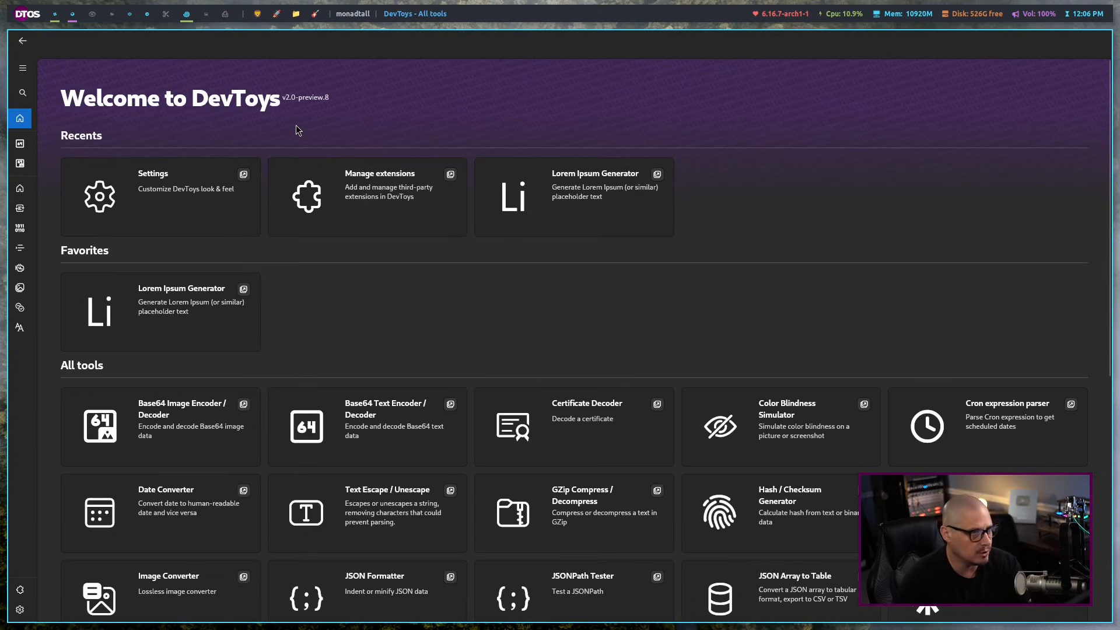
pyautogui.moveTo(317, 136)
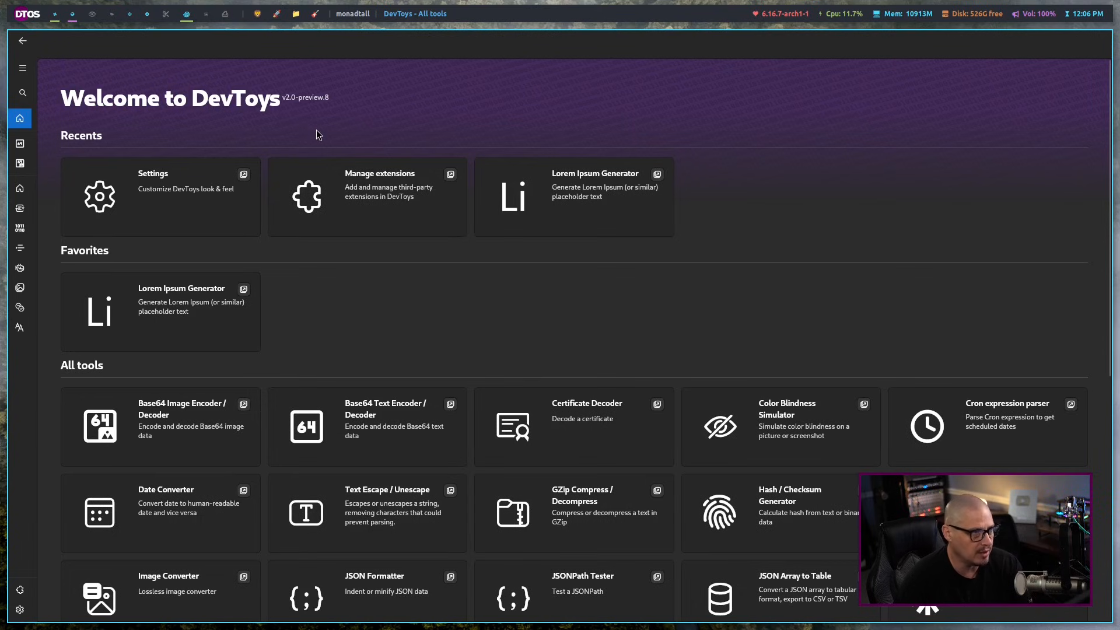
pyautogui.moveTo(655, 575)
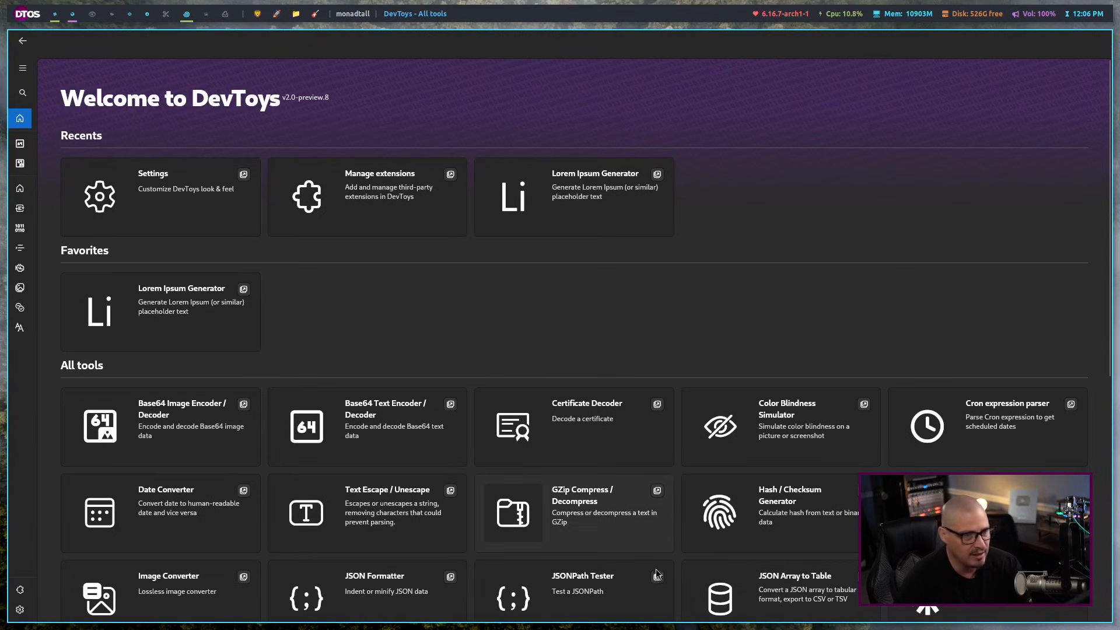
pyautogui.moveTo(586, 613)
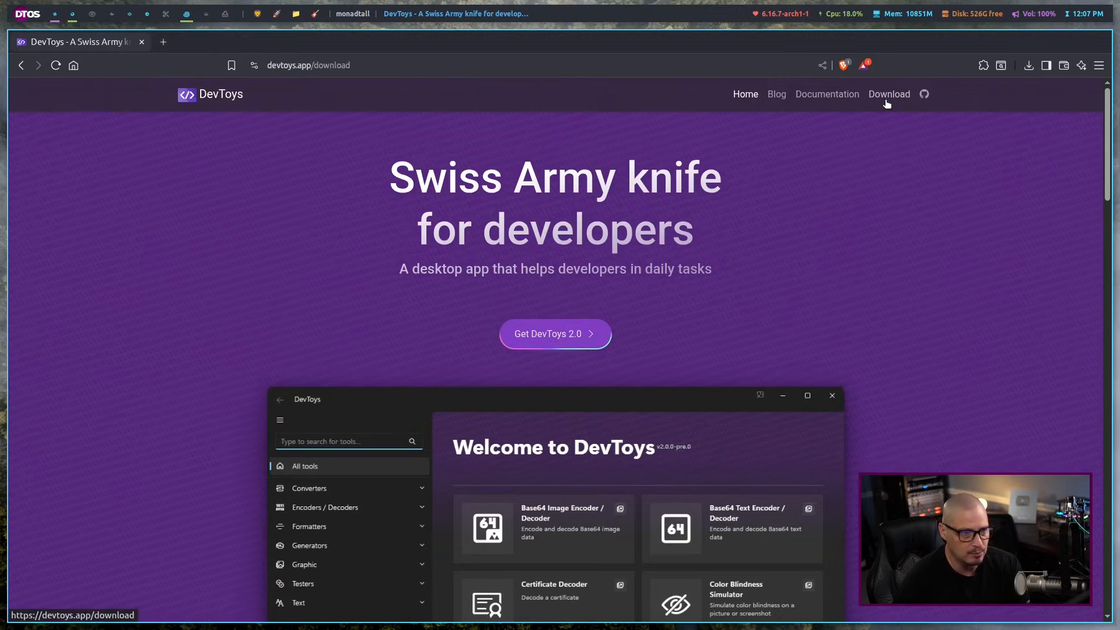
# - View the devtoys.app download options for Windows, macOS, and Debian / Ubuntu
pyautogui.click(888, 93)
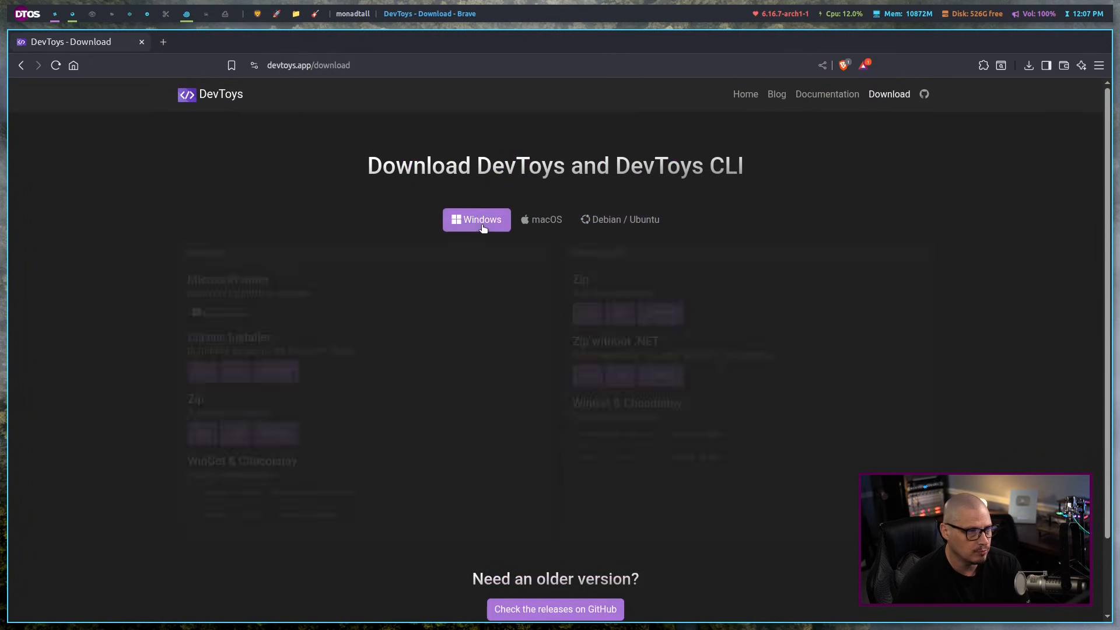
pyautogui.click(545, 219)
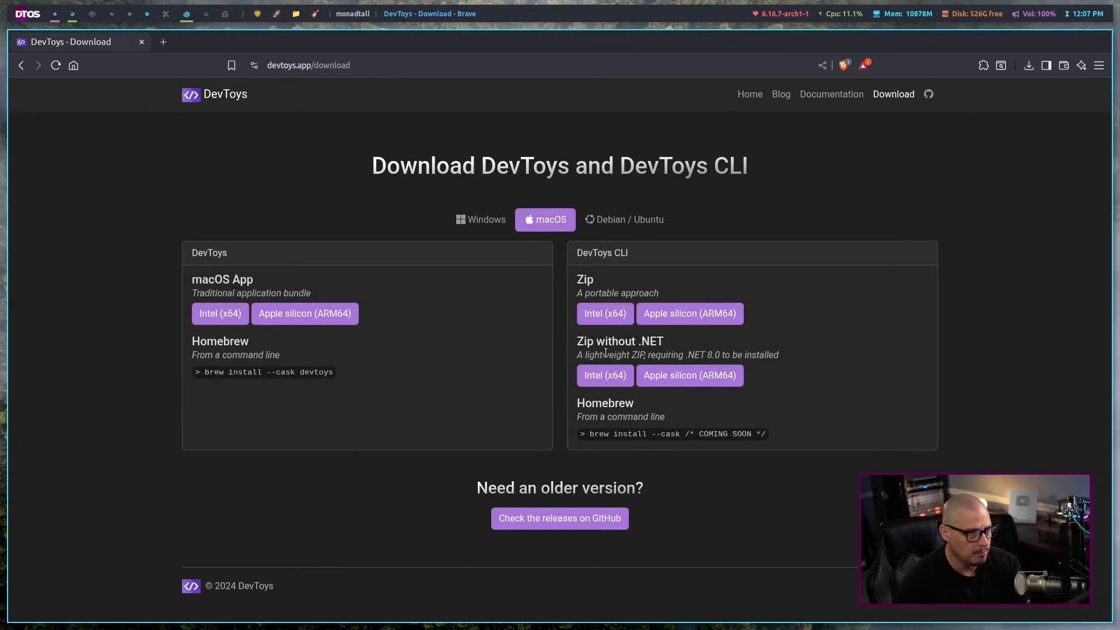
pyautogui.click(623, 219)
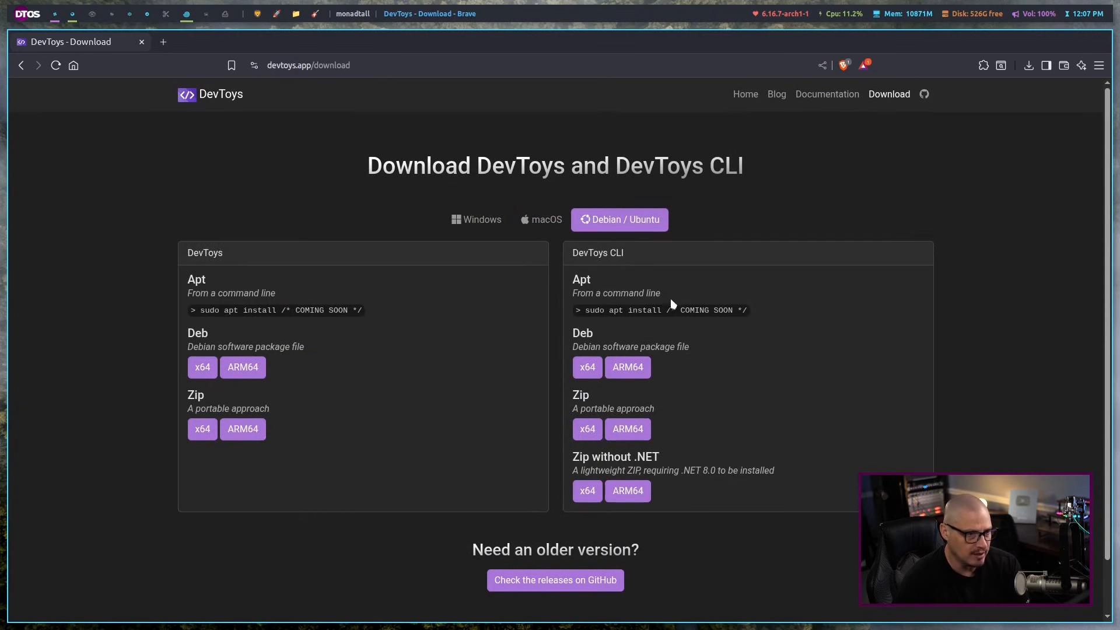
pyautogui.moveTo(764, 585)
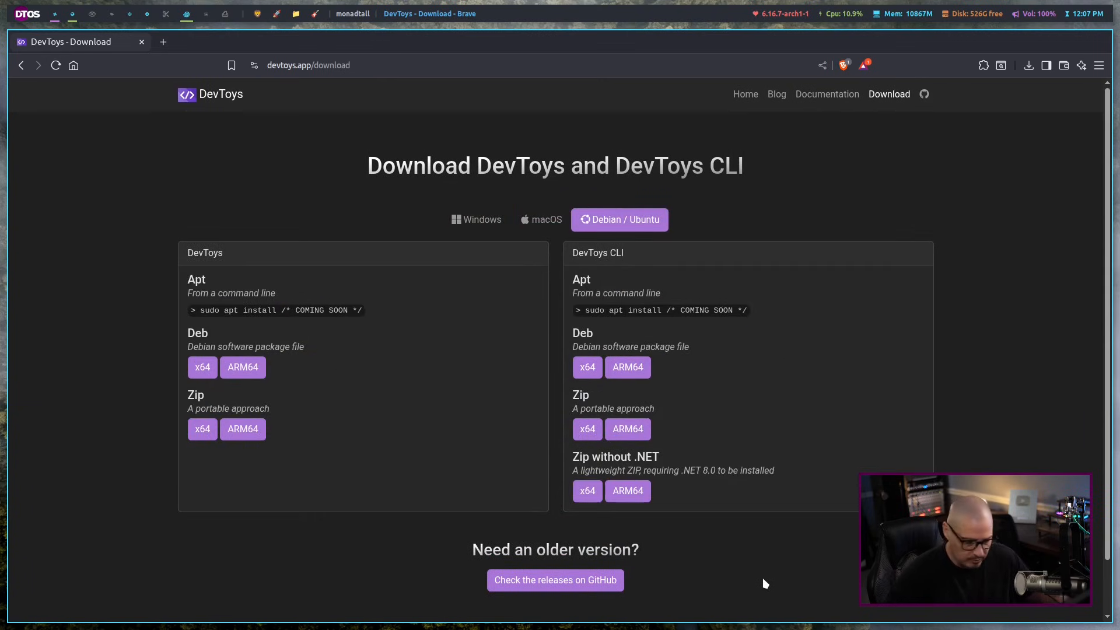
pyautogui.moveTo(636, 596)
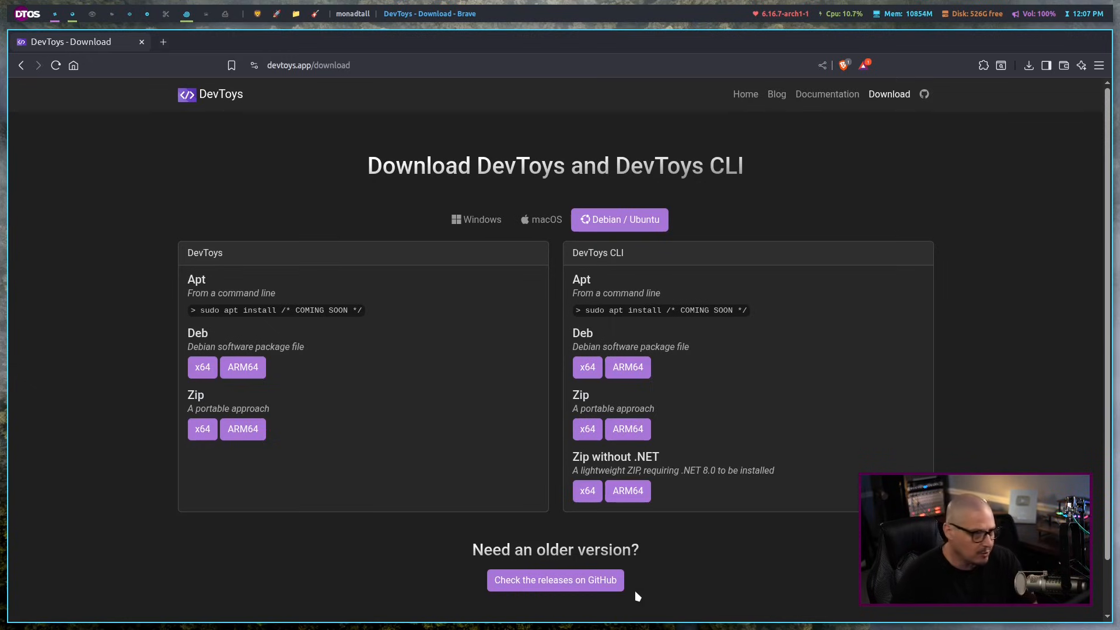
pyautogui.moveTo(397, 513)
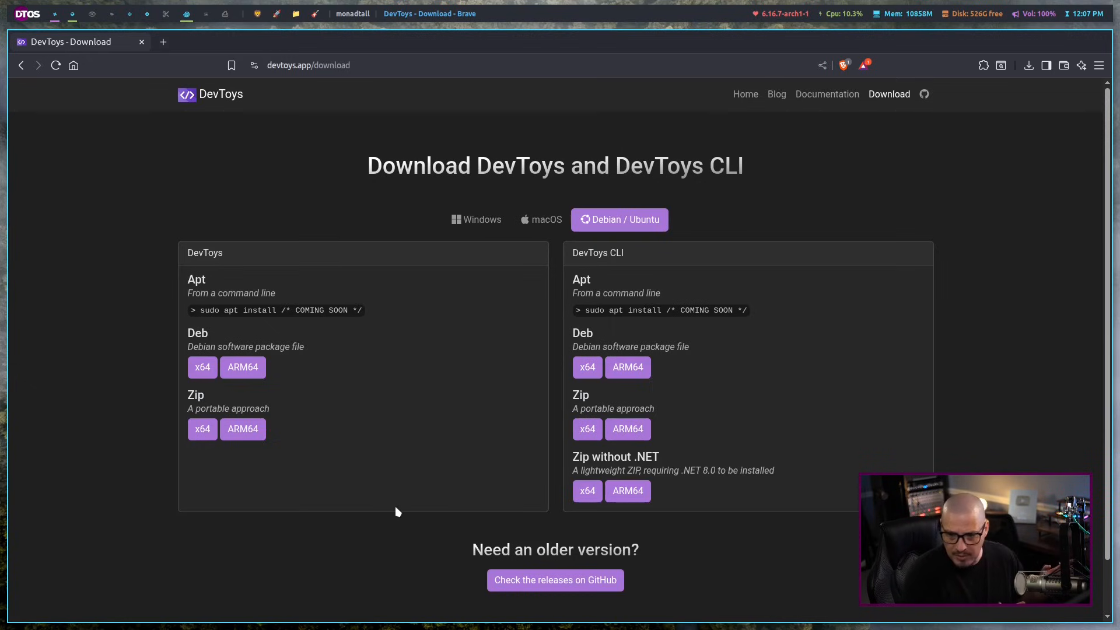